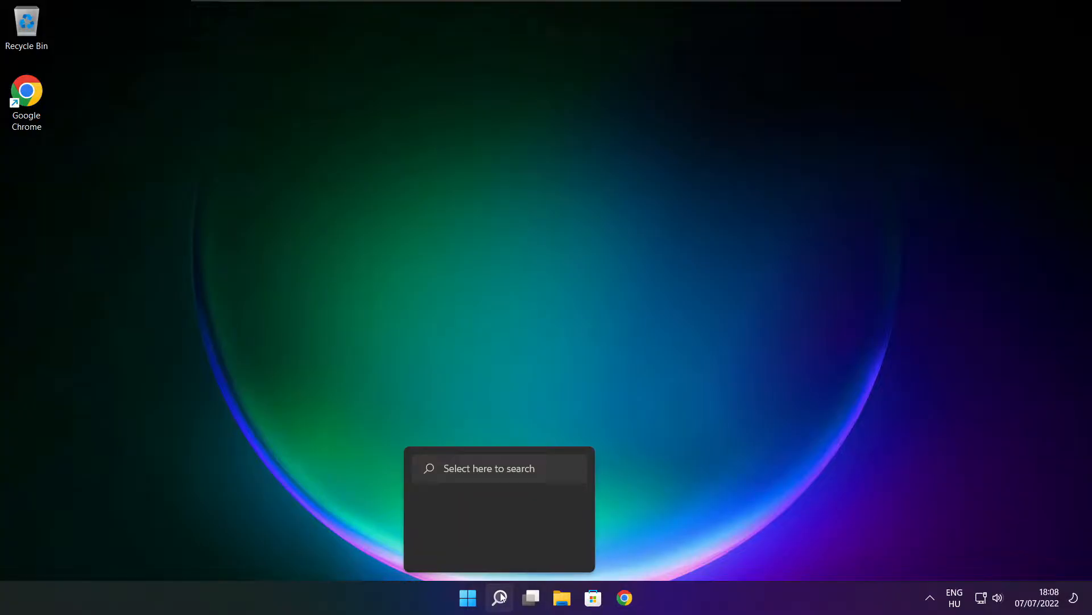
Launch Device Manager through the taskbar's Windows Search.
click(499, 597)
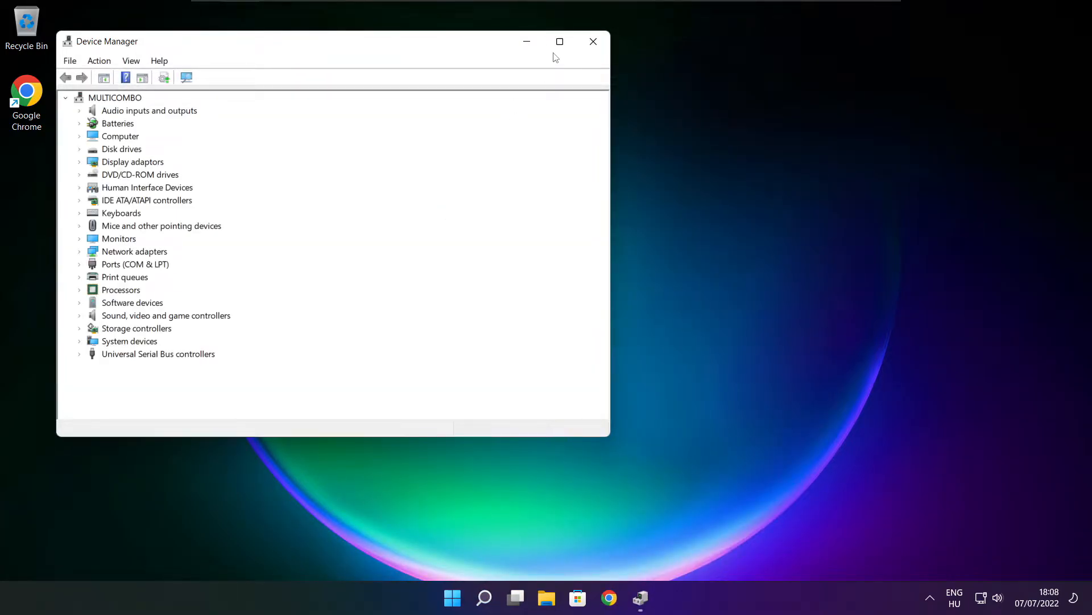
Auto-search drivers for the VMware SVGA 3D display adapter; the best driver is already installed.
click(559, 41)
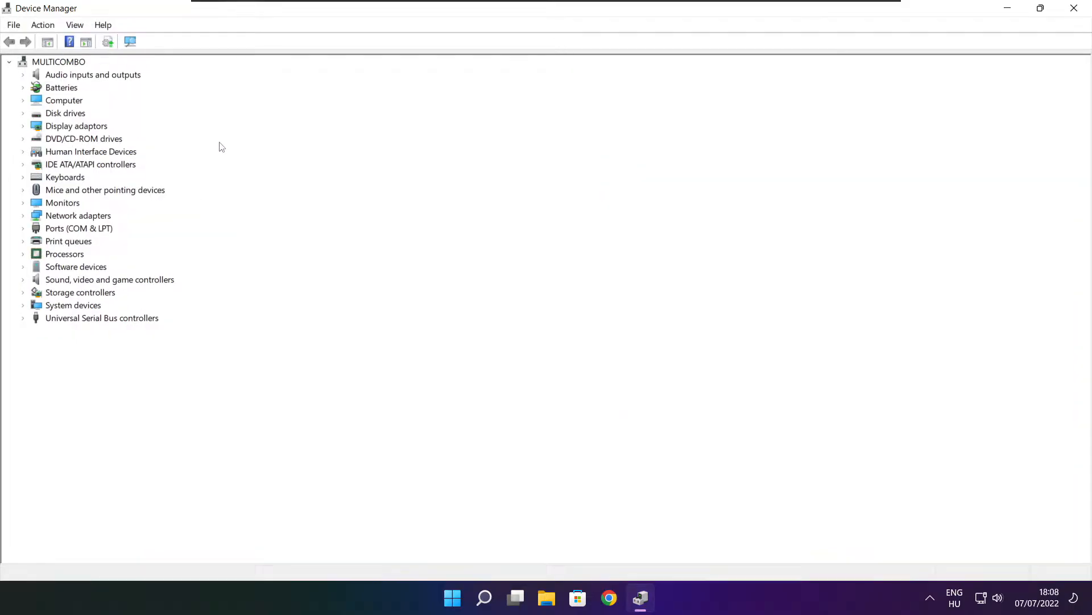
click(76, 125)
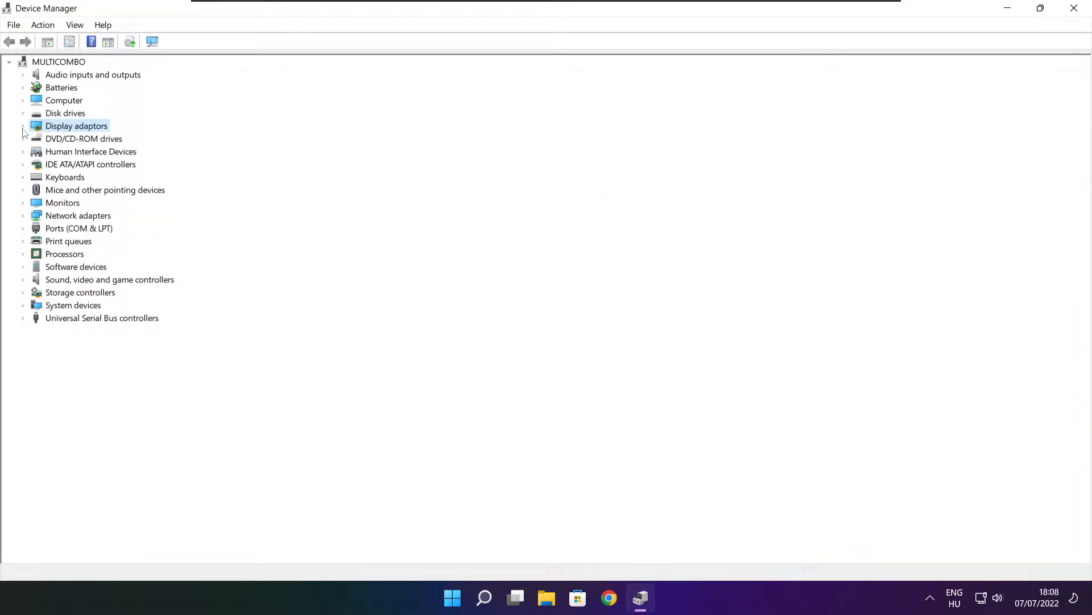
click(23, 126)
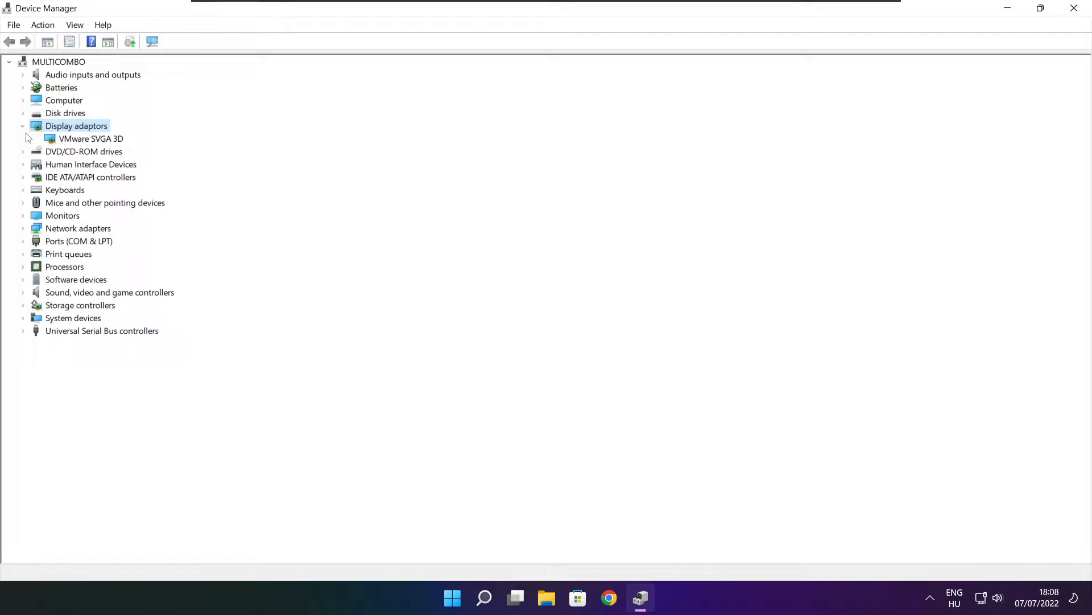
click(91, 138)
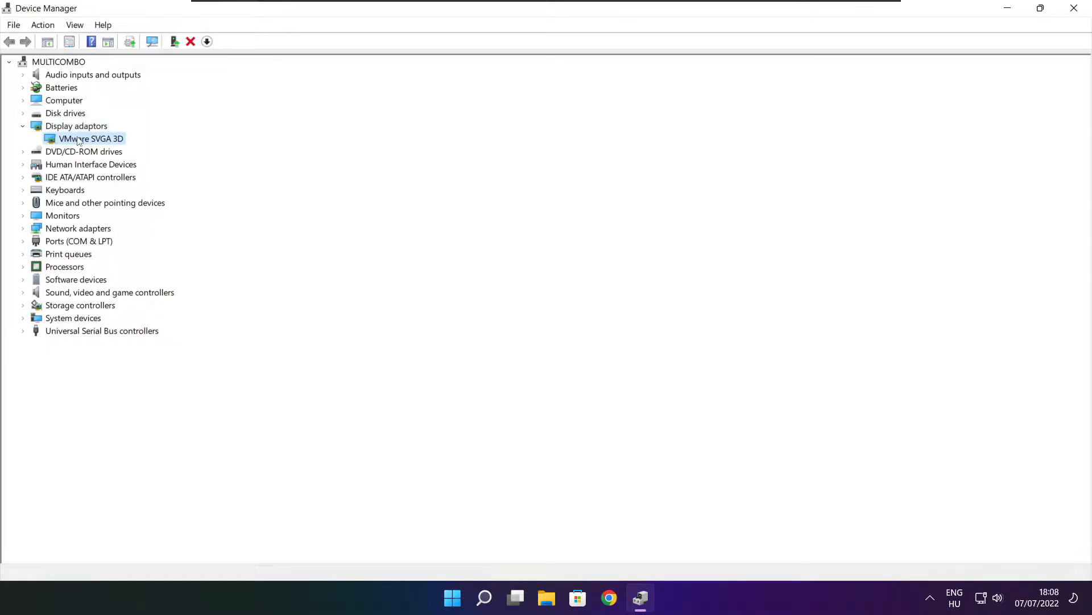
right_click(91, 138)
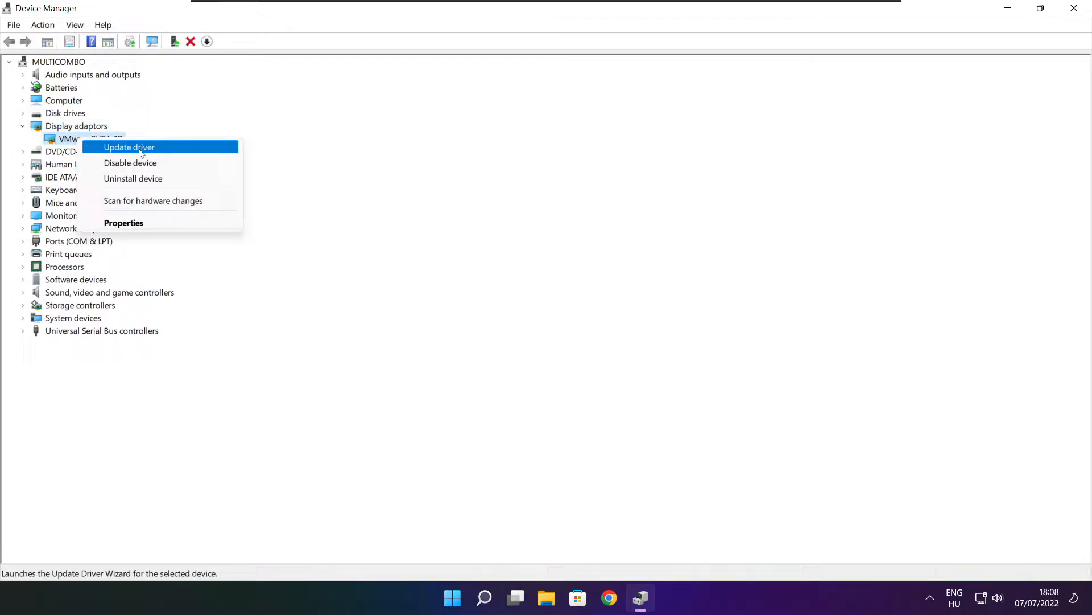
click(129, 147)
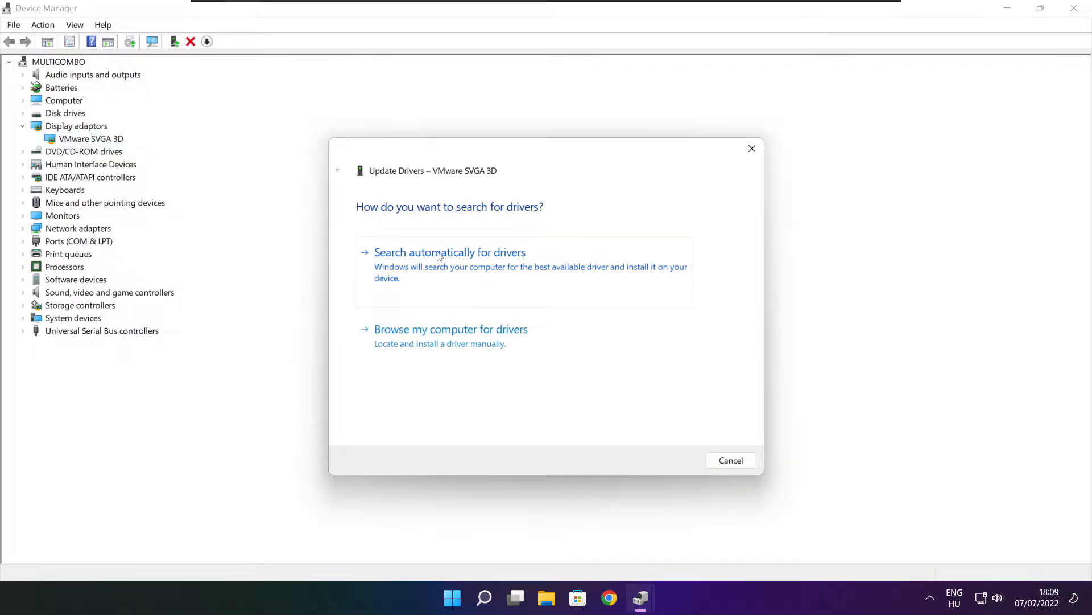
click(450, 252)
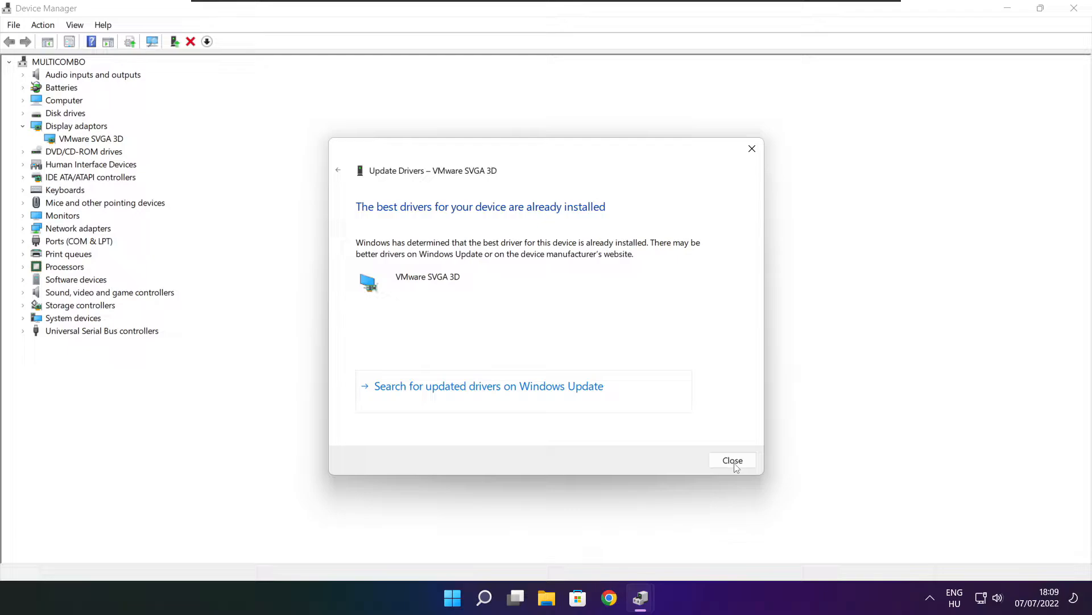
click(731, 460)
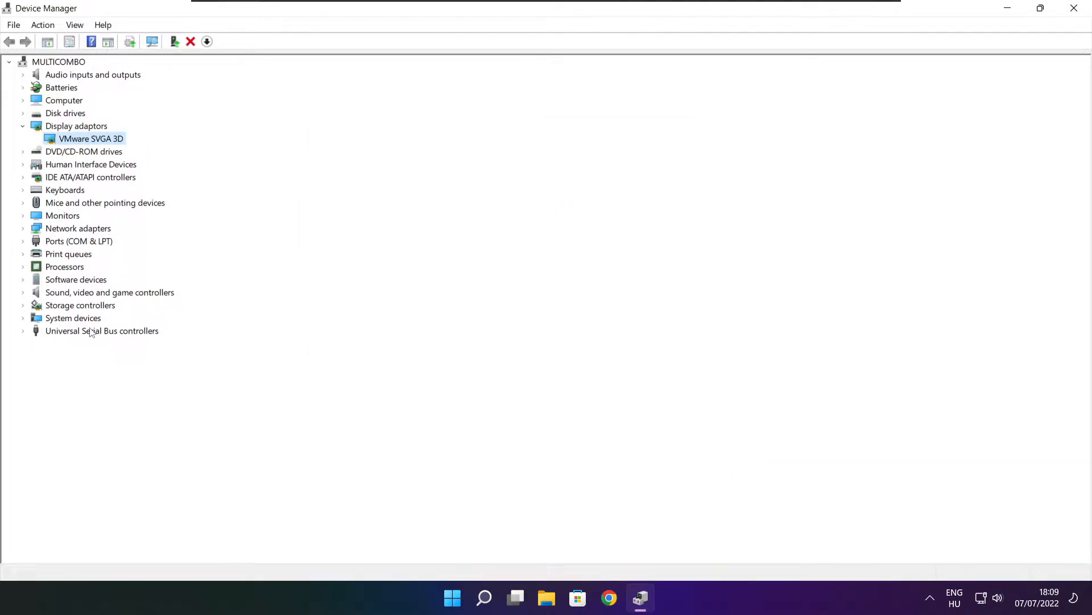
Auto-search drivers for High Definition Audio Device, confirm it's current, and close Device Manager.
click(110, 292)
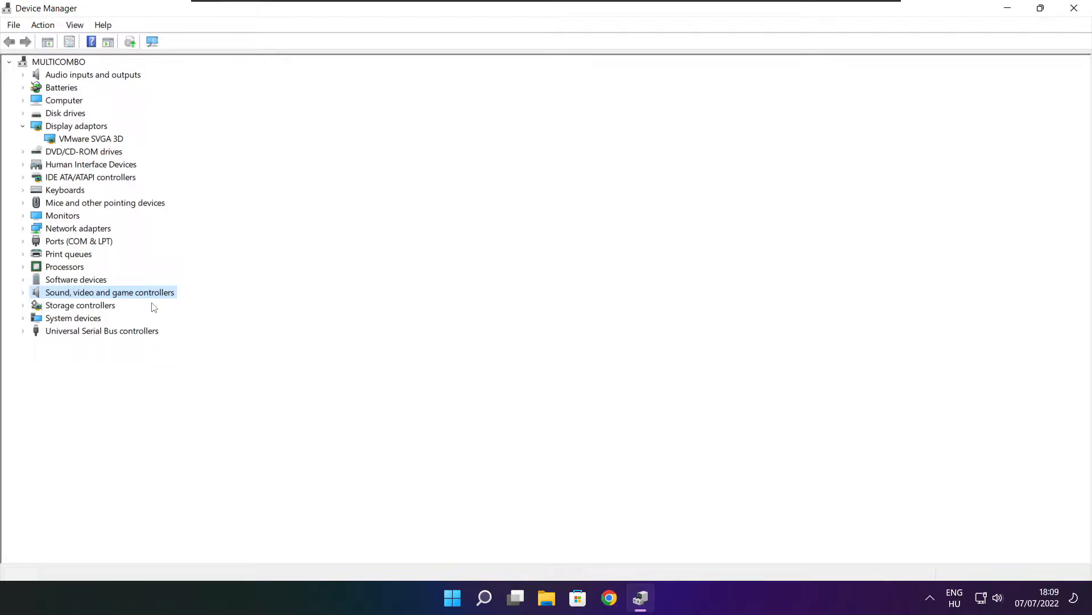
mouse_move(120, 300)
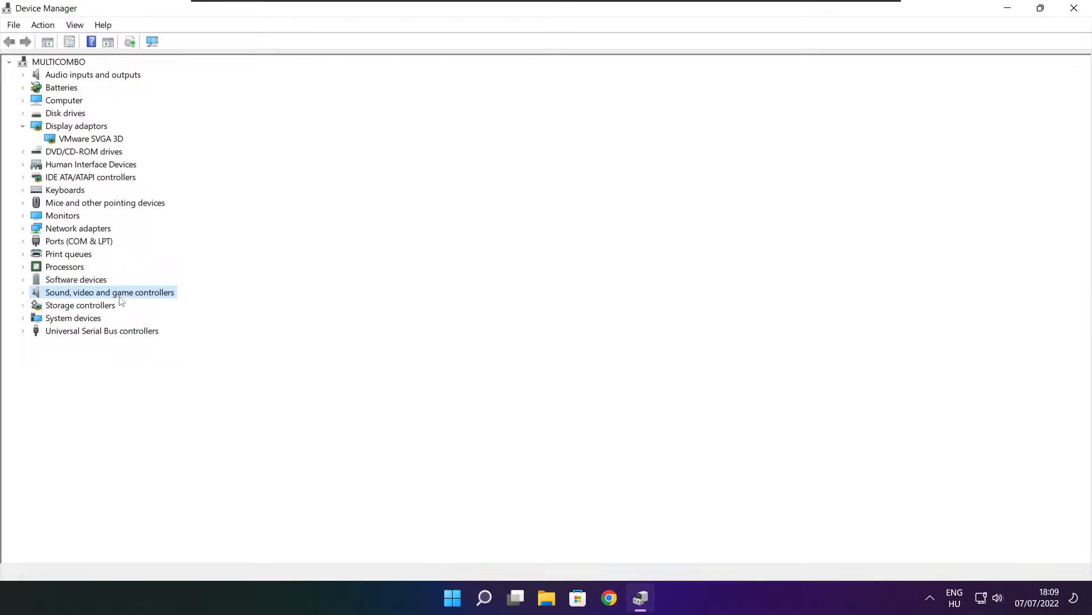
click(23, 292)
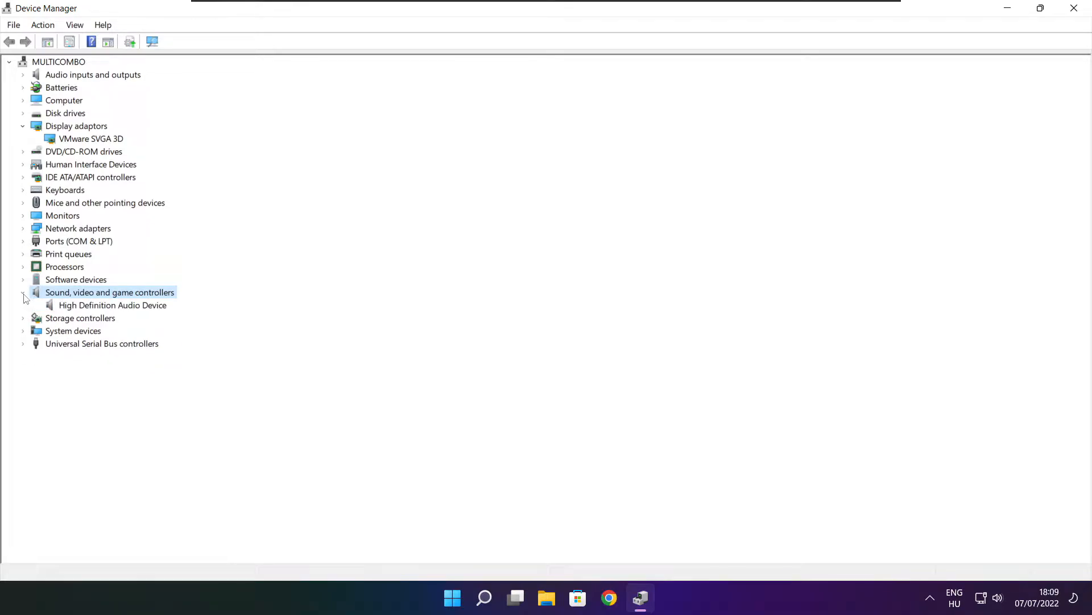
click(112, 305)
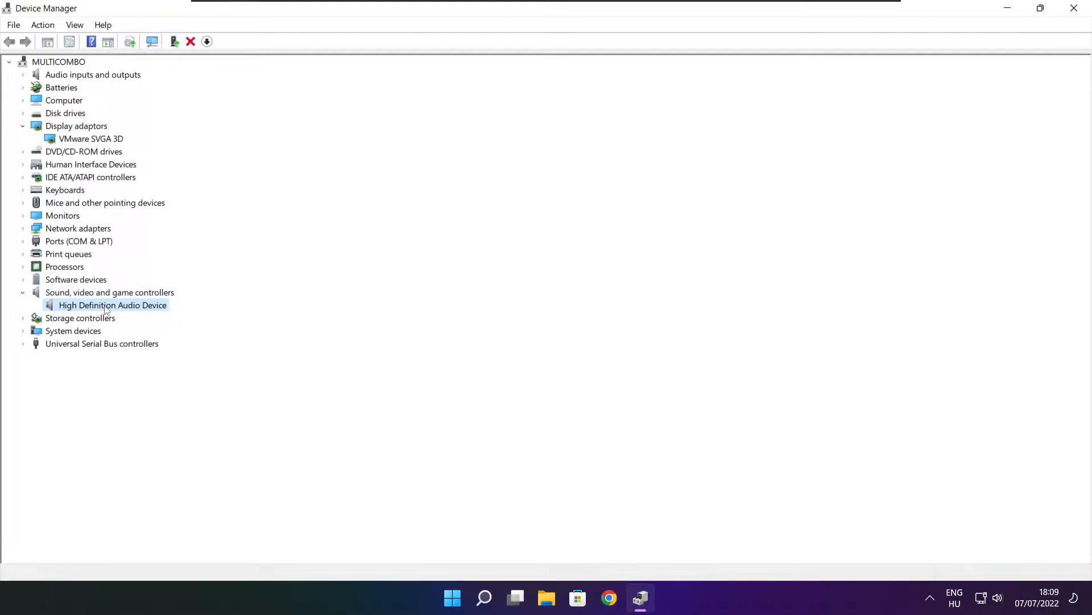
right_click(112, 305)
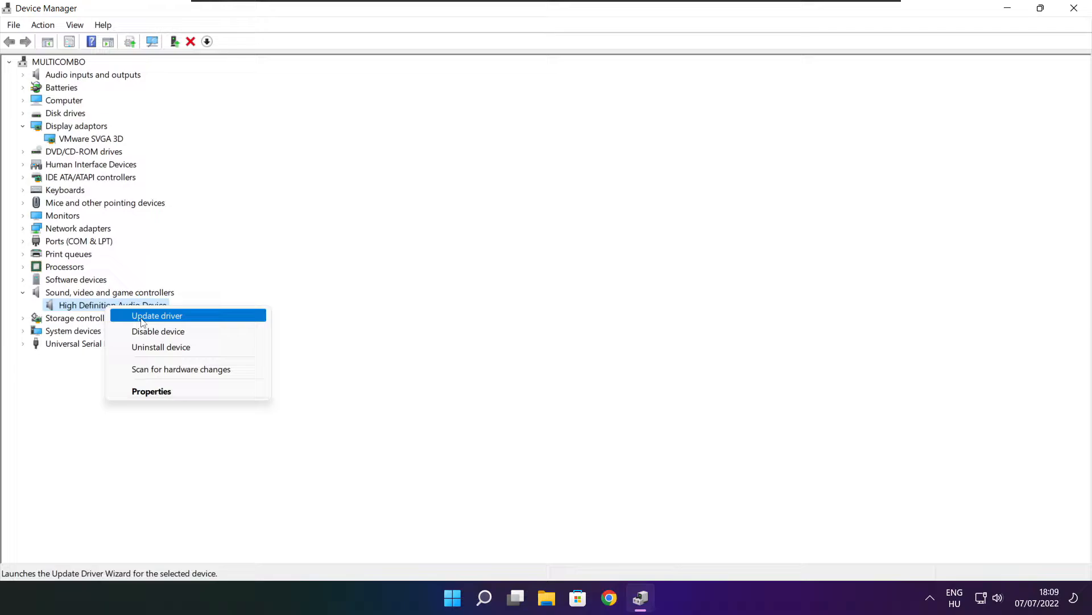
mouse_move(213, 320)
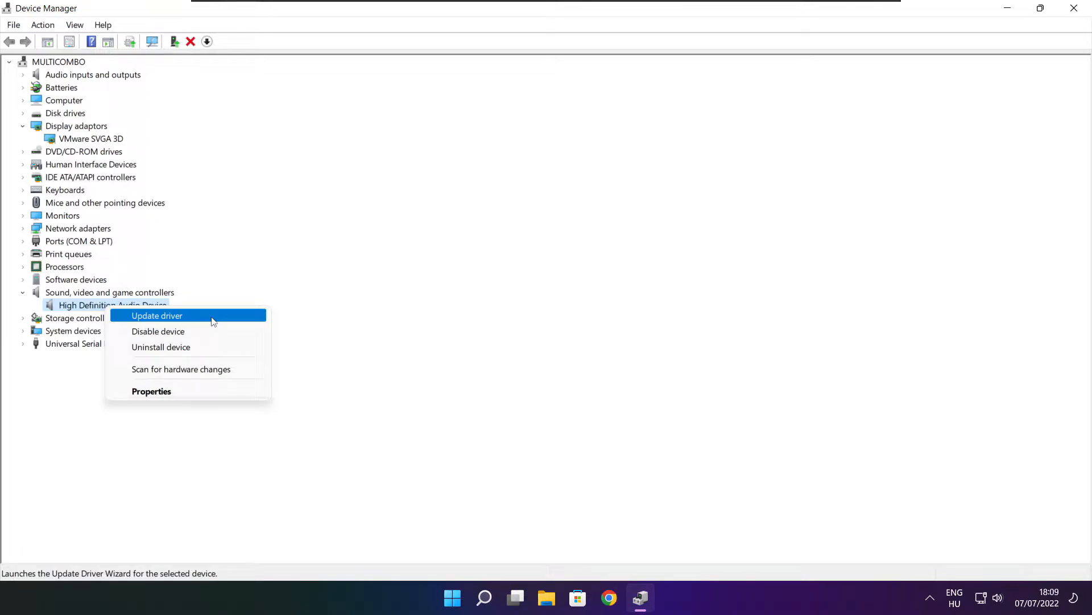
click(156, 315)
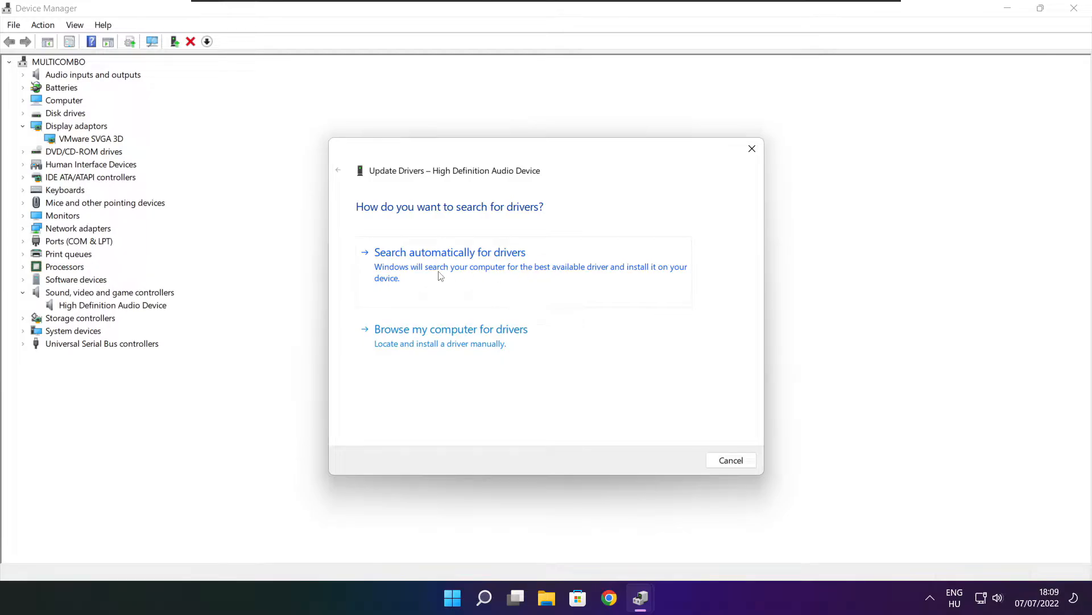
click(450, 251)
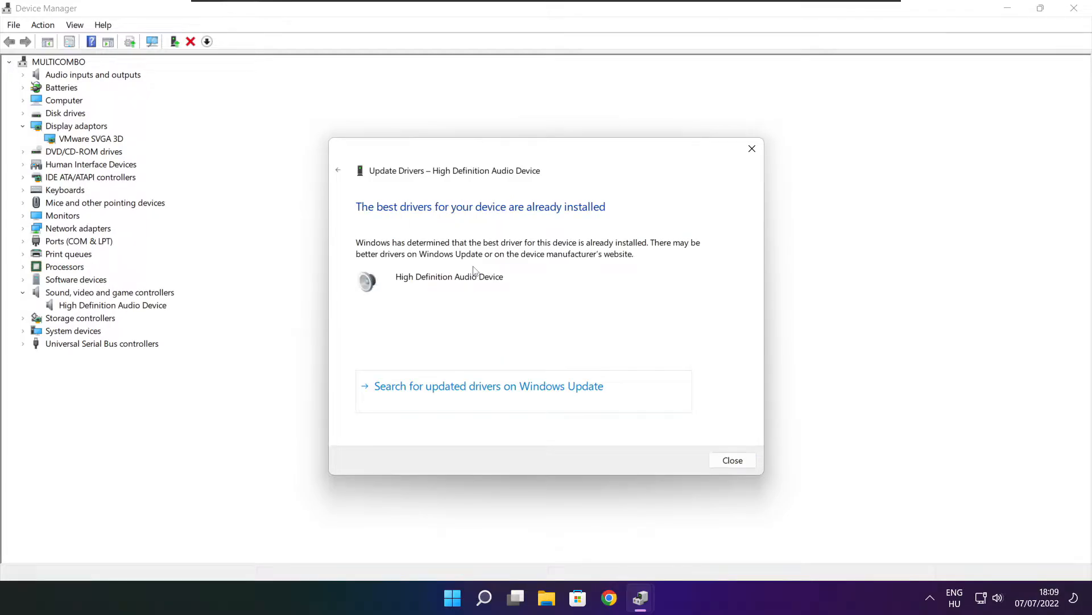
mouse_move(609, 212)
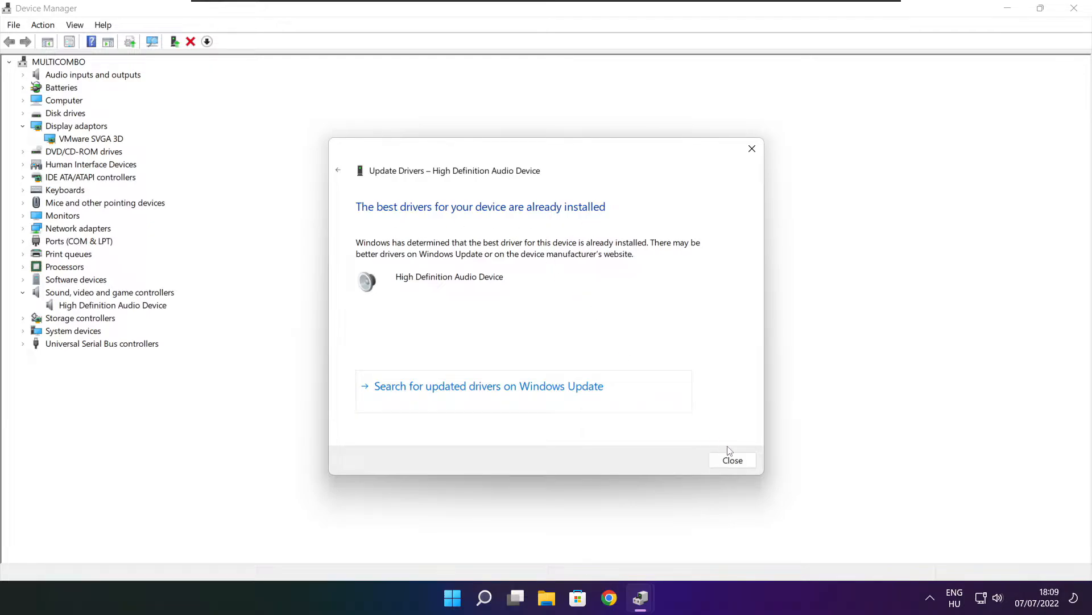
click(732, 459)
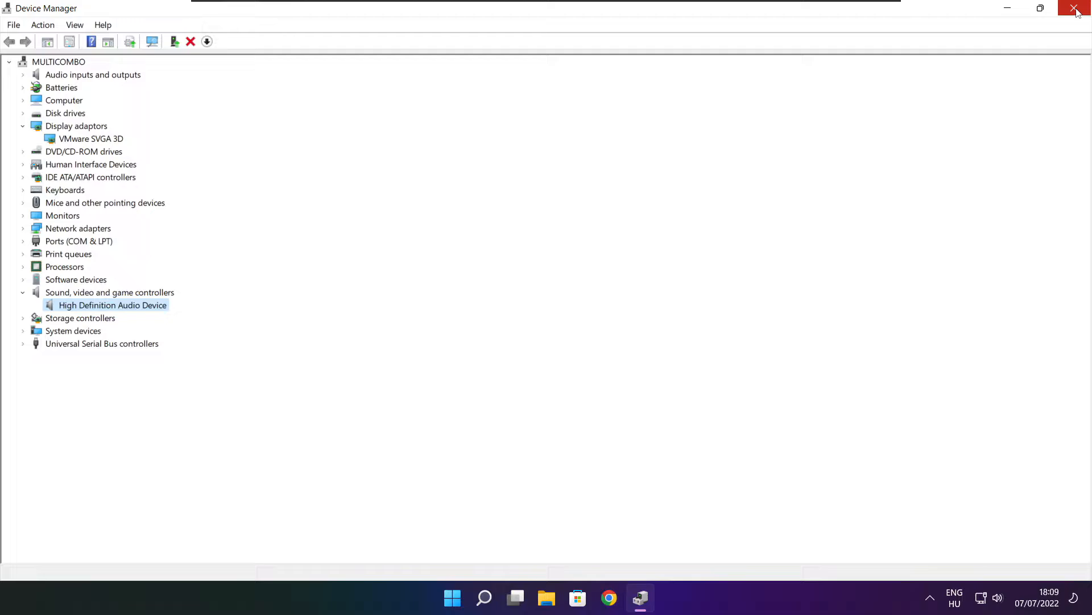
click(1079, 8)
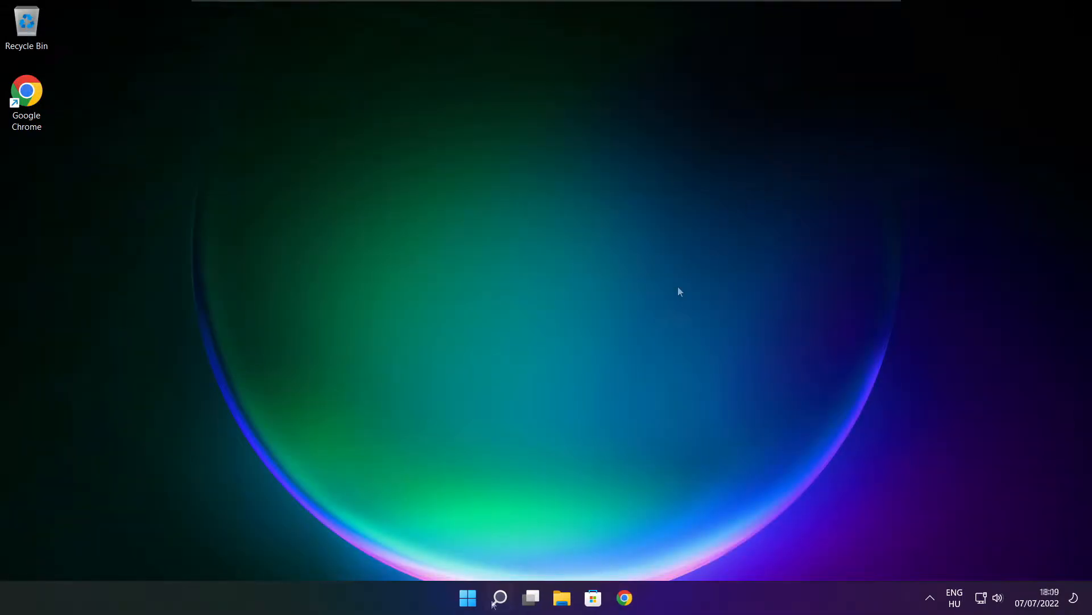
Search 'edit power plan' and open the Edit Plan Settings page.
click(499, 598)
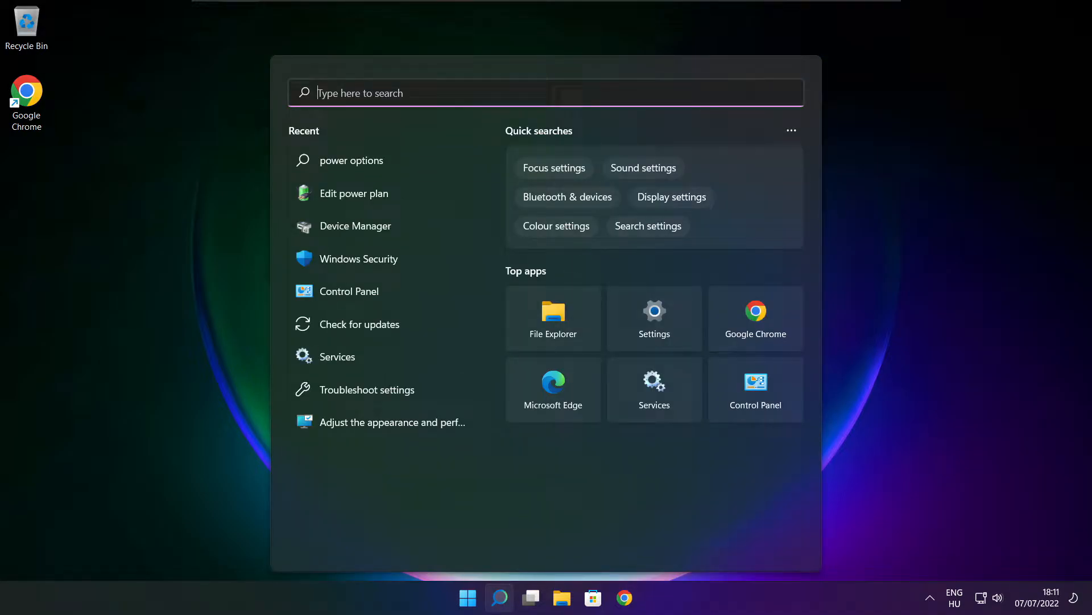
text(edit power plan)
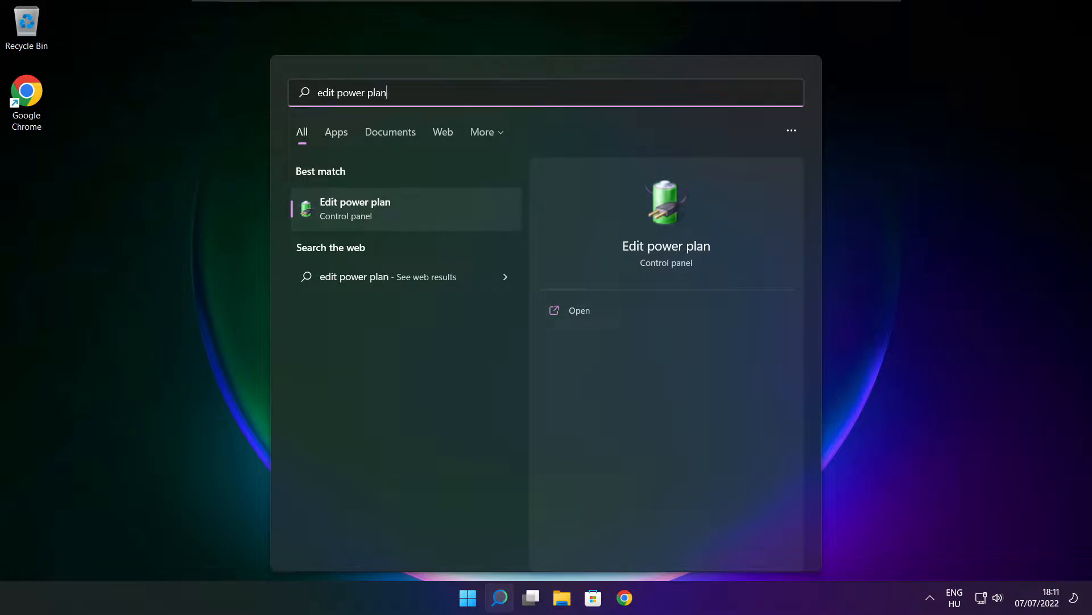
mouse_move(430, 217)
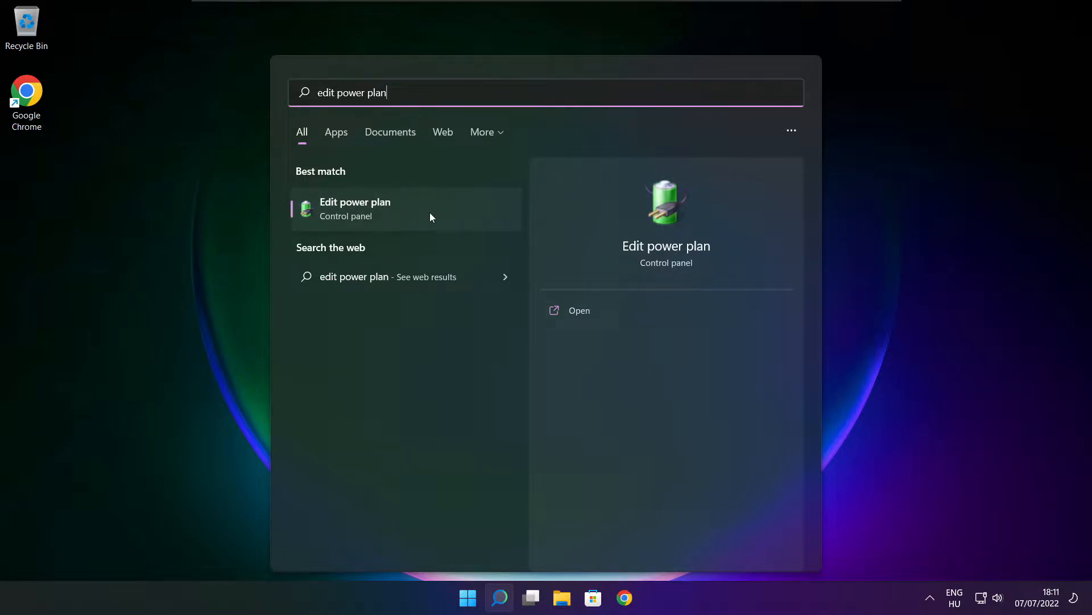
click(355, 208)
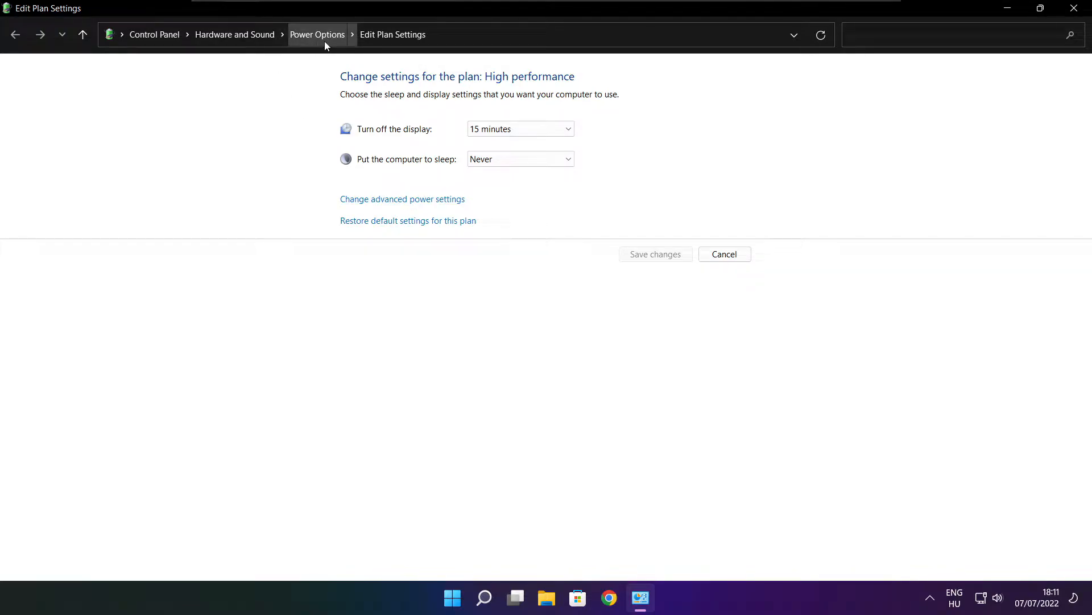
Make High performance the active power plan and close Power Options.
click(317, 35)
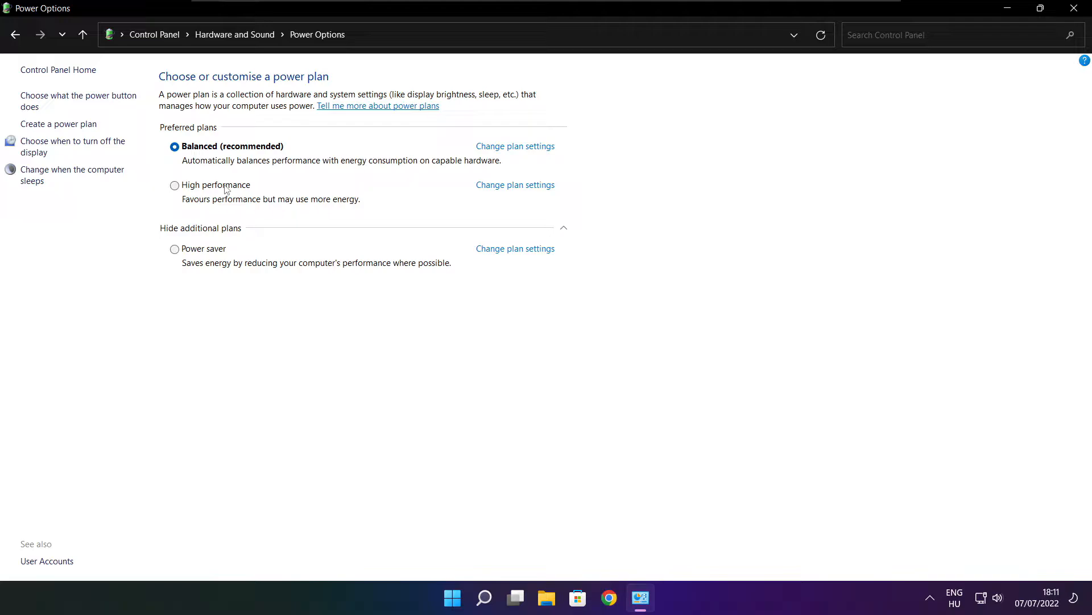
mouse_move(223, 192)
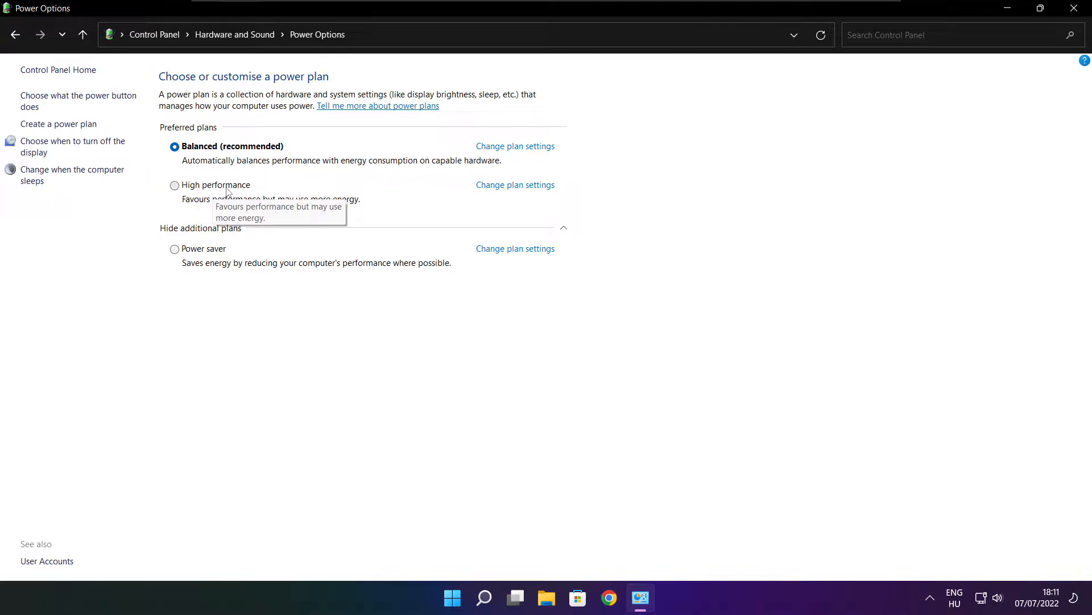
click(174, 185)
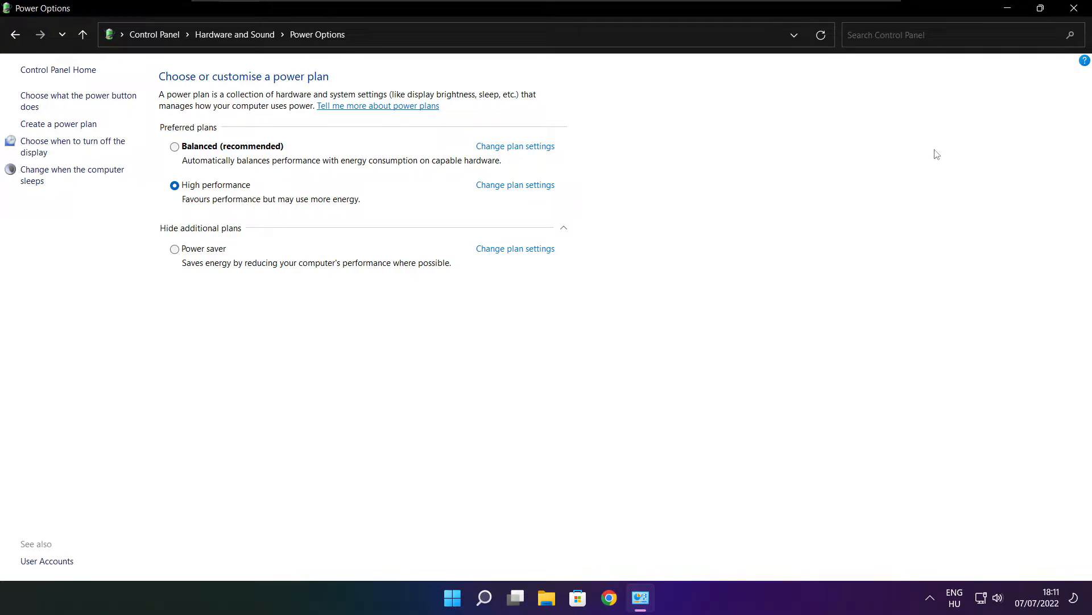
mouse_move(1075, 8)
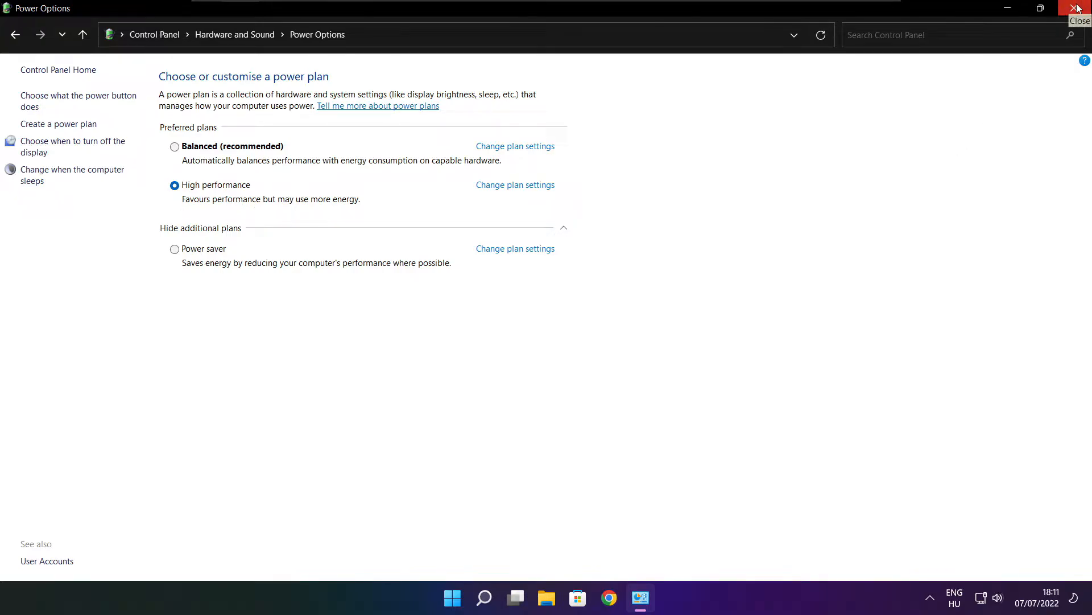
click(1076, 8)
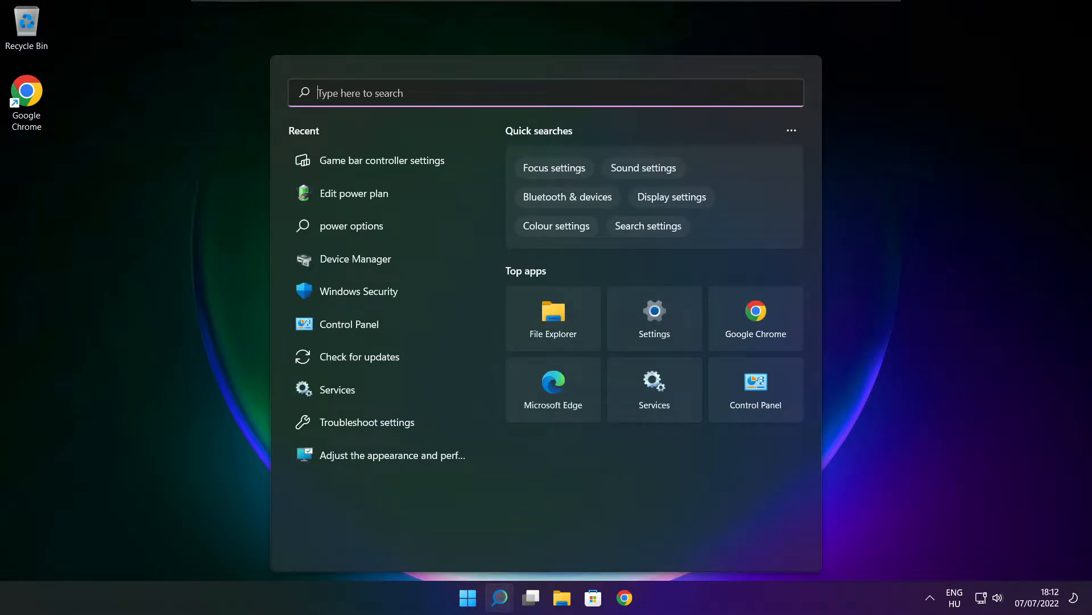
Search 'game mode settings' and open the Game Mode settings page.
text(game bar controller settings)
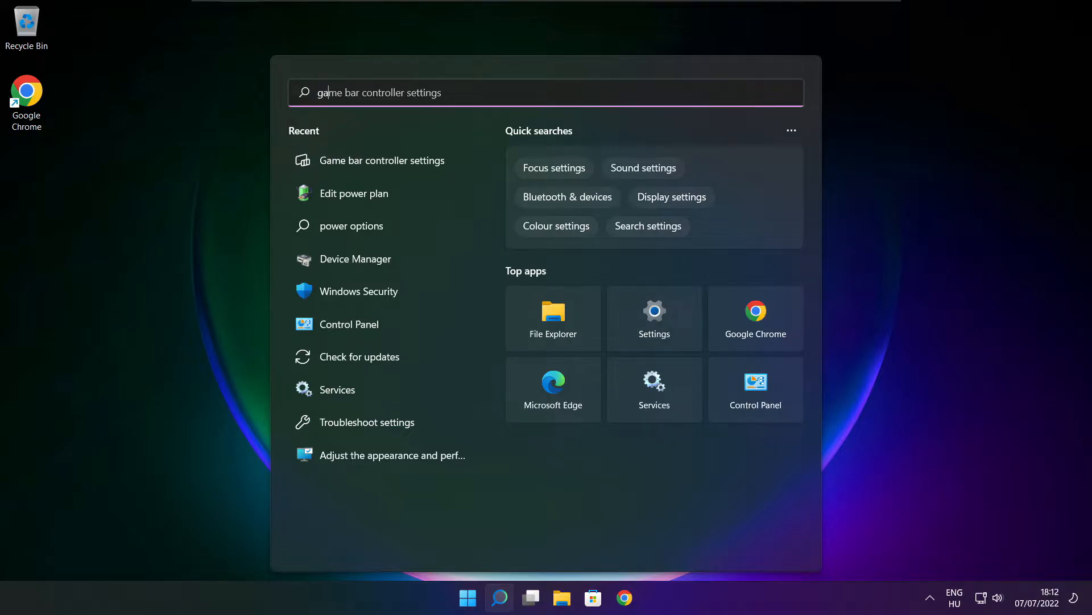
text(game mode settings)
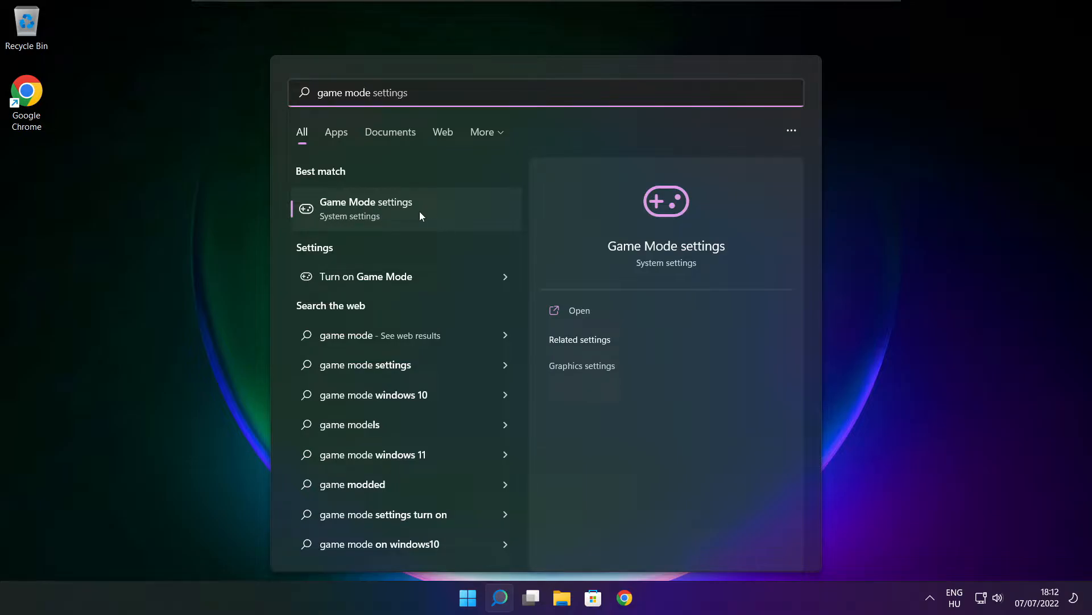
click(366, 209)
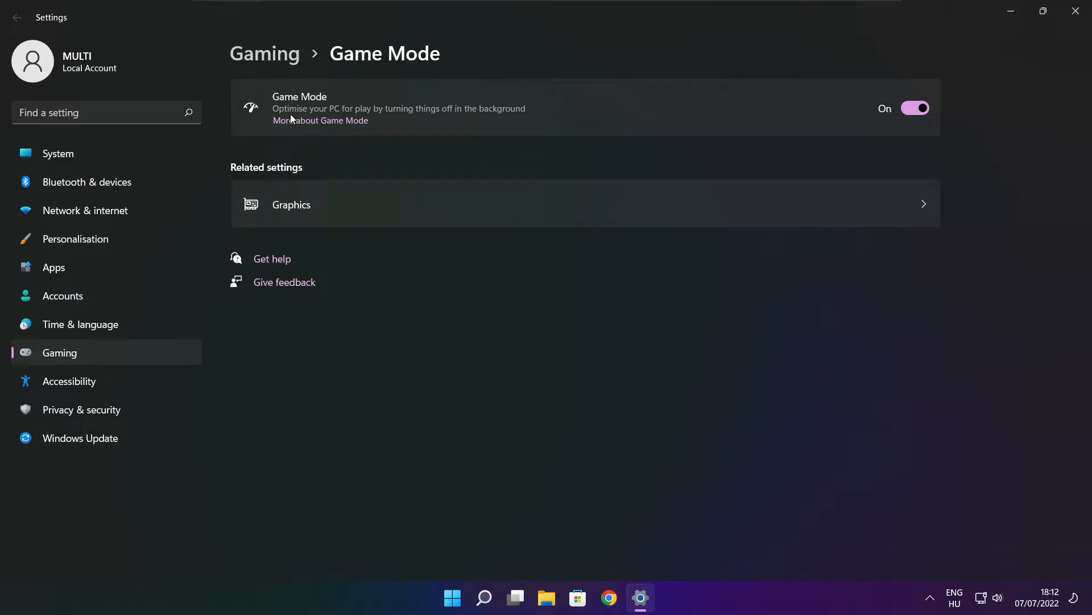
mouse_move(869, 143)
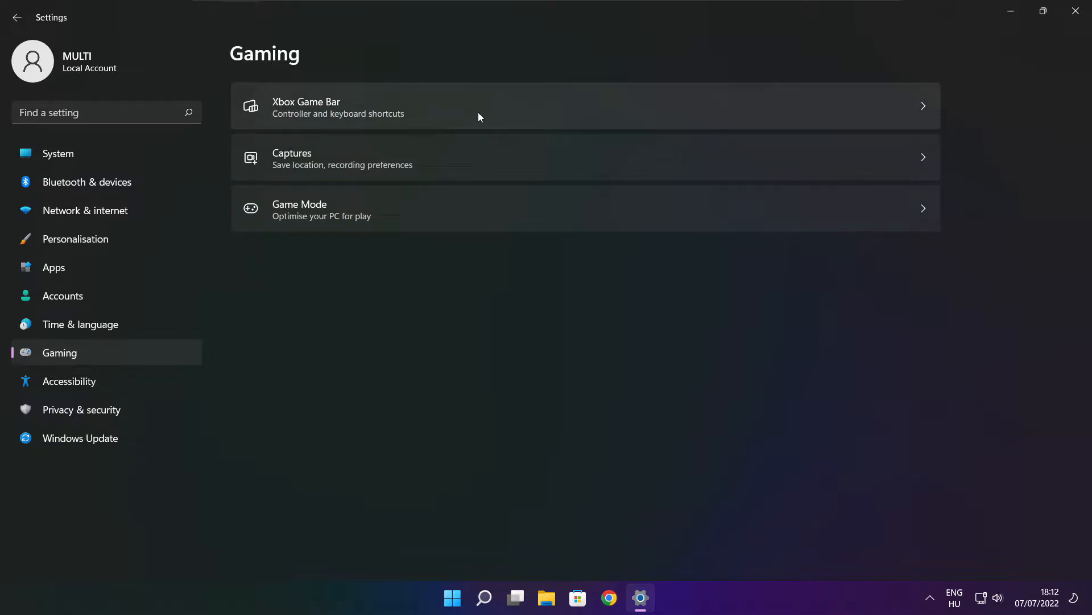
Turn off opening Xbox Game Bar from the controller button, then close Settings.
click(307, 106)
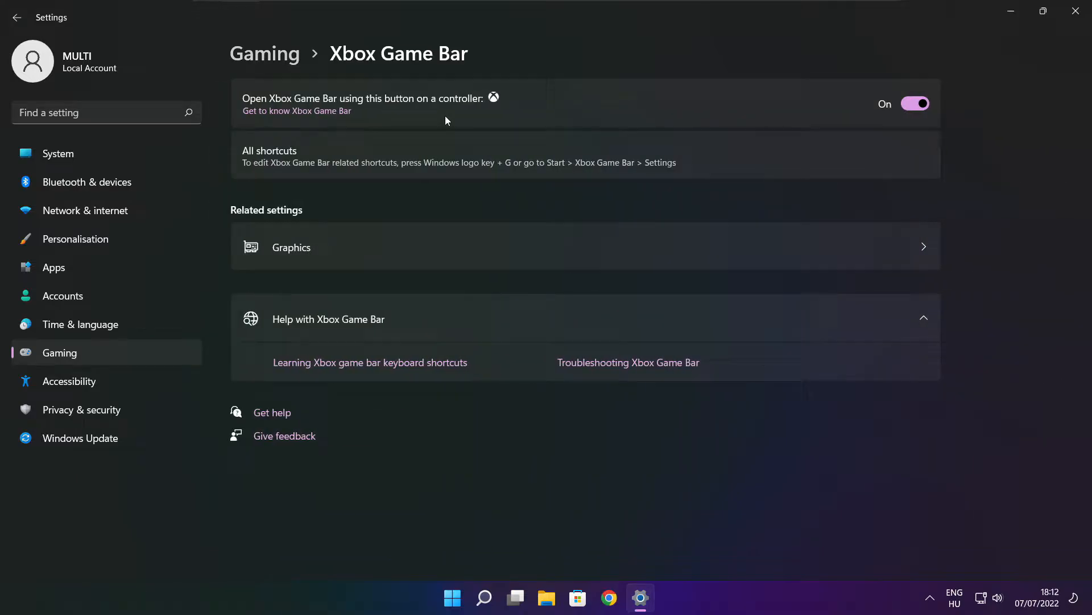
mouse_move(450, 103)
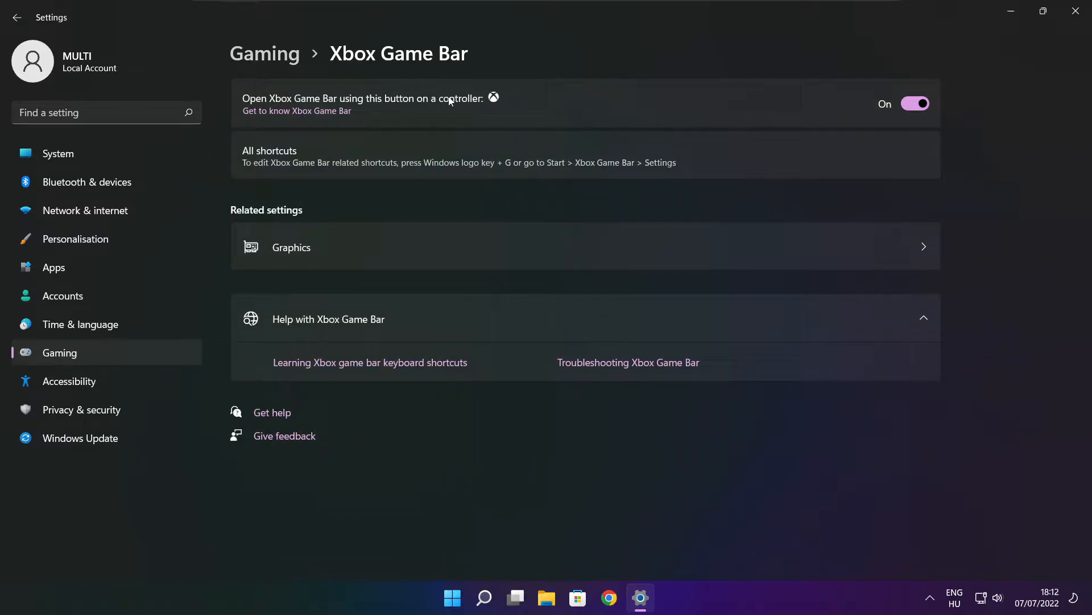
click(915, 103)
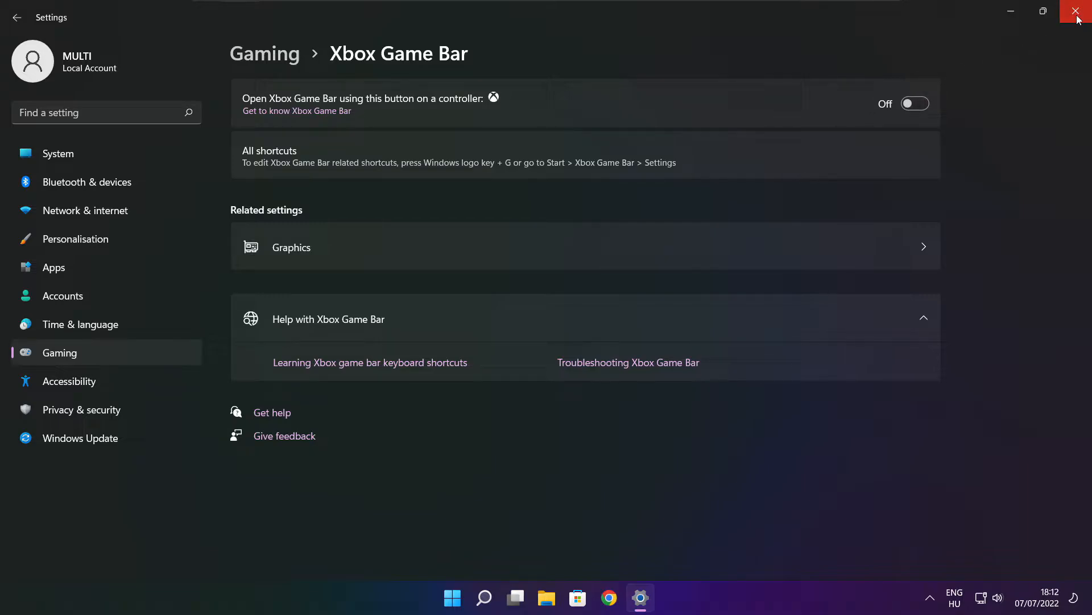
click(1079, 12)
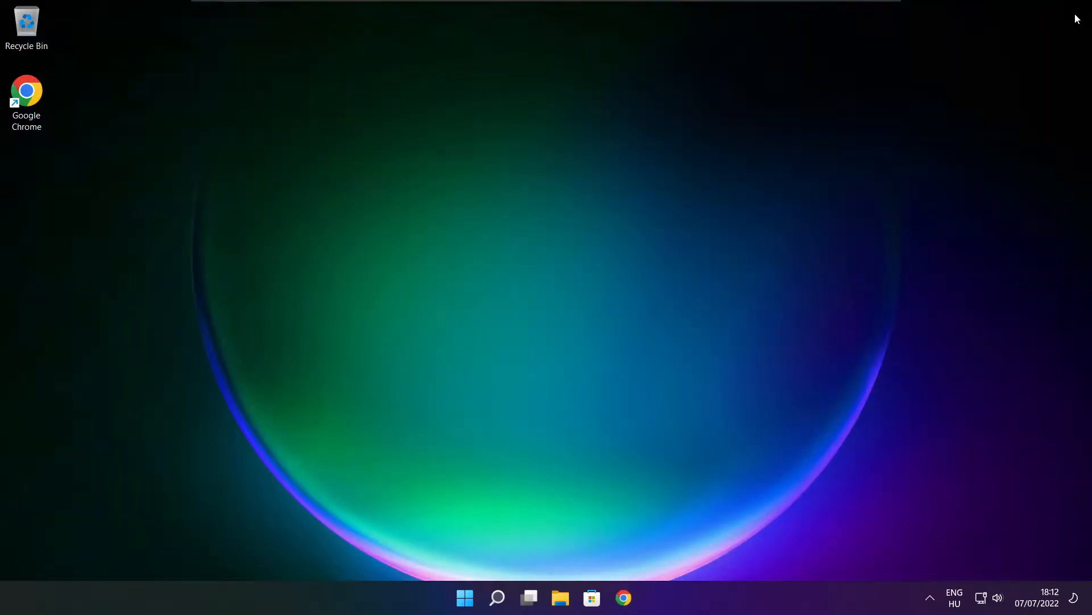
mouse_move(544, 321)
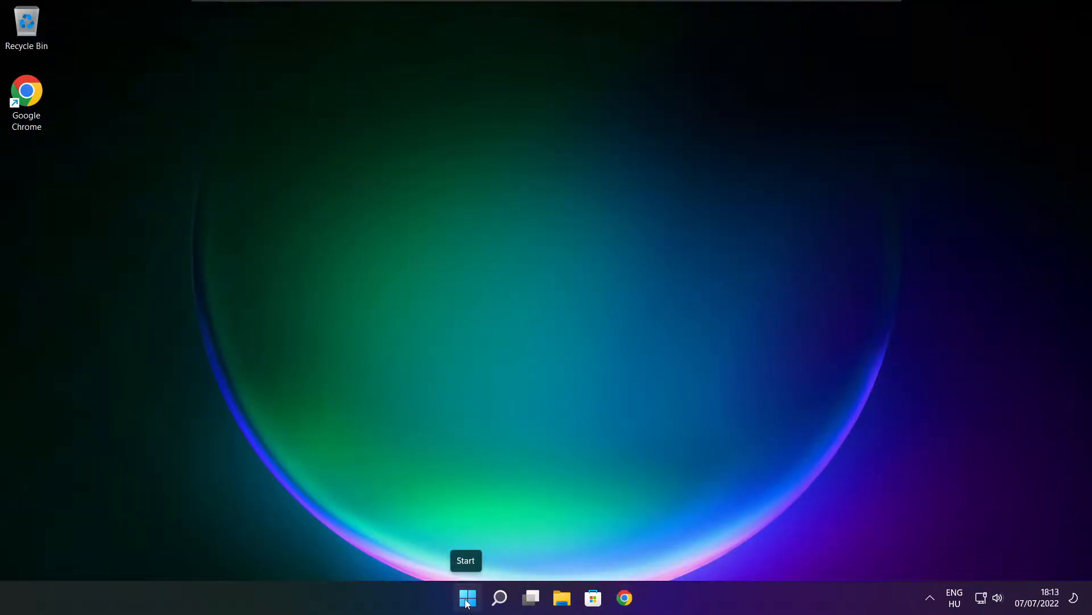
Launch Task Manager from the Start button's right-click quick link menu.
right_click(466, 597)
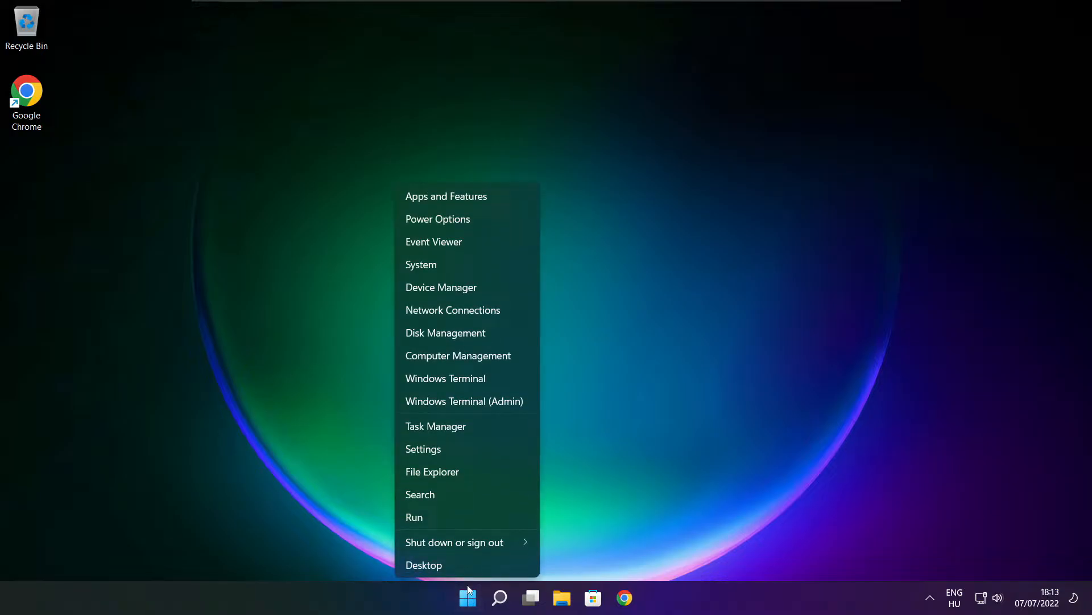
mouse_move(475, 432)
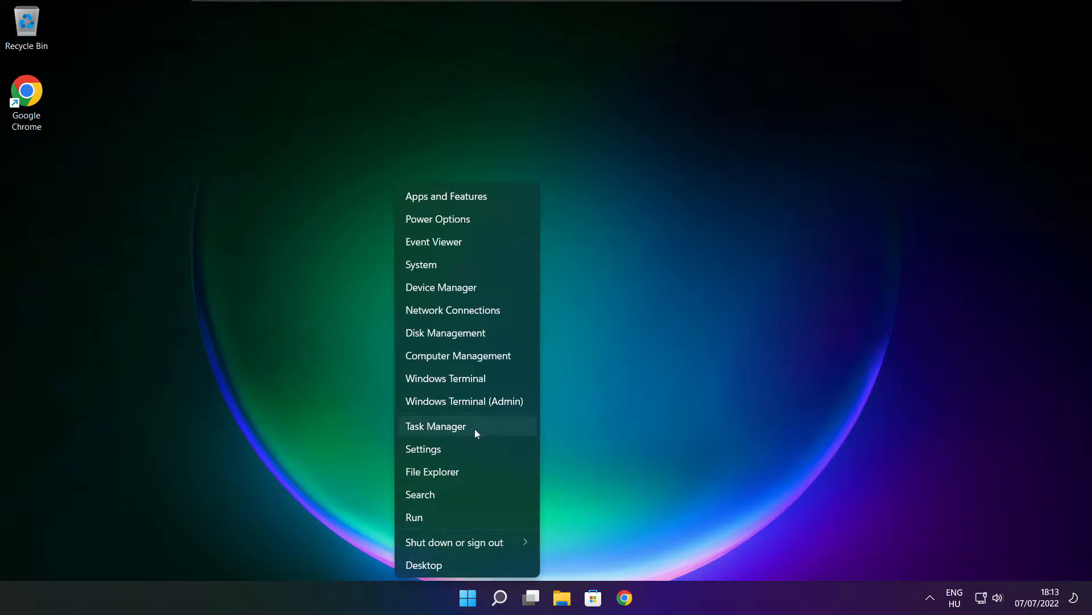
mouse_move(472, 426)
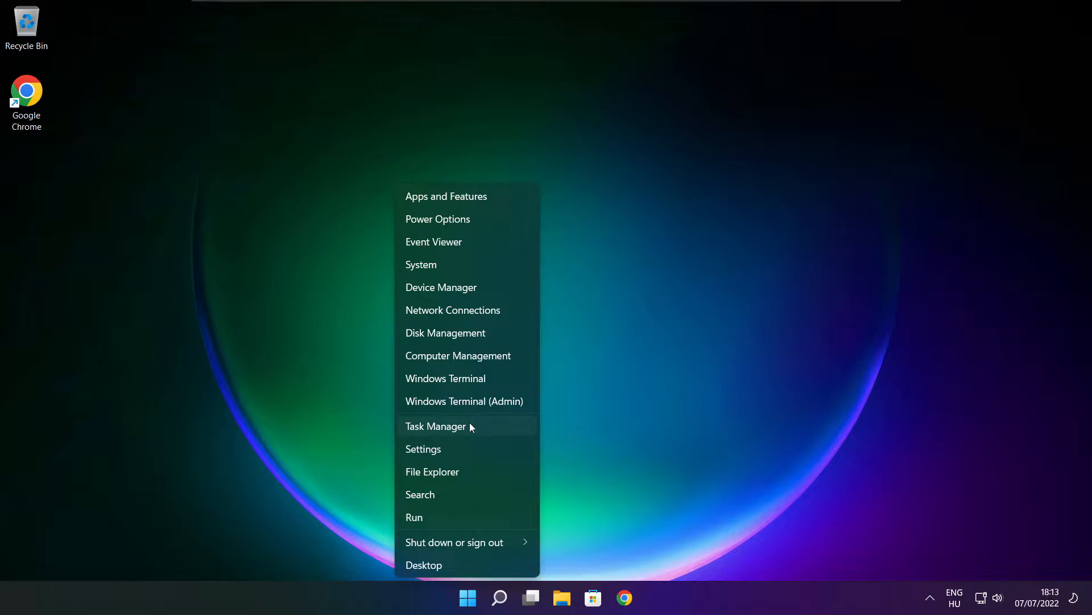
click(435, 425)
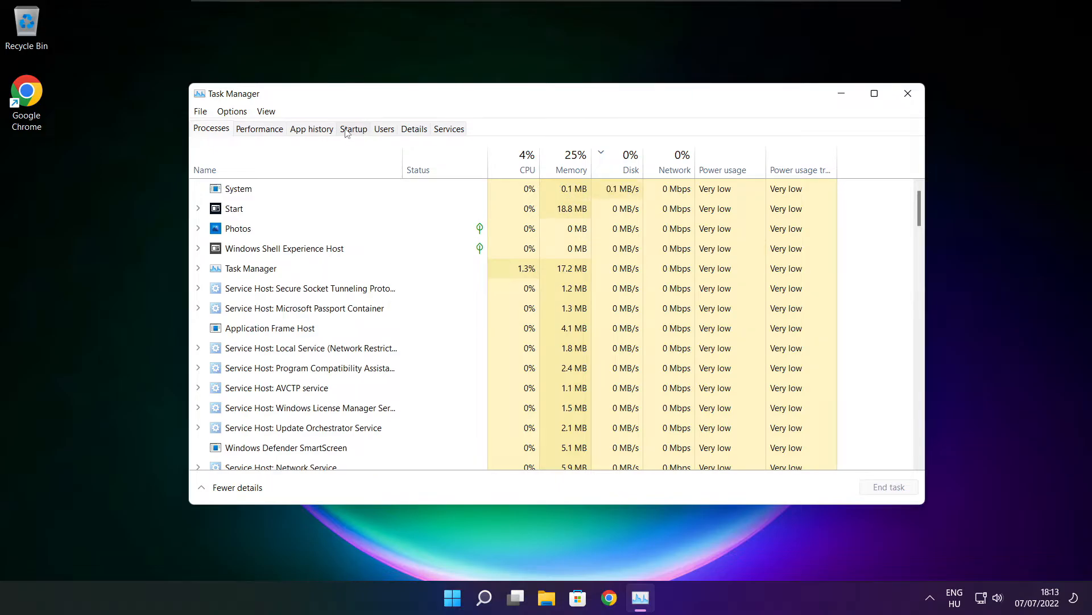
Disable Cortana, Microsoft Edge, Microsoft Teams and Terminal as startup apps, then close Task Manager.
click(353, 129)
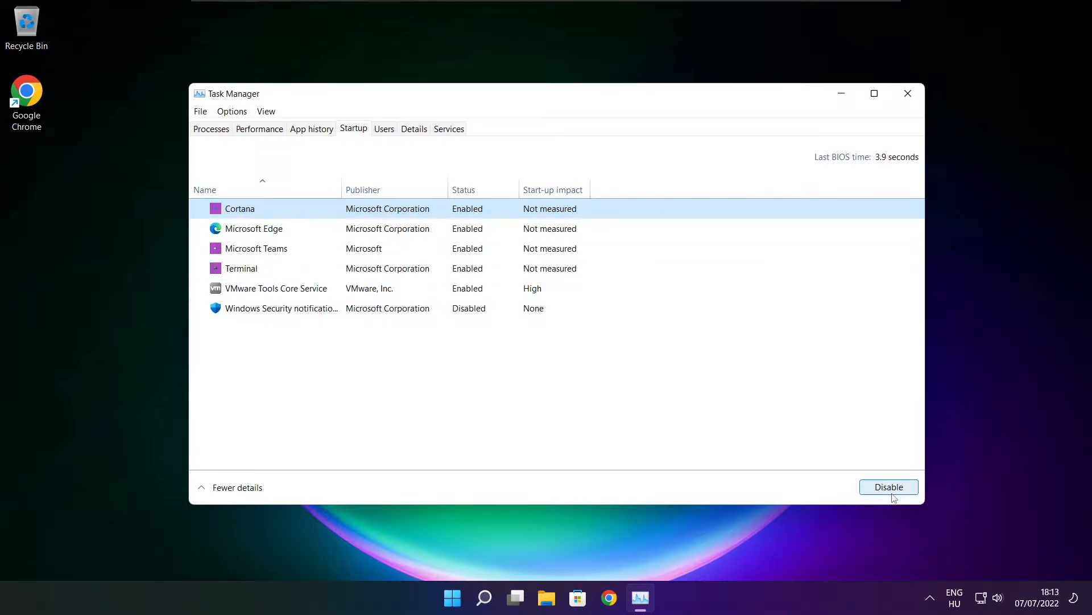
click(888, 487)
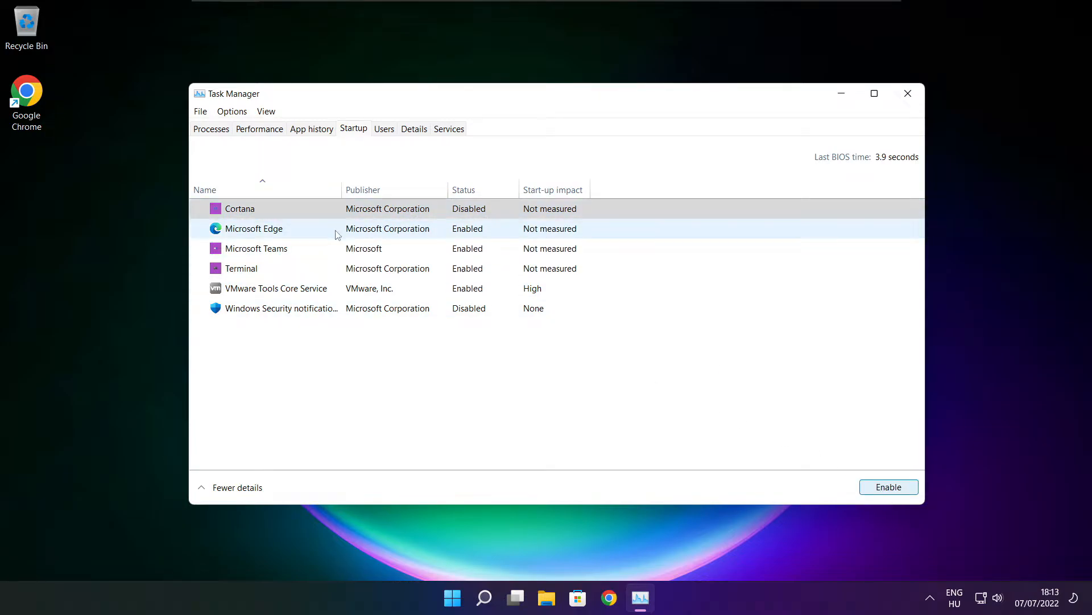
click(254, 229)
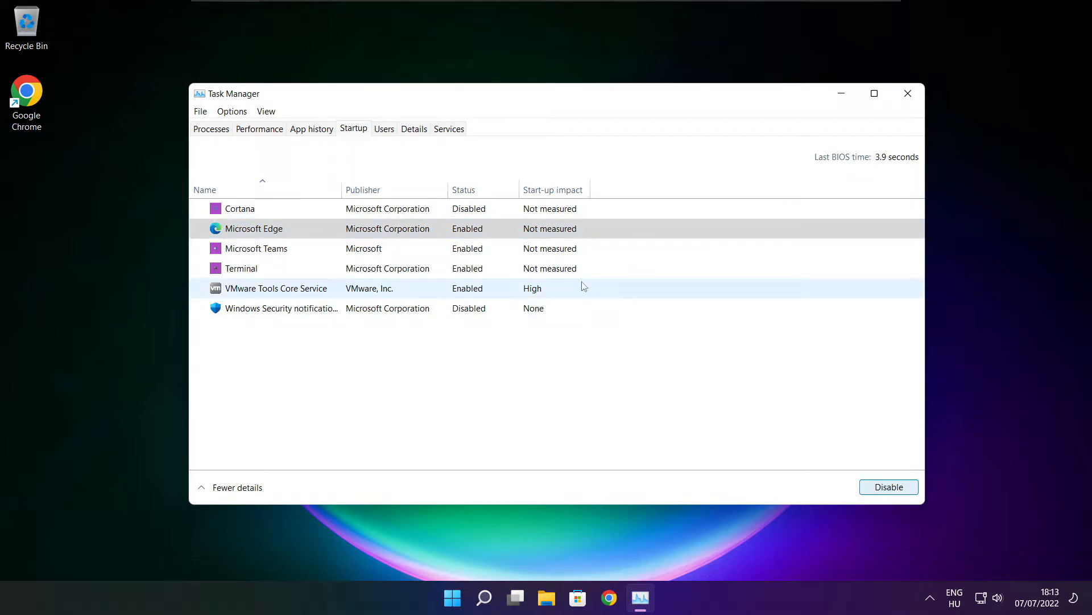
click(888, 486)
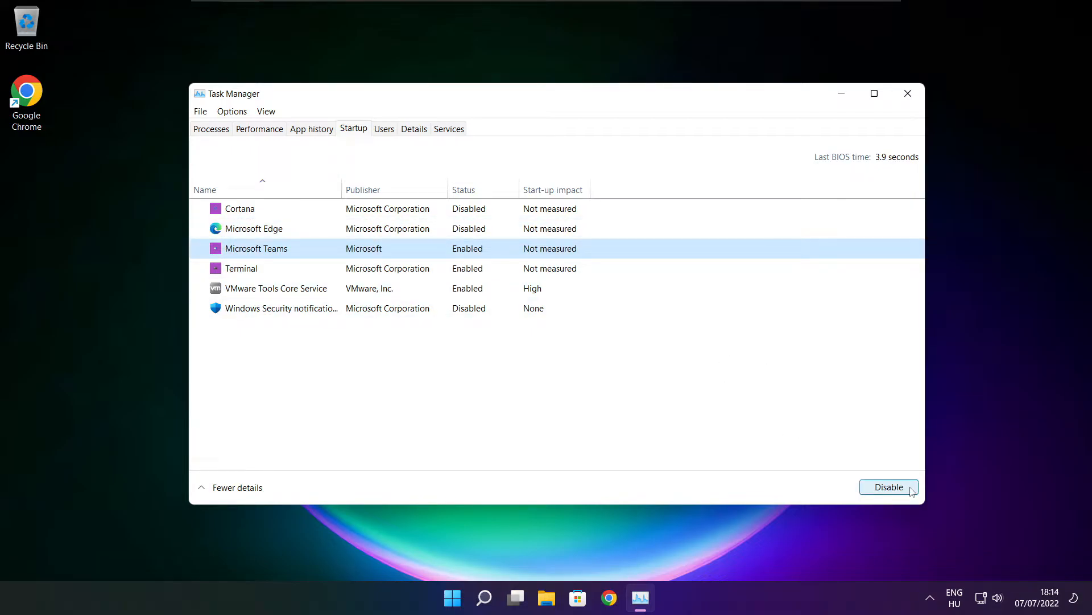
click(888, 486)
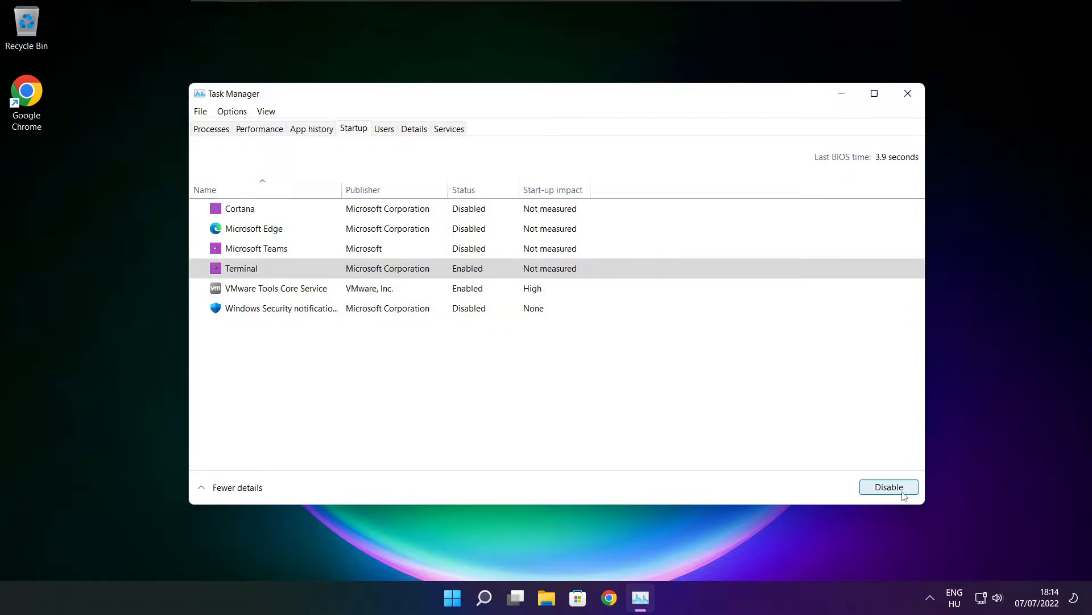
click(888, 486)
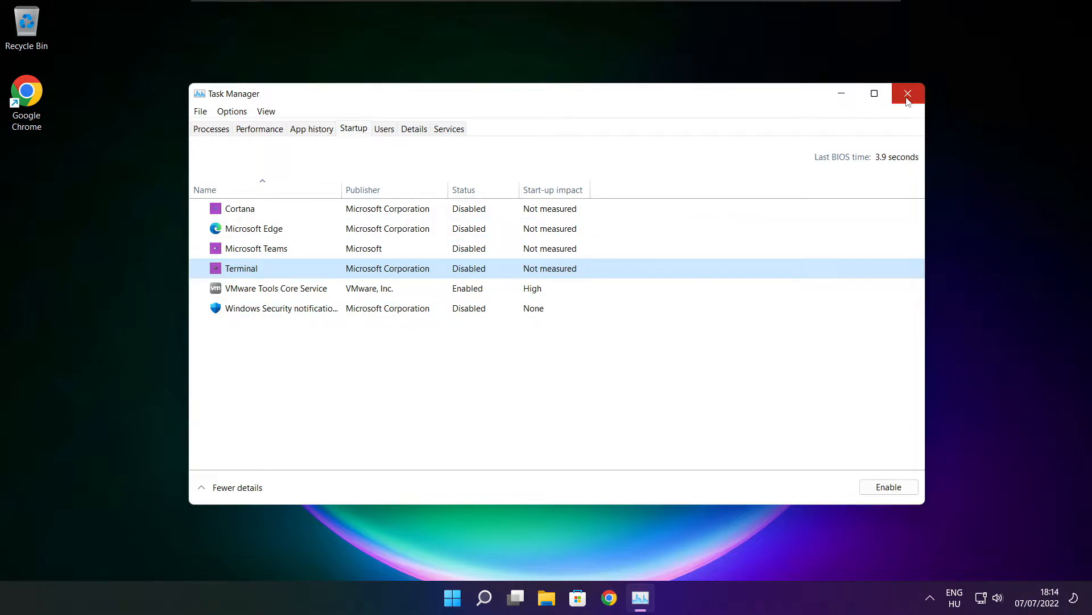
click(908, 93)
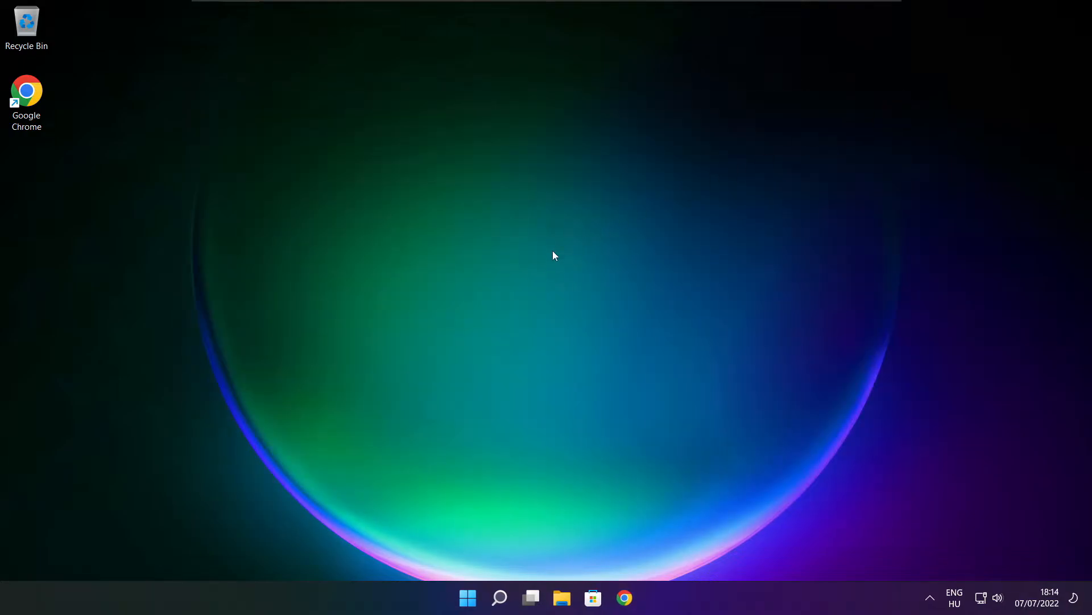
Search 'optimise' in Windows Search to reach Optimise Drives.
click(499, 598)
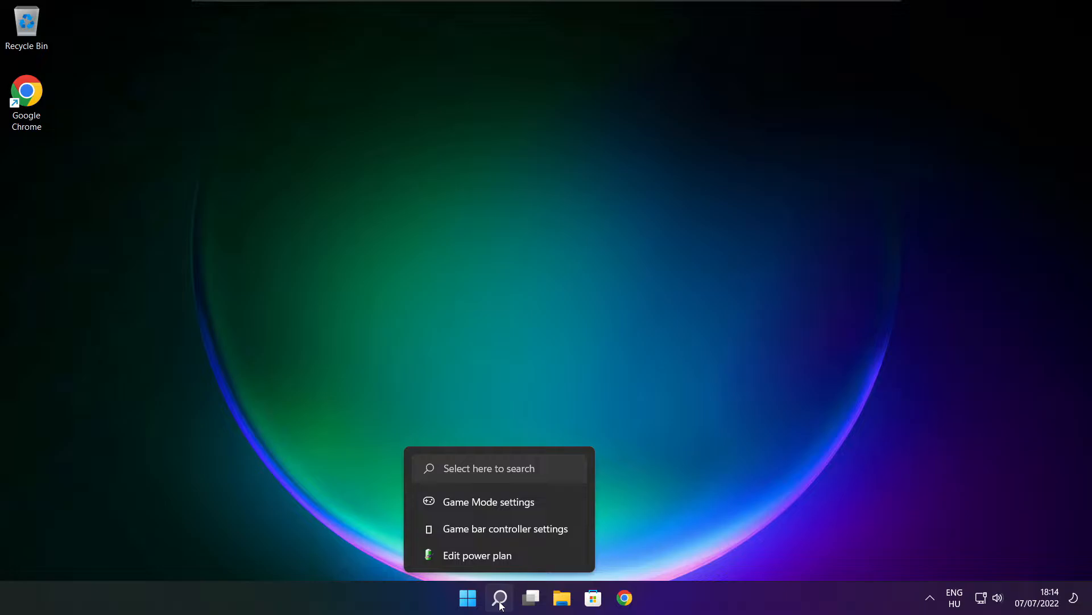
click(499, 598)
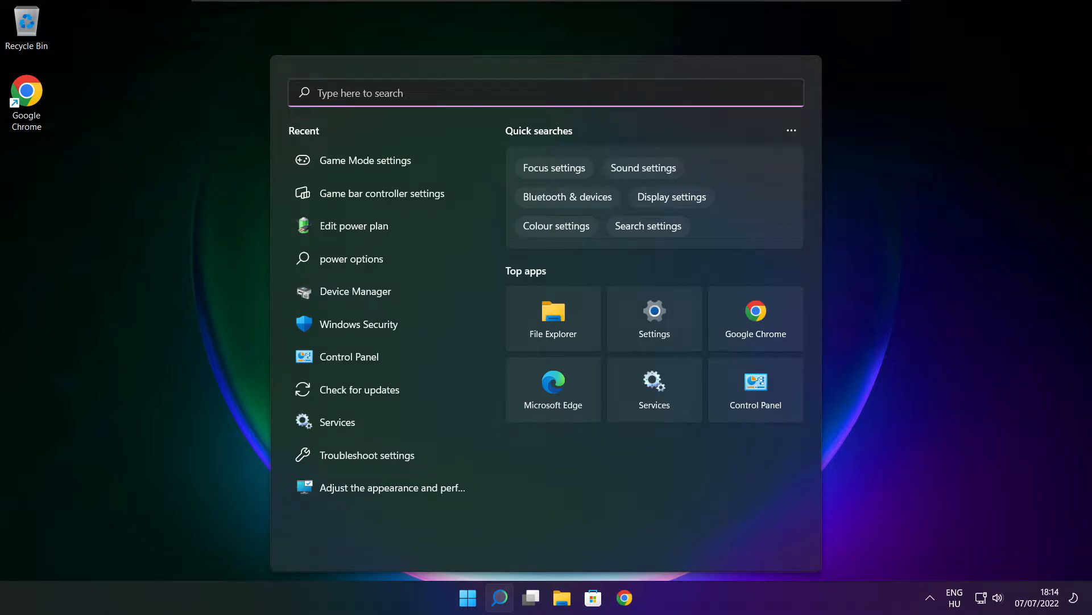
text(optimi)
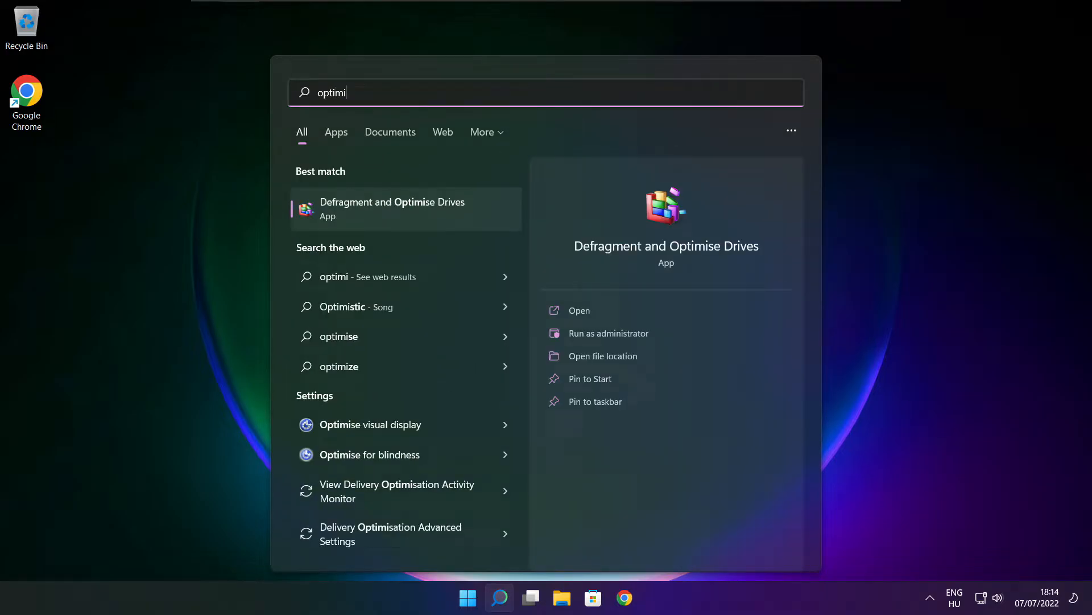
text(se)
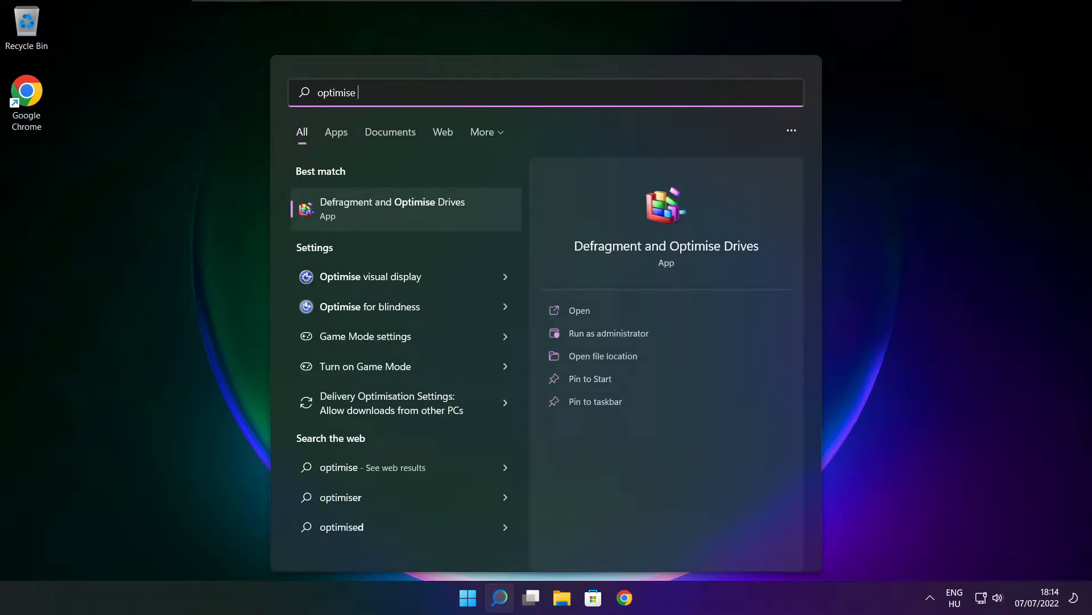
mouse_move(422, 230)
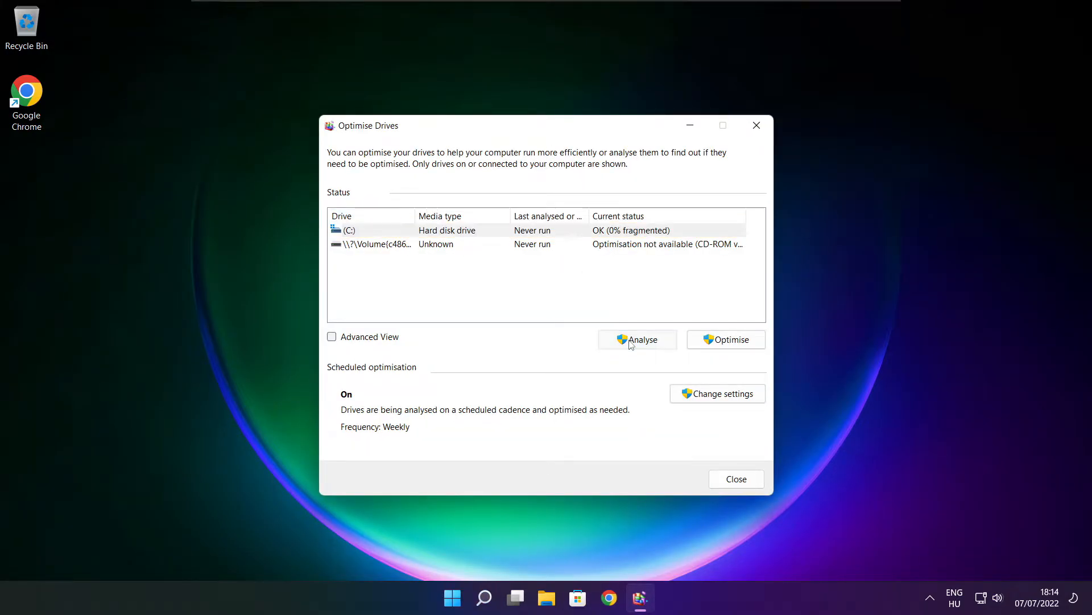
Analyse drive C: (9% fragmented), start optimising it, and close the window.
click(636, 339)
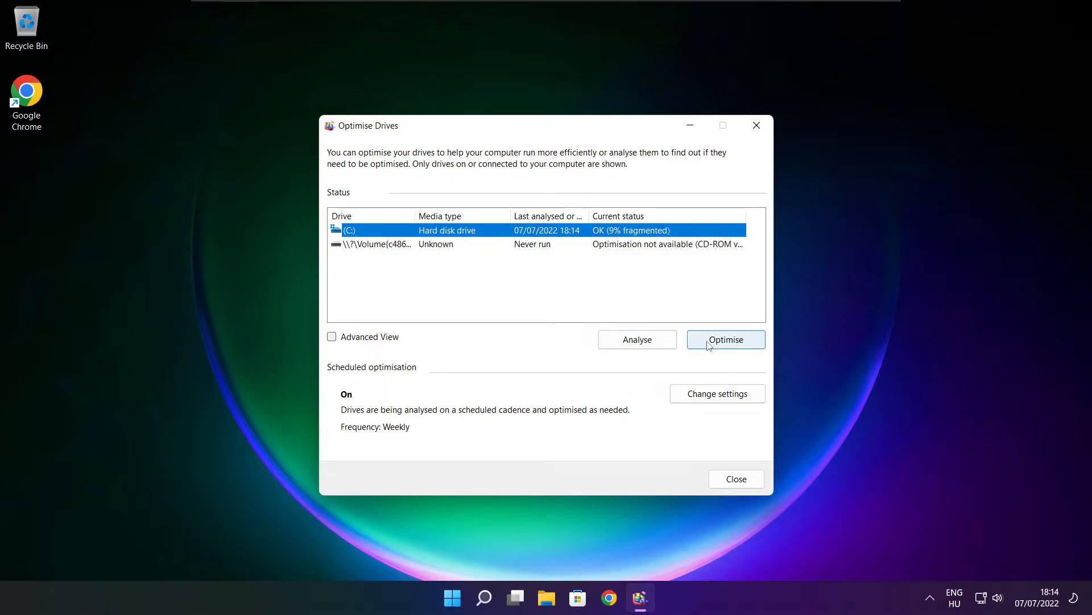
click(726, 339)
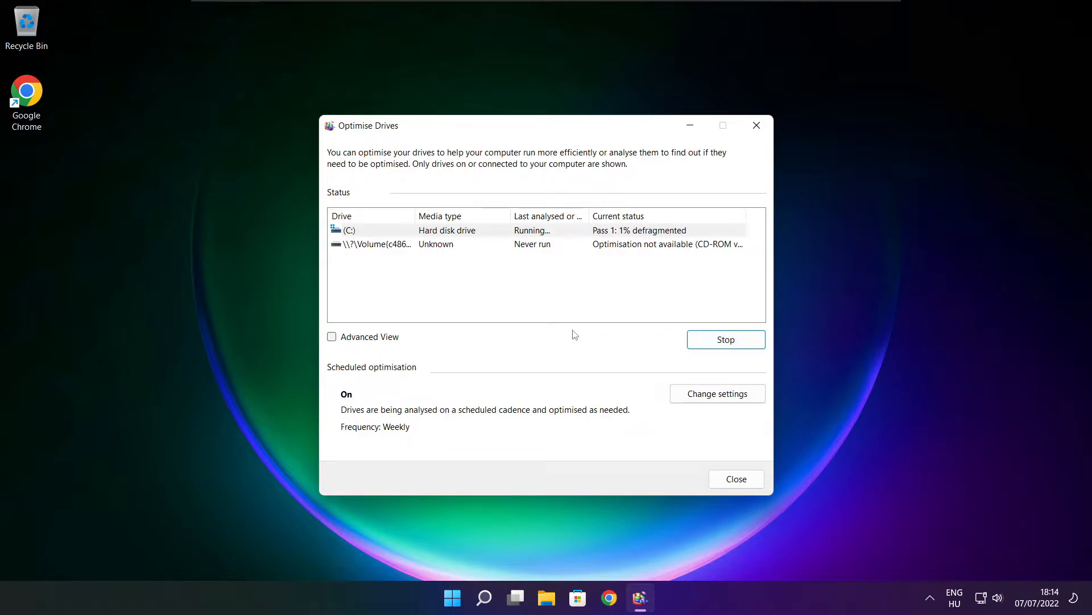
click(735, 478)
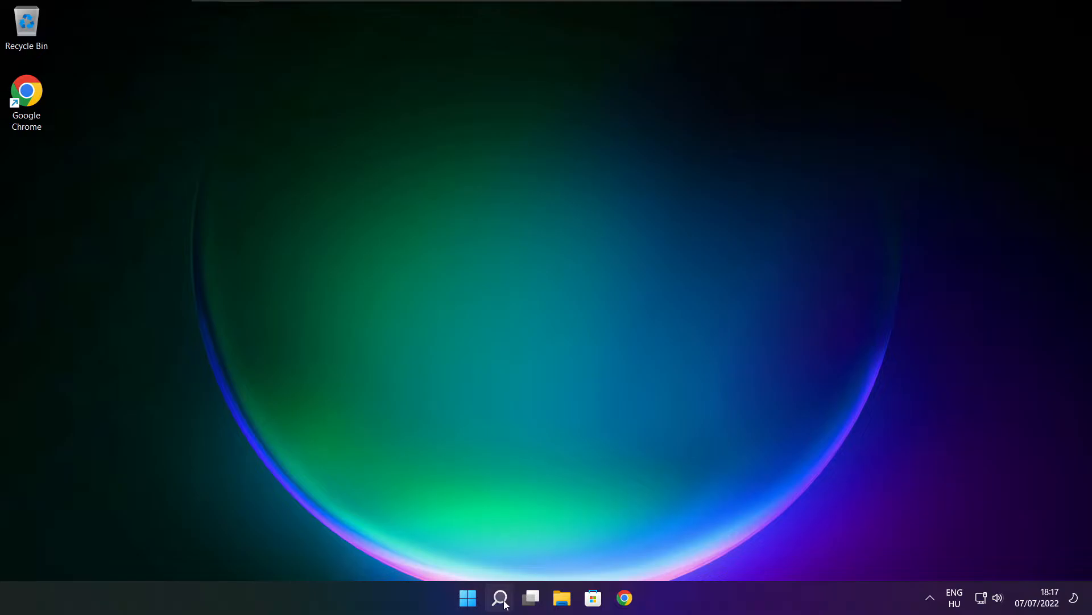
Run a Windows Update check via the 'upd' search until Settings reports up to date.
click(500, 597)
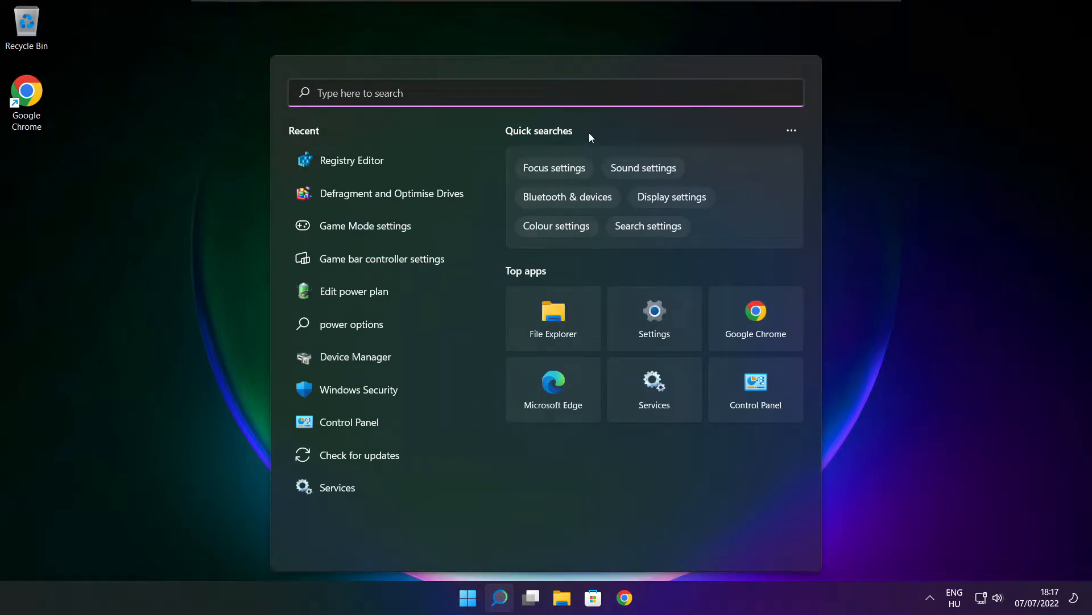
text(updates)
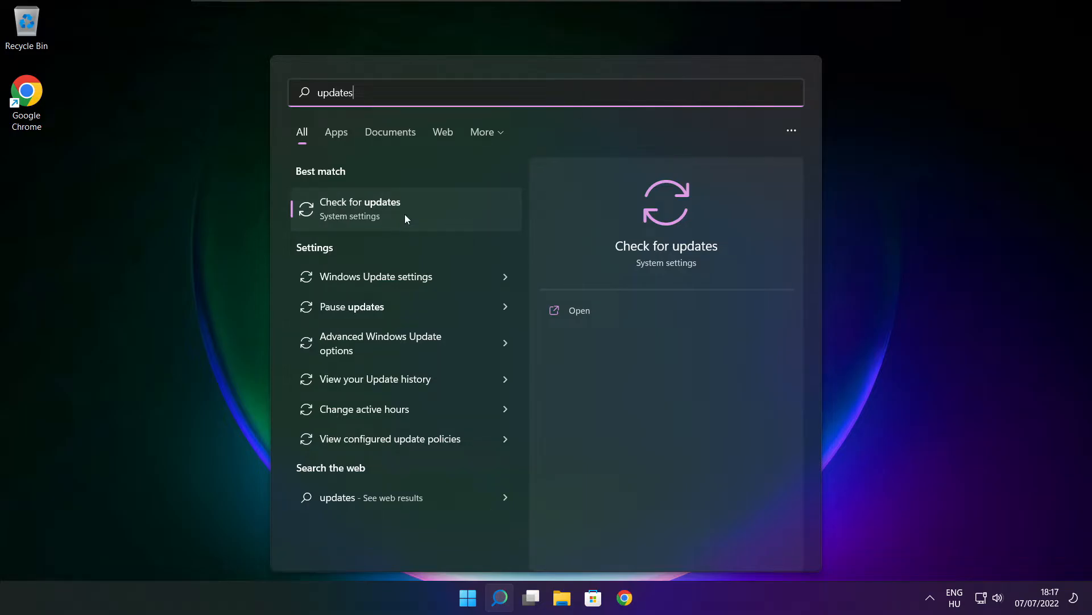
click(405, 208)
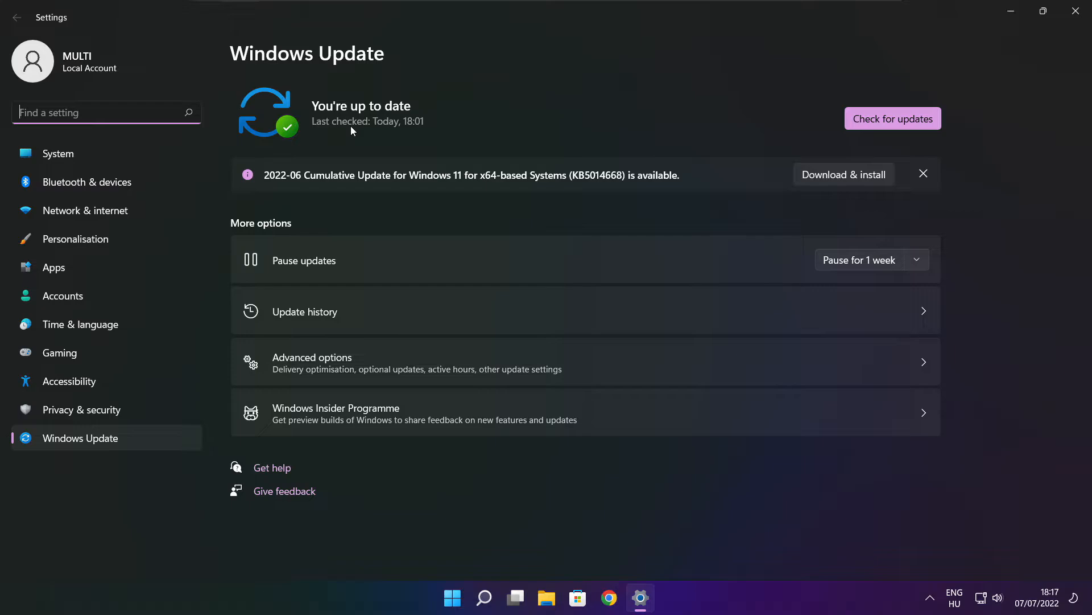
click(893, 118)
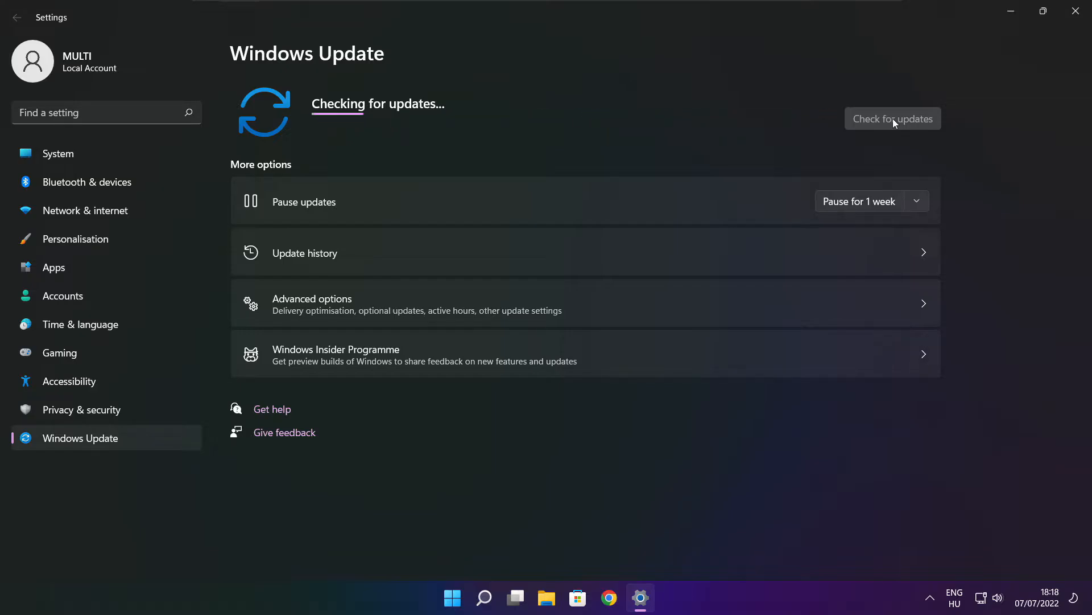
click(893, 119)
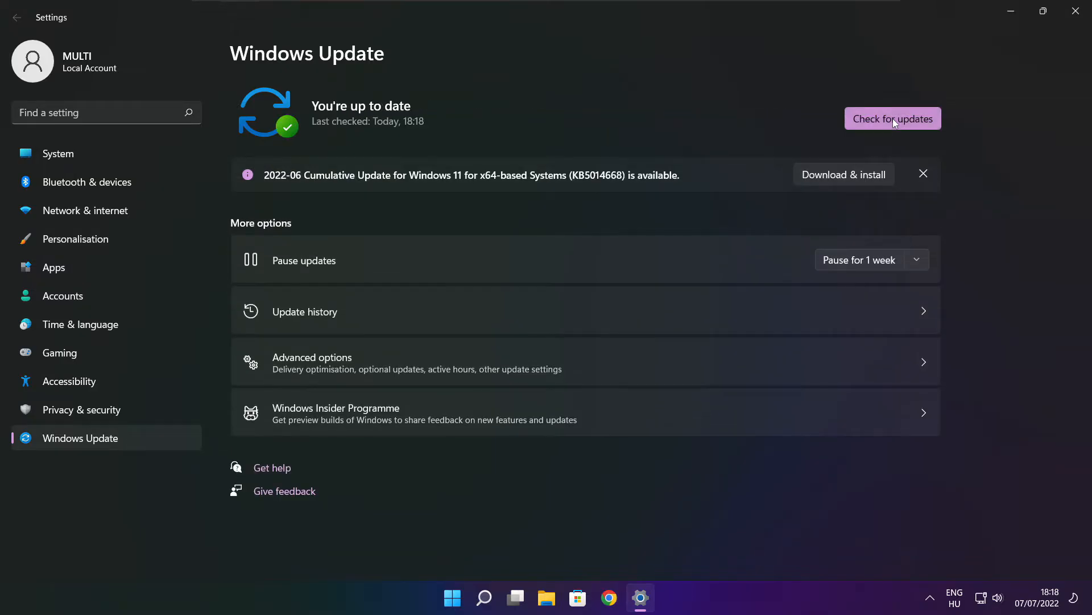
mouse_move(1064, 27)
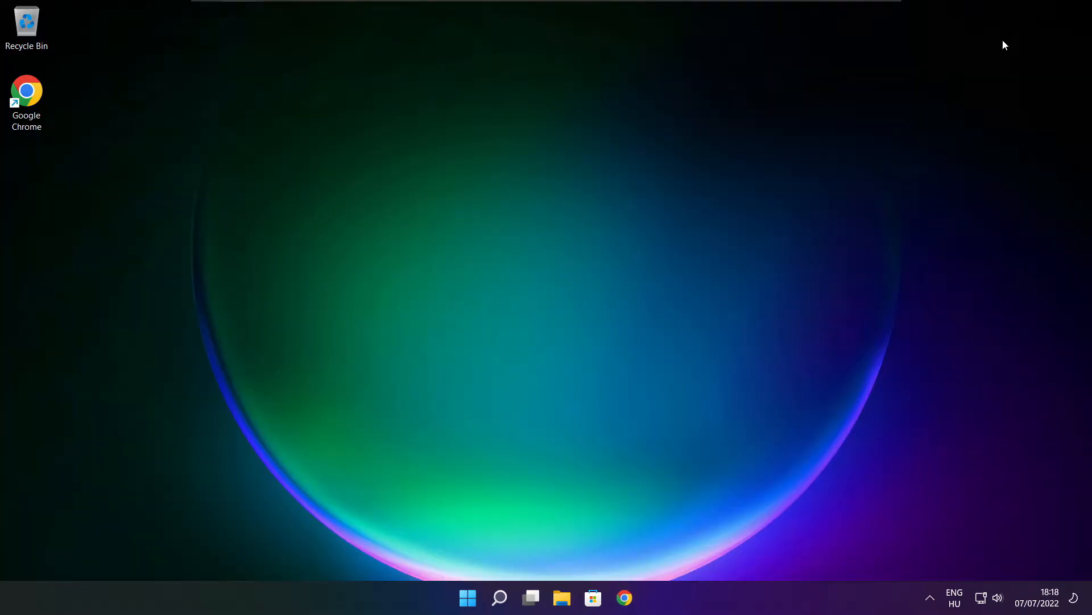
Launch Registry Editor by searching 'regedi' and move its window toward screen centre.
click(499, 598)
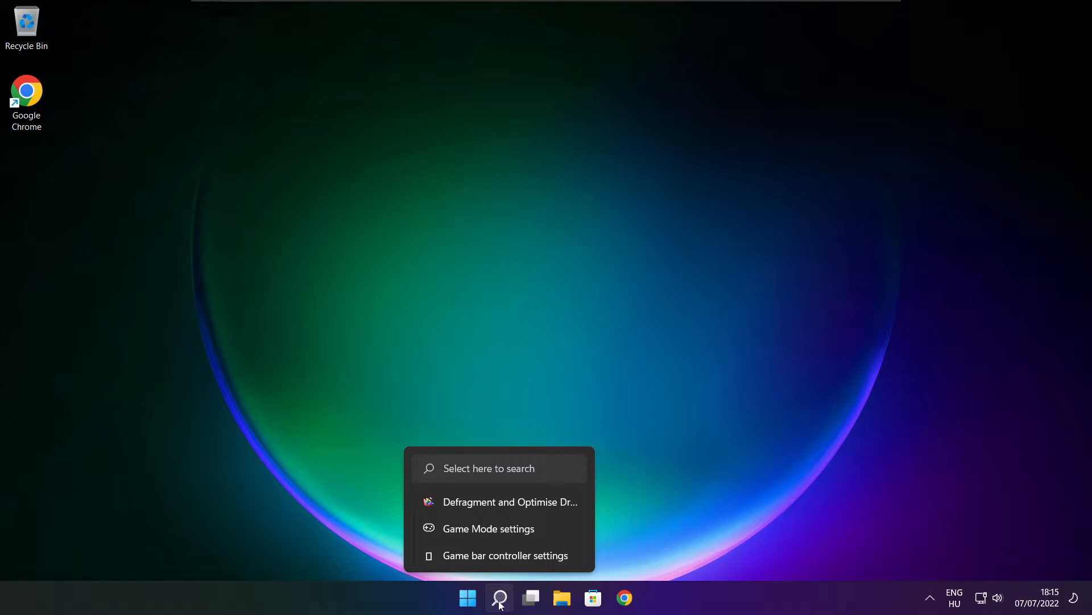
click(499, 597)
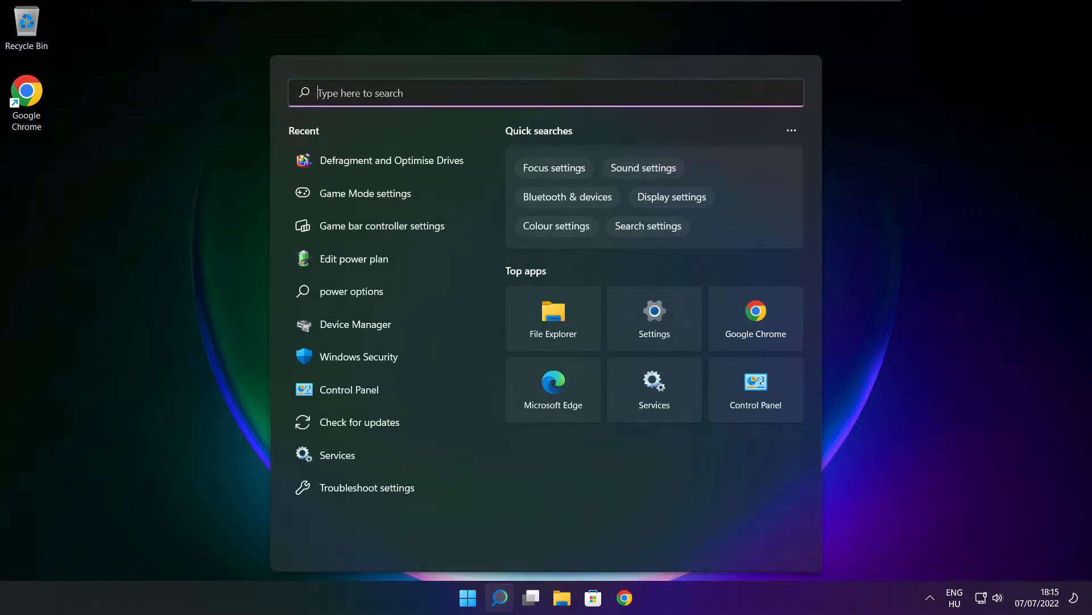
text(regedit)
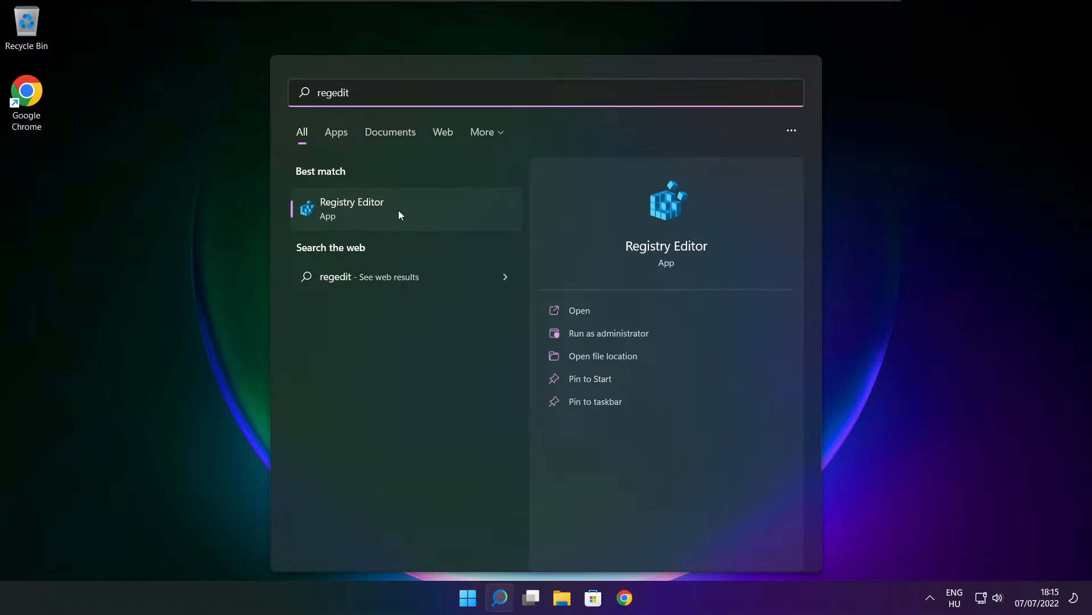
mouse_move(417, 211)
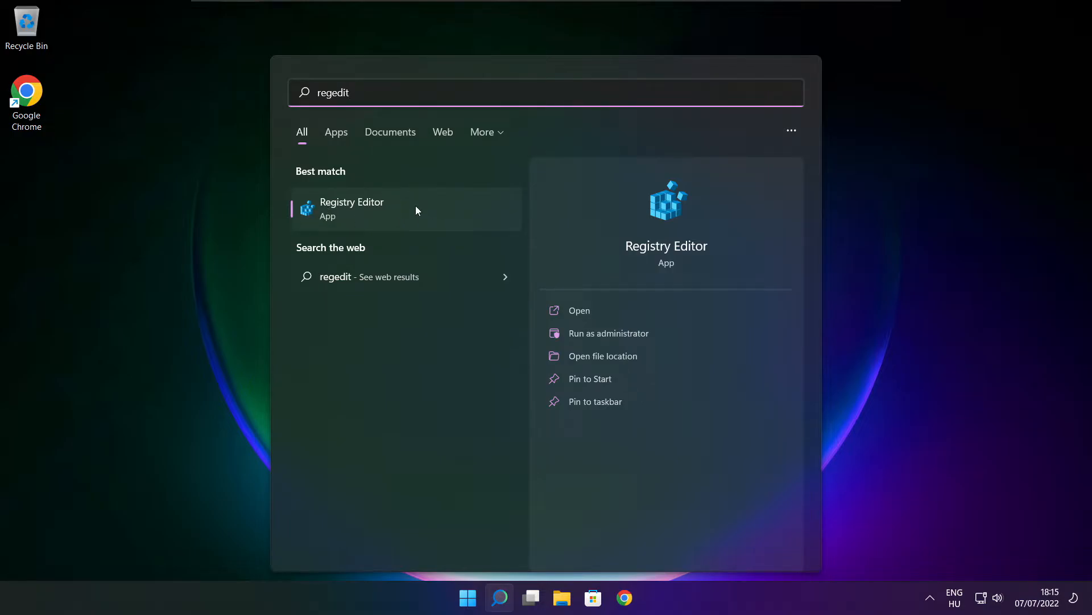
click(352, 208)
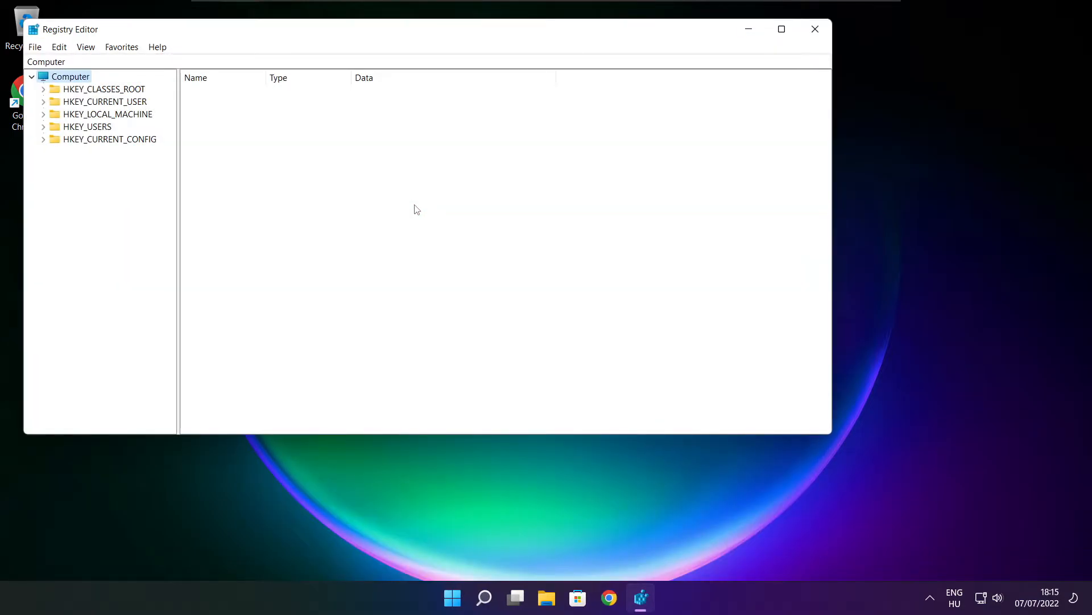
drag(418, 29, 442, 113)
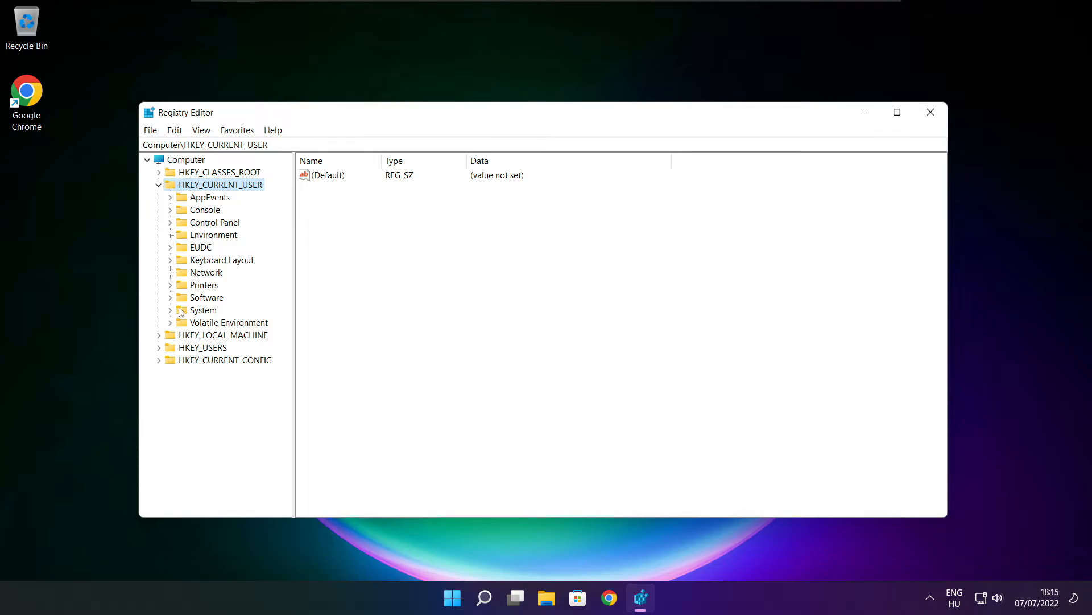
Set GameDVR_Enabled under HKEY_CURRENT_USER\System\GameConfigStore to 0.
click(202, 309)
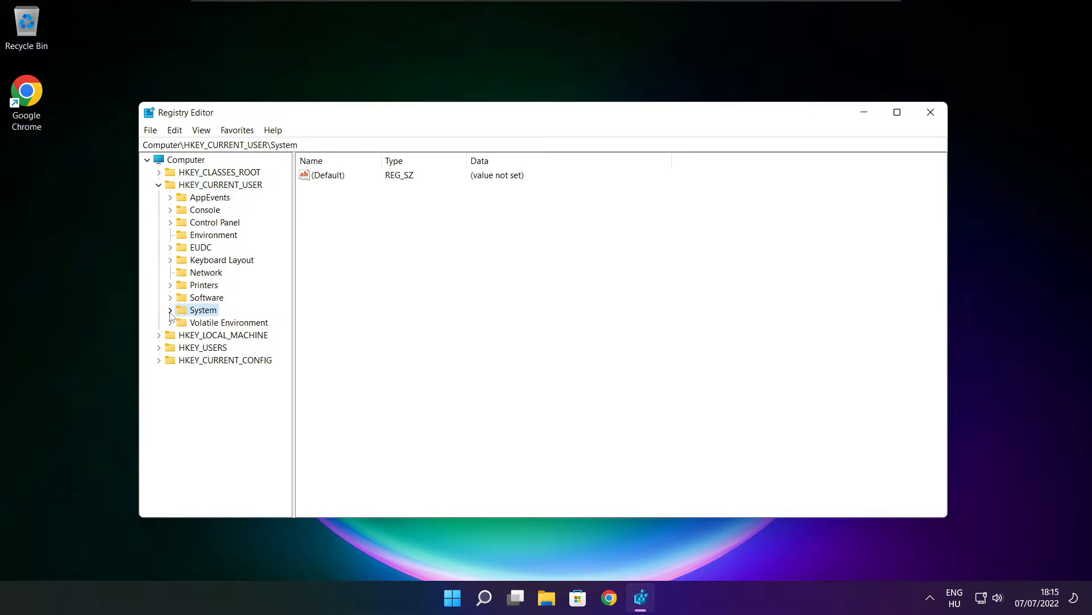
click(170, 309)
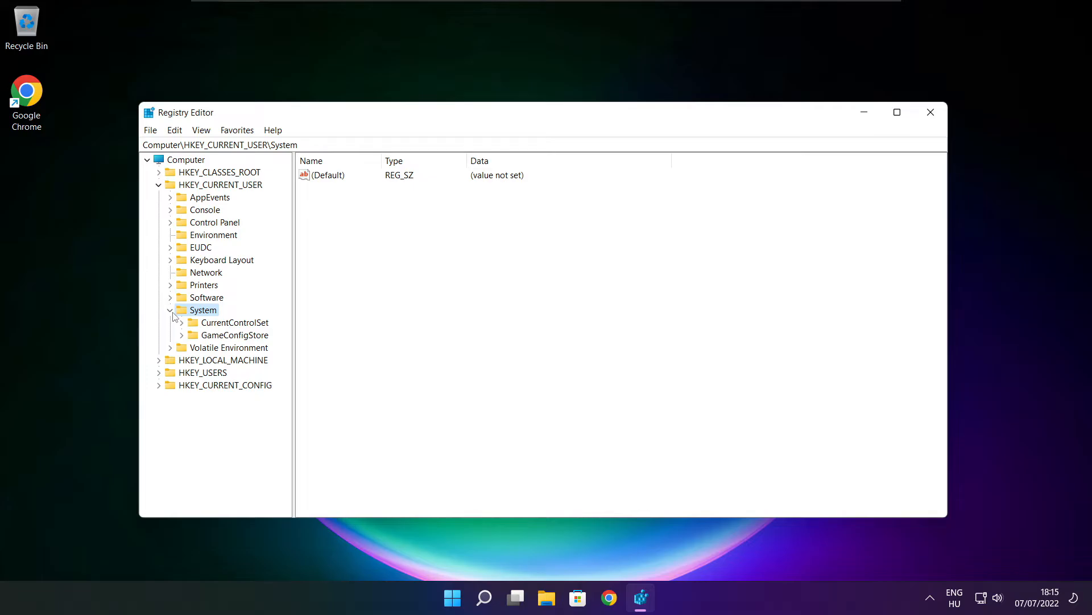
click(236, 335)
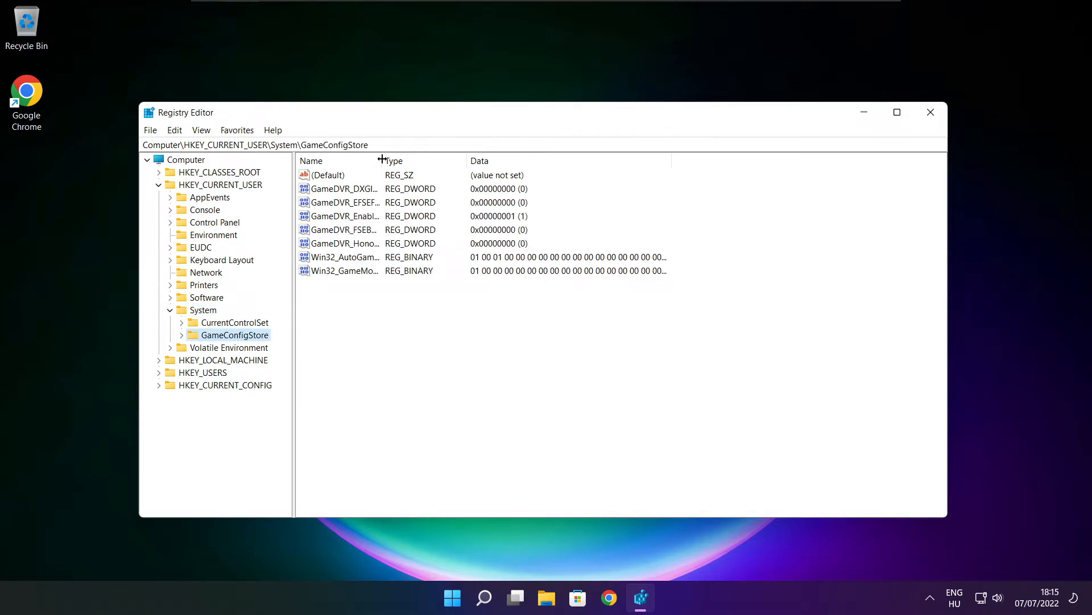
drag(382, 161, 477, 161)
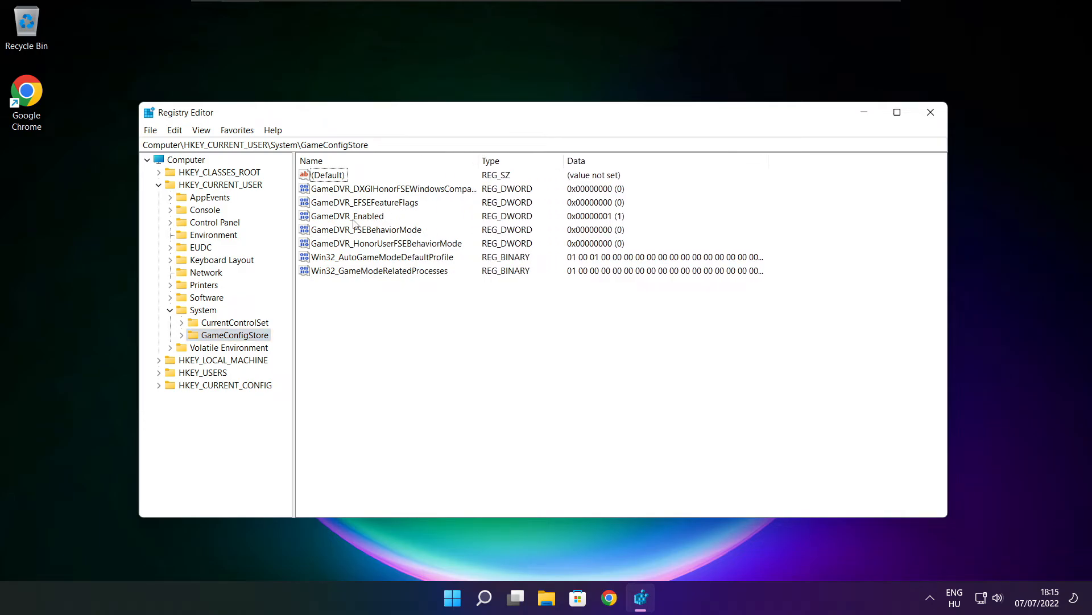
click(347, 217)
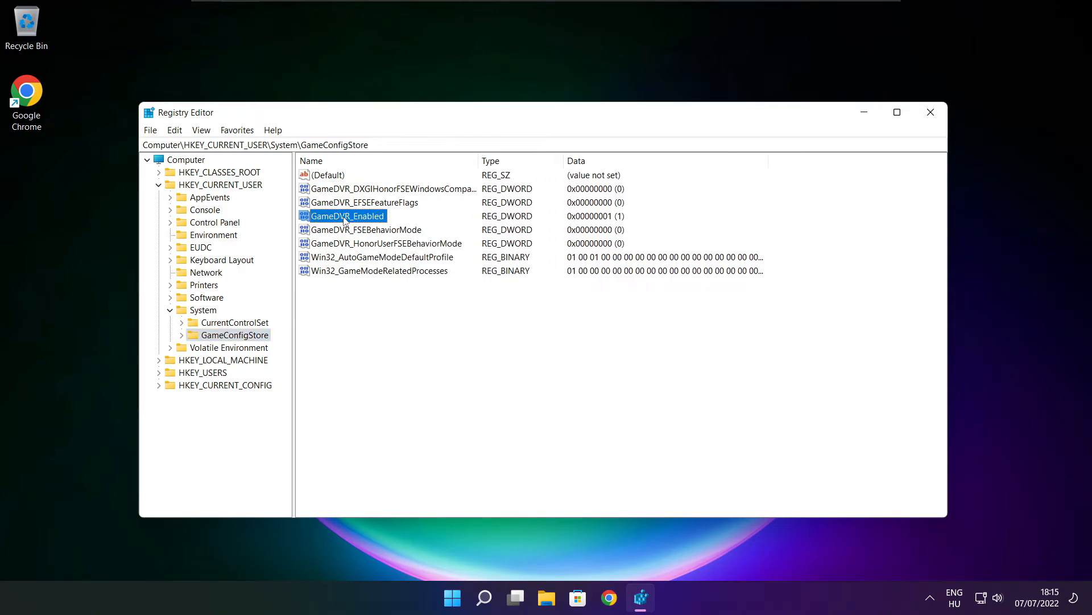
double_click(347, 215)
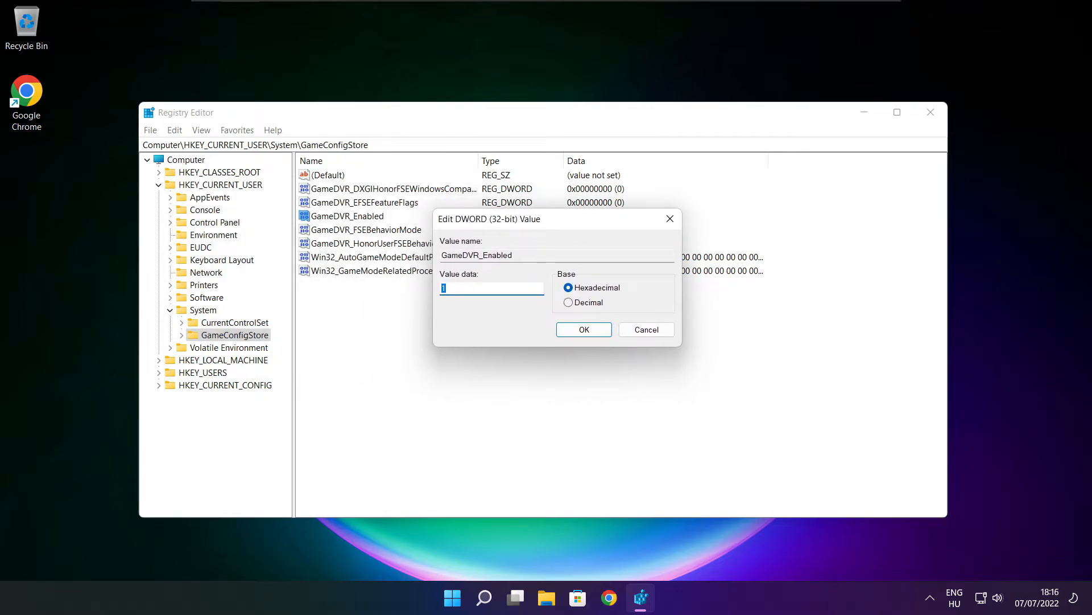
text(0)
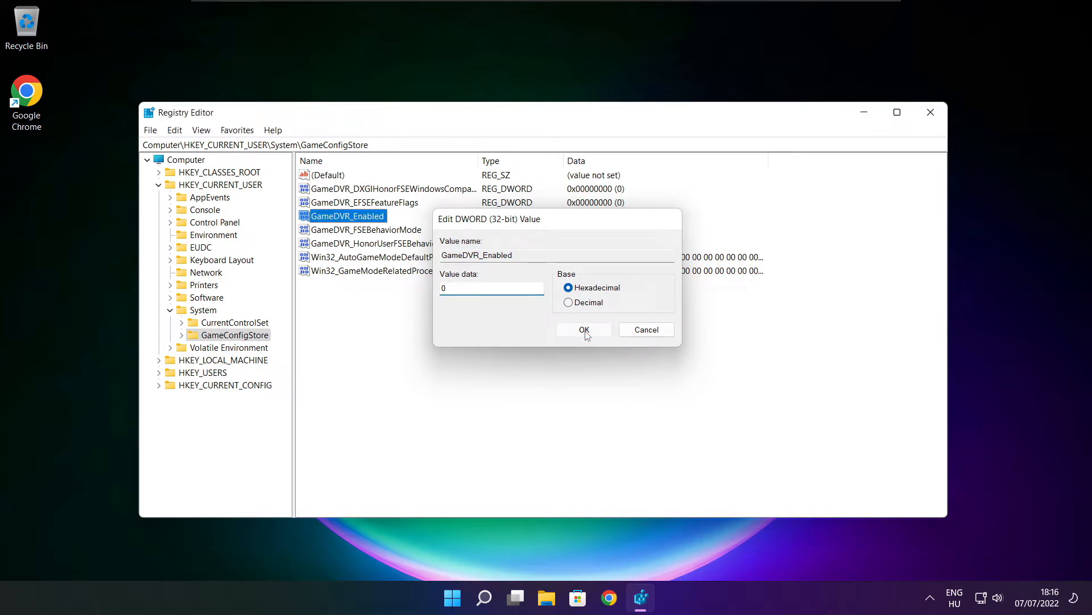
click(584, 329)
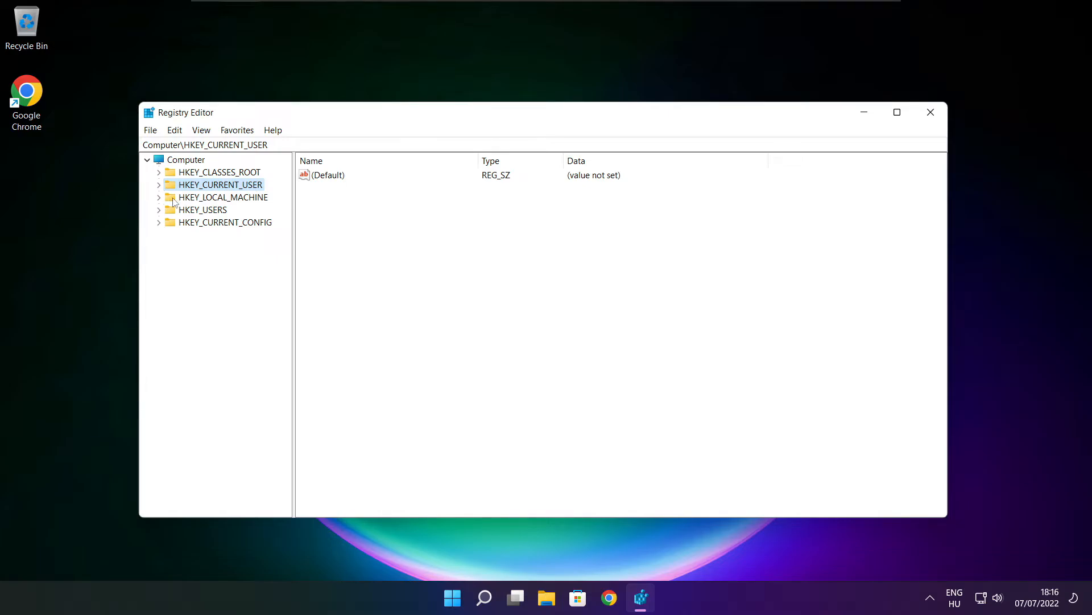
Expand HKEY_LOCAL_MACHINE down to SOFTWARE\Microsoft.
click(223, 197)
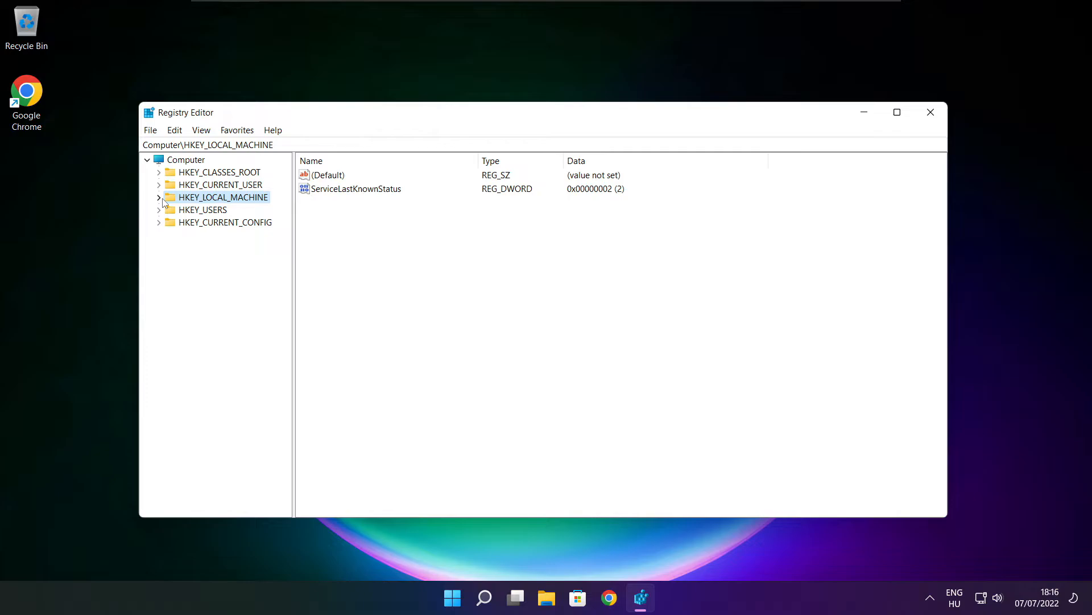
click(159, 197)
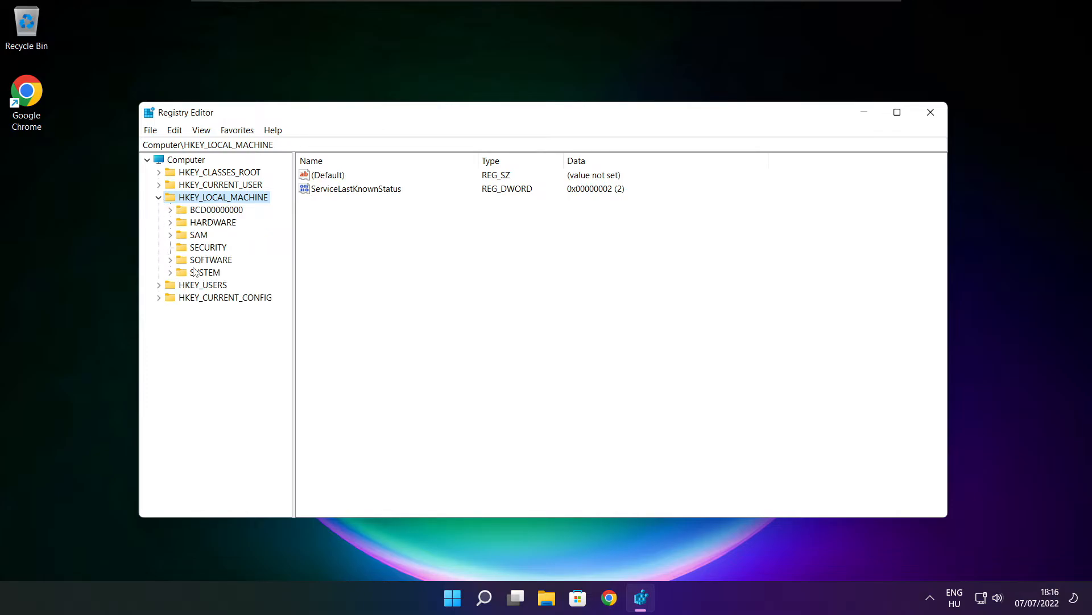
click(210, 259)
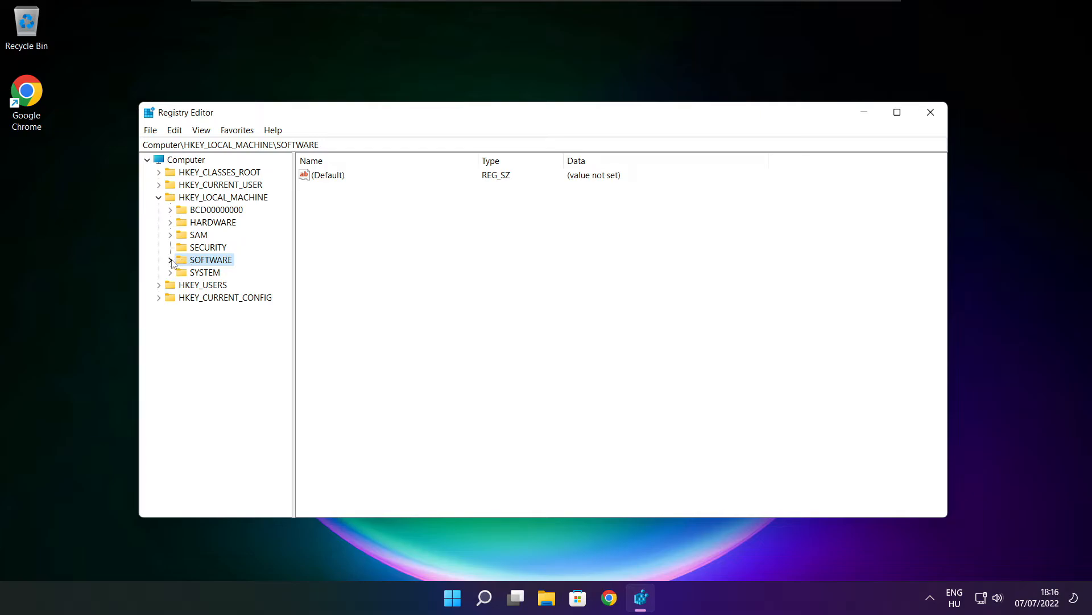
click(170, 260)
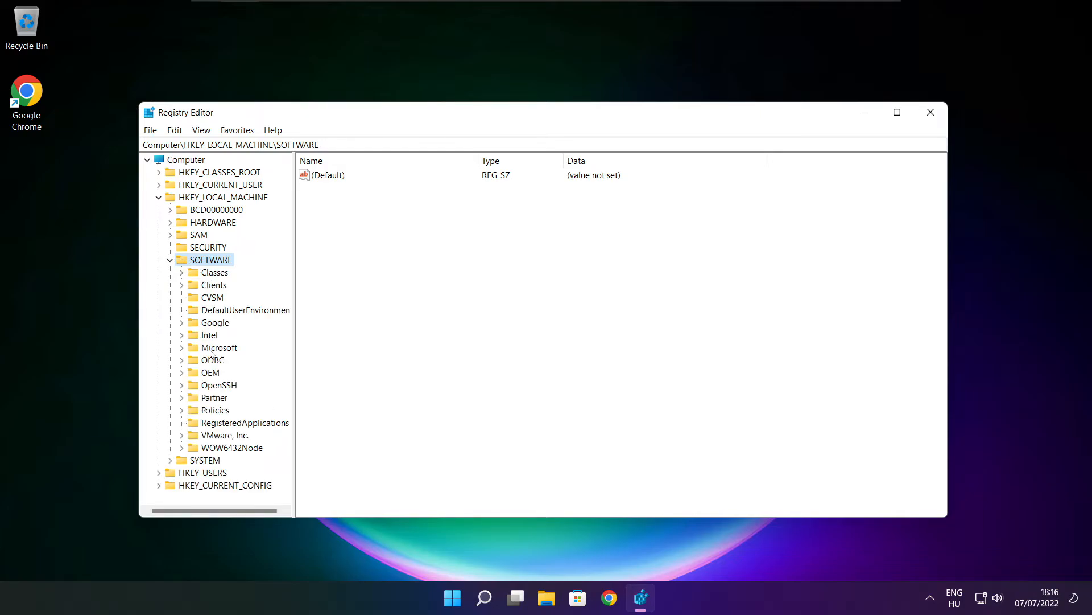
click(220, 348)
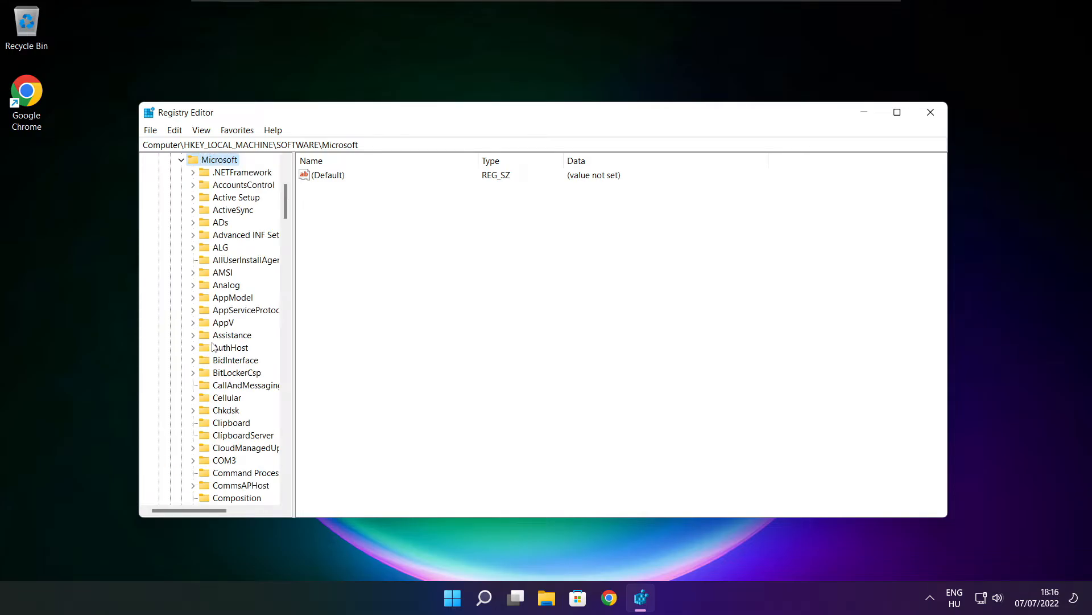
Expand PolicyManager\default\ApplicationManagement to list its policy keys, including AllowGameDVR.
scroll(down, 3)
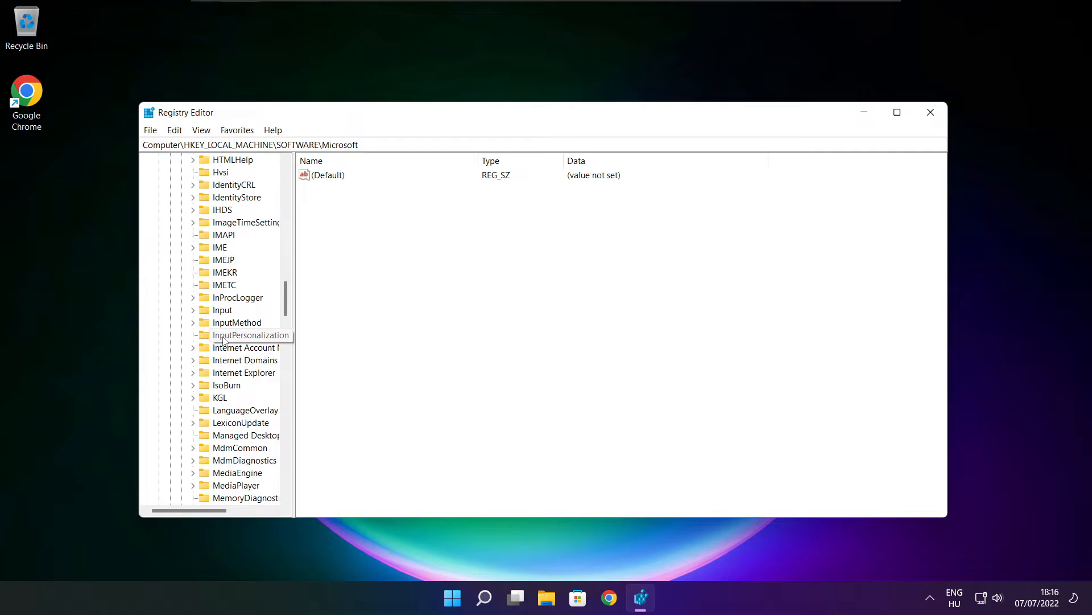
scroll(down, 3)
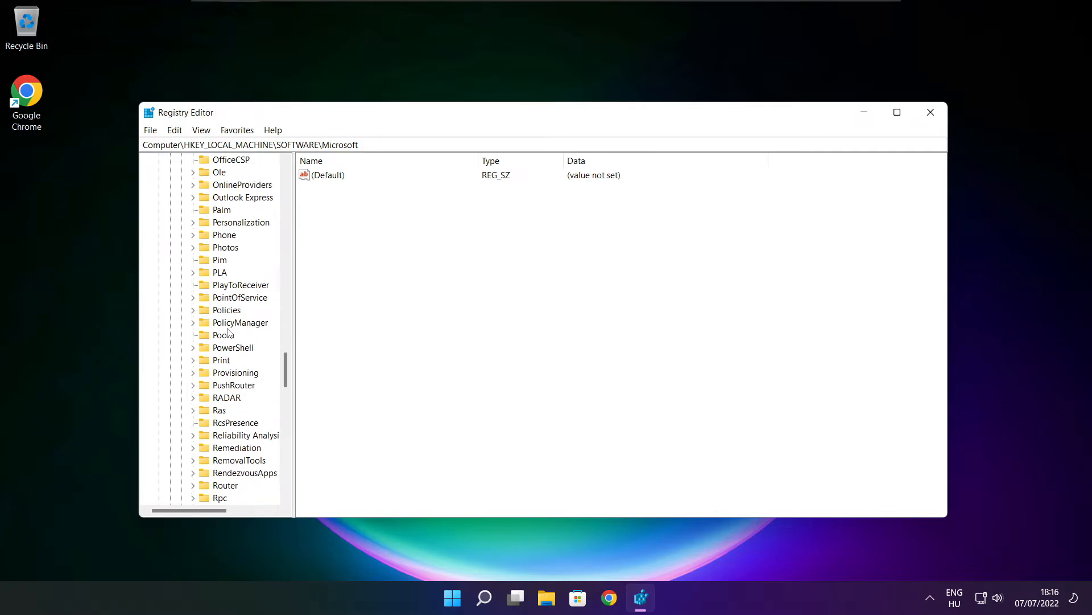
click(240, 322)
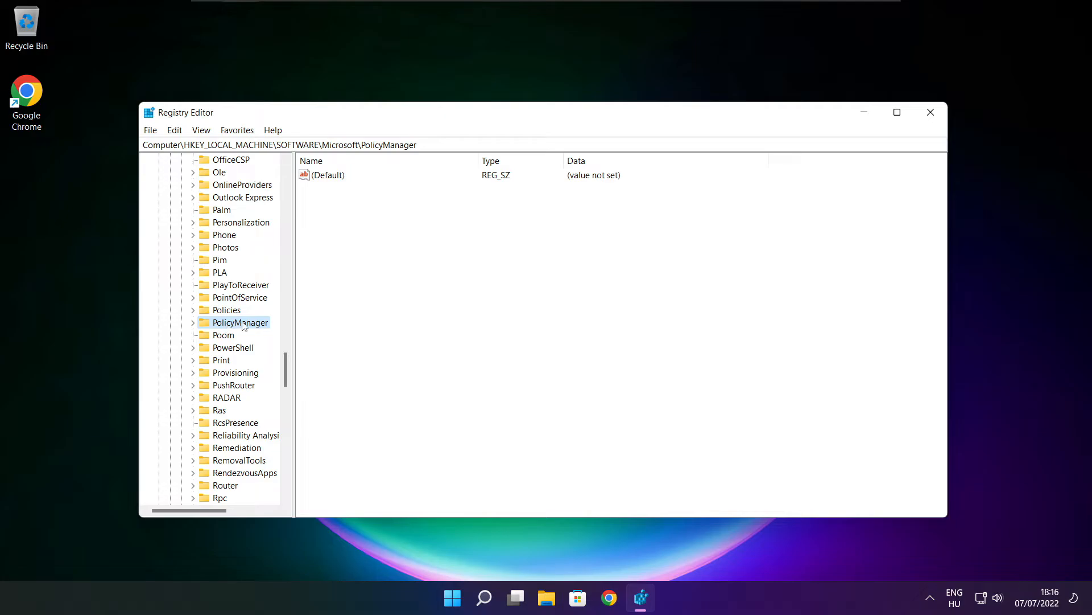
click(192, 322)
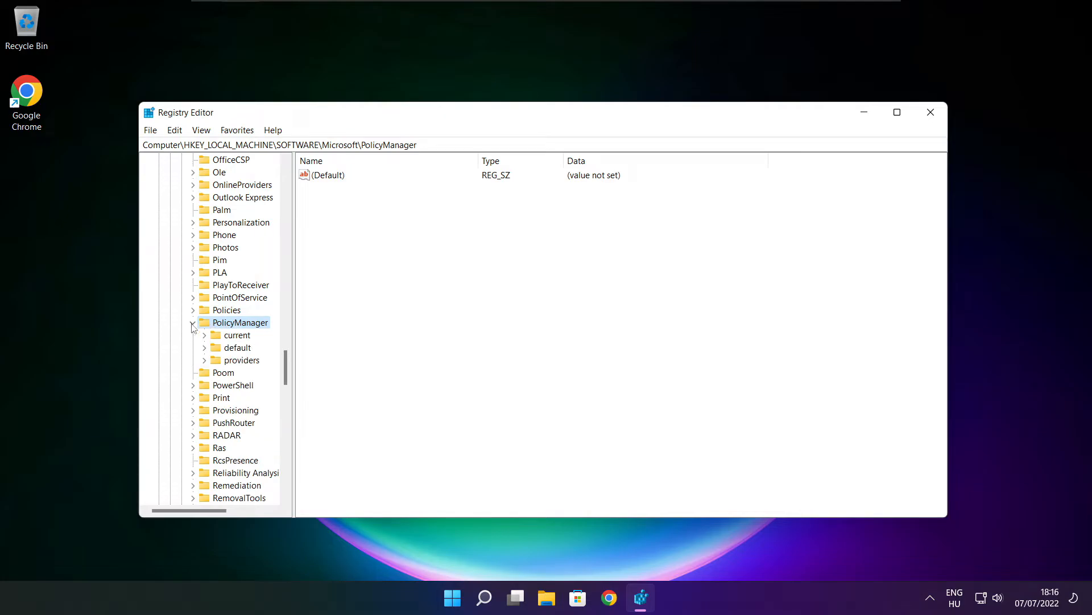
click(237, 347)
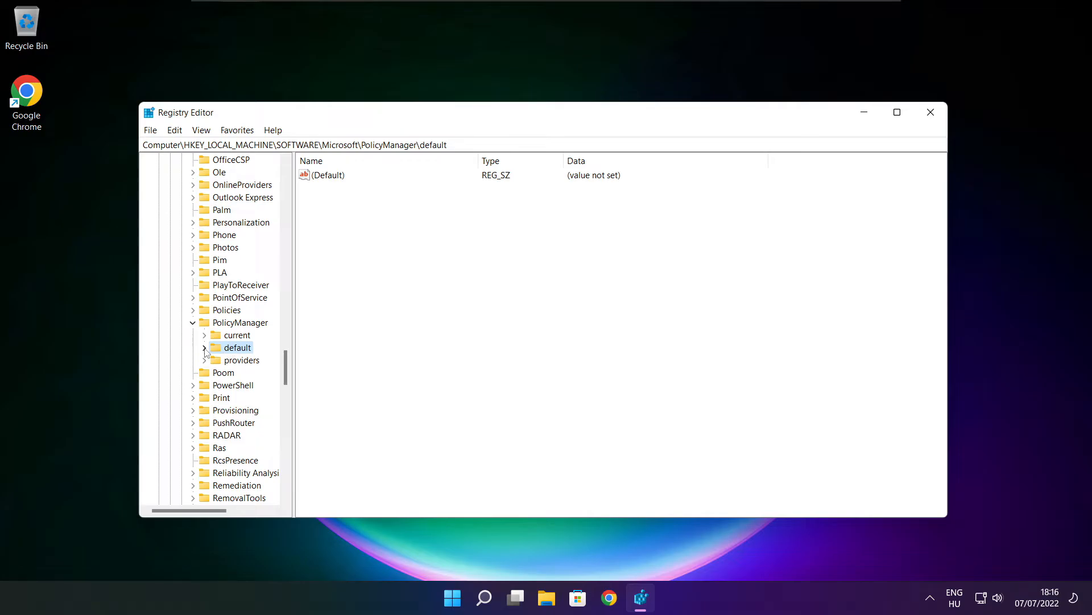
click(204, 347)
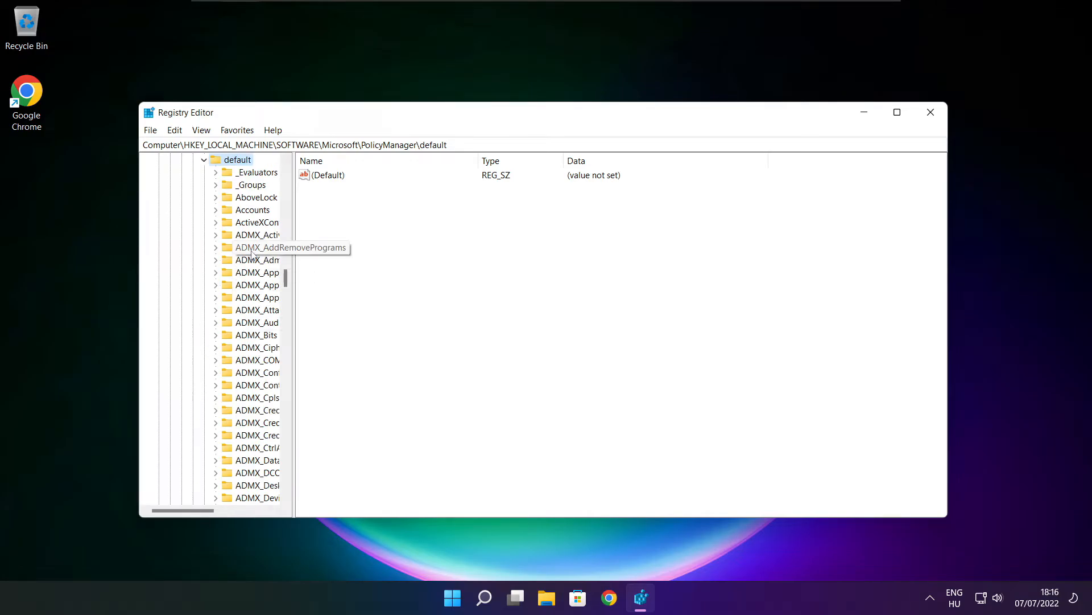
scroll(down, 3)
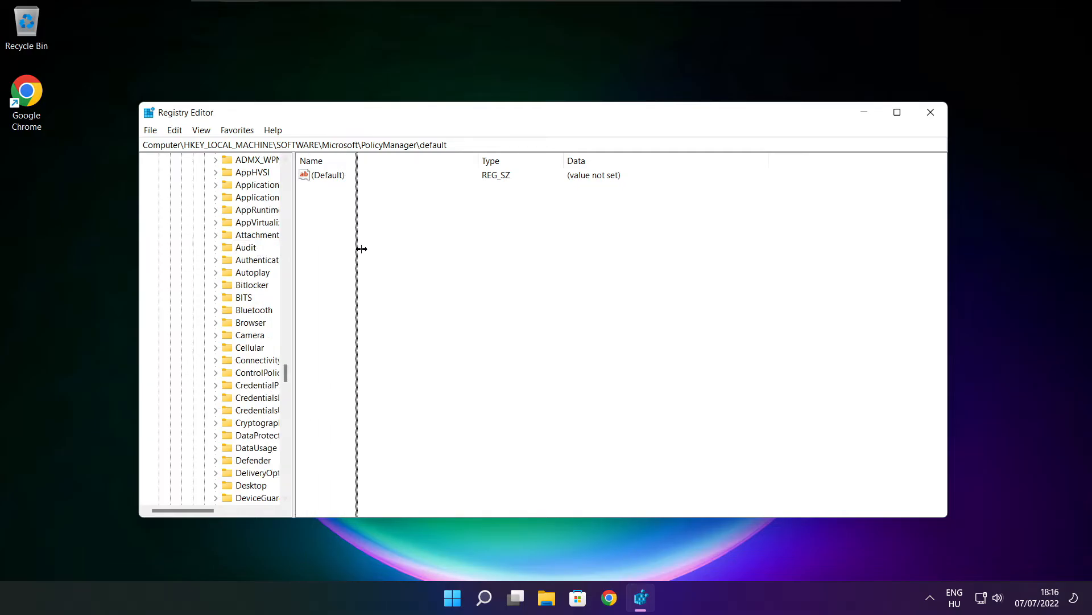
click(282, 234)
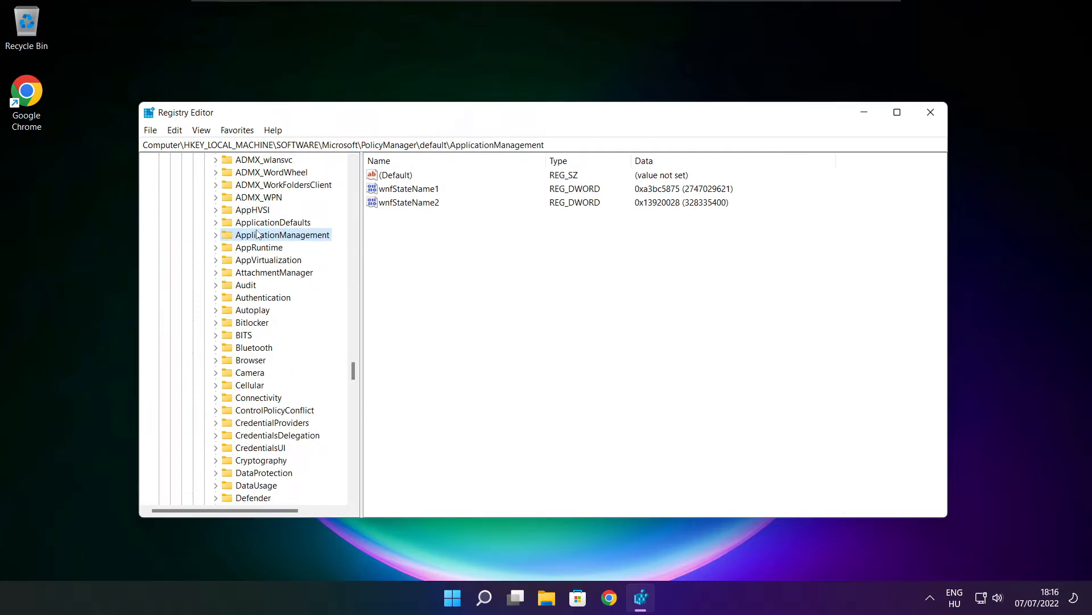
mouse_move(218, 238)
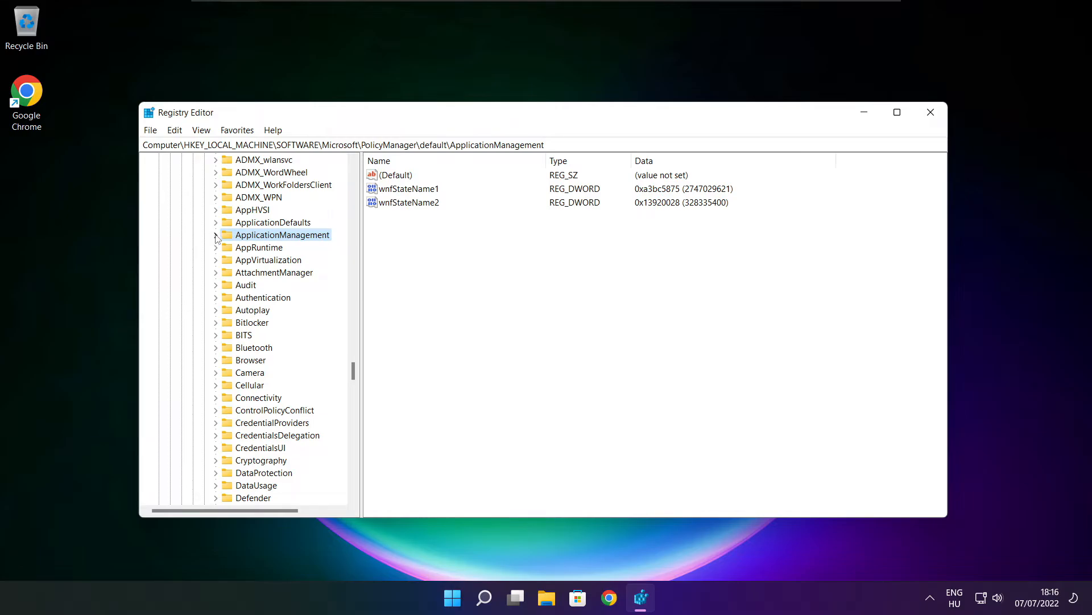
click(216, 235)
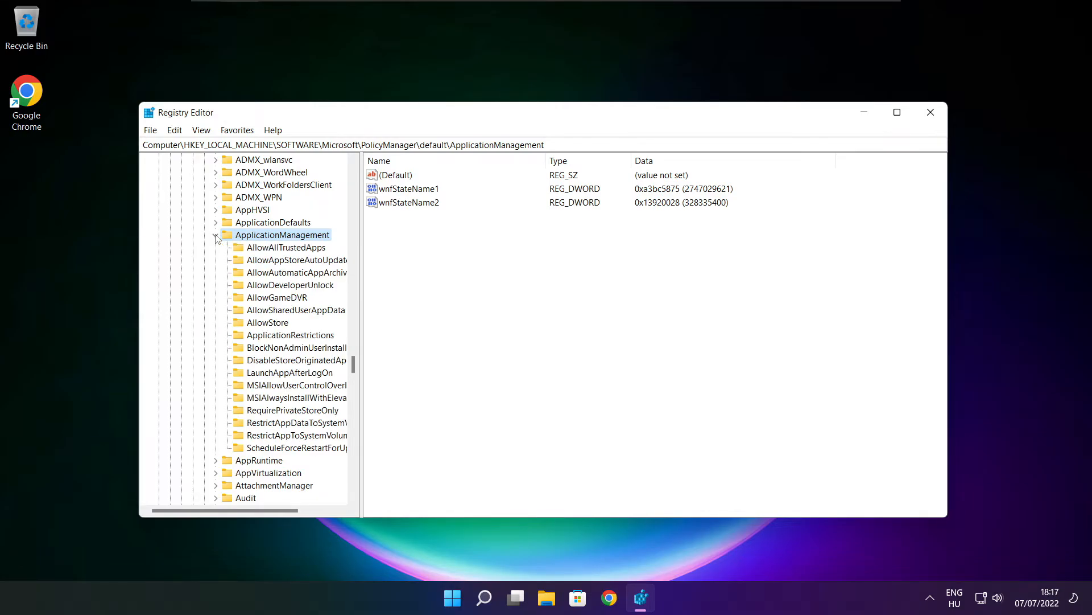
Change the AllowGameDVR policy's value entry to 0 and close Registry Editor.
click(216, 235)
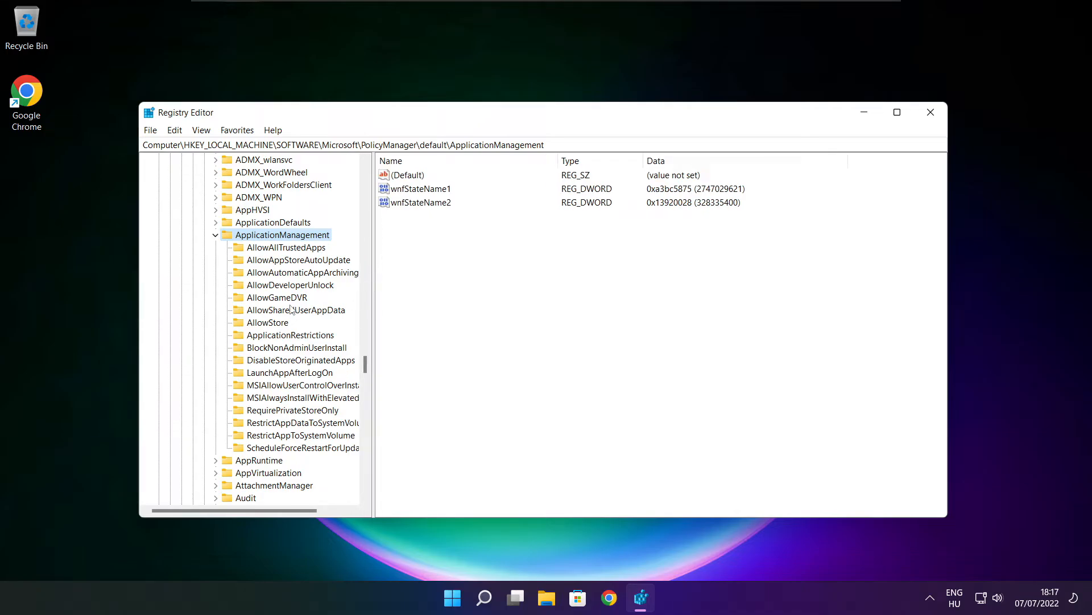
click(277, 297)
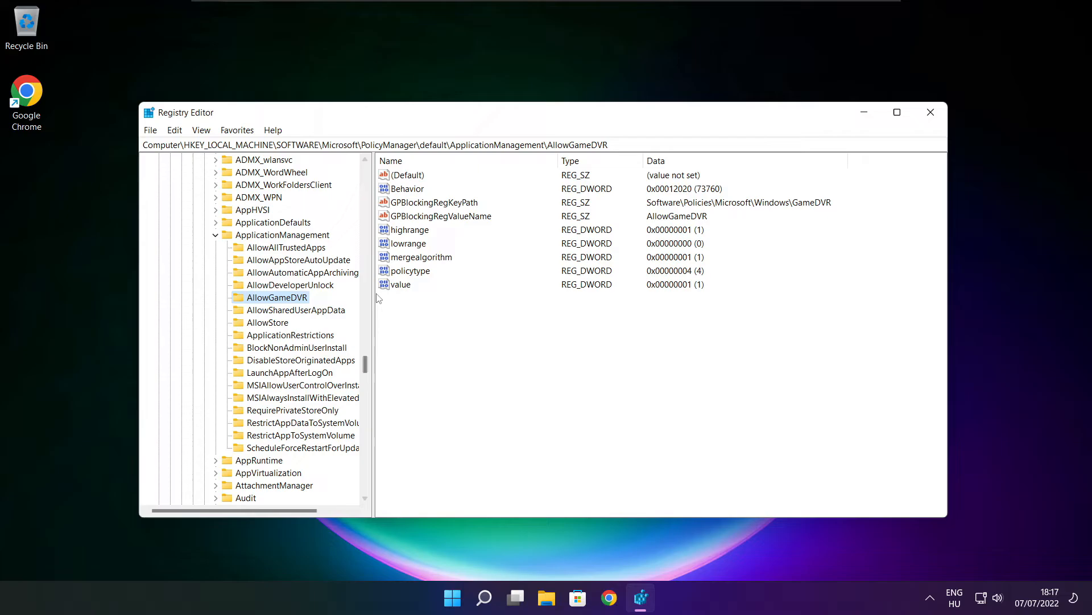
click(401, 284)
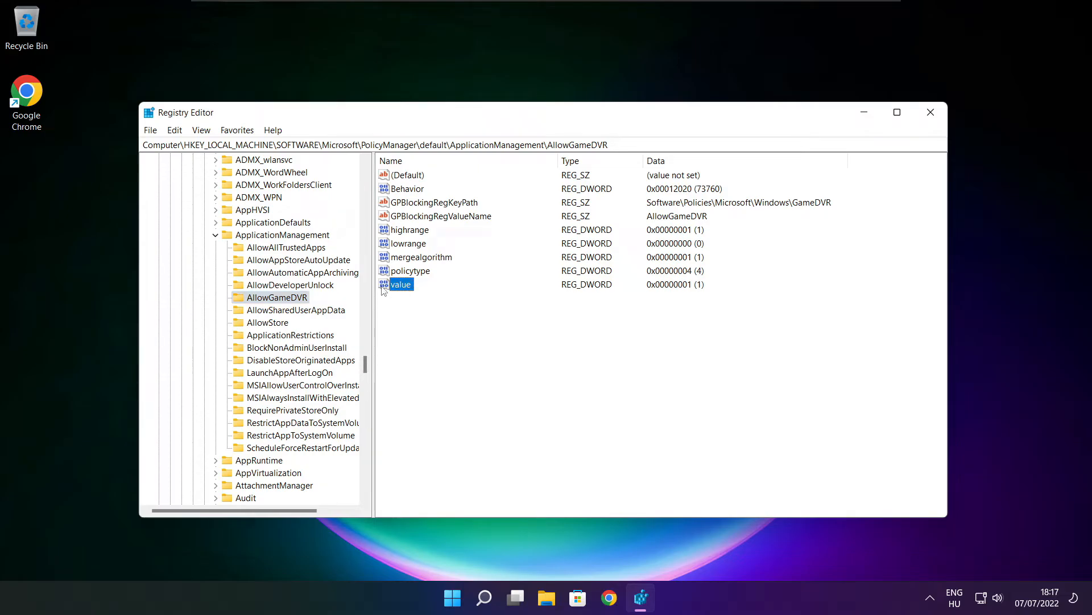
double_click(402, 284)
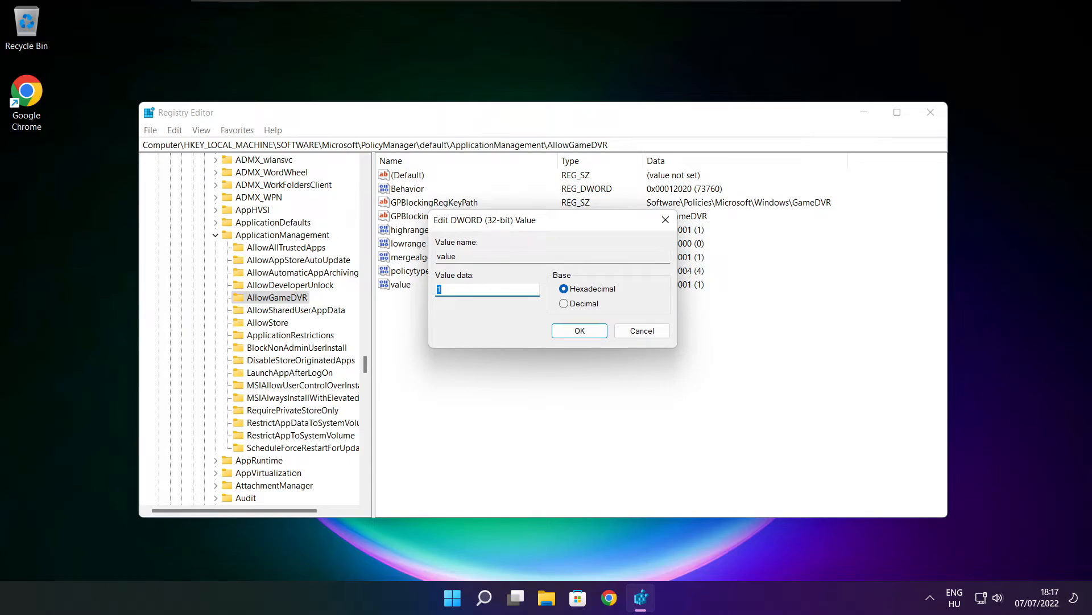
text(0)
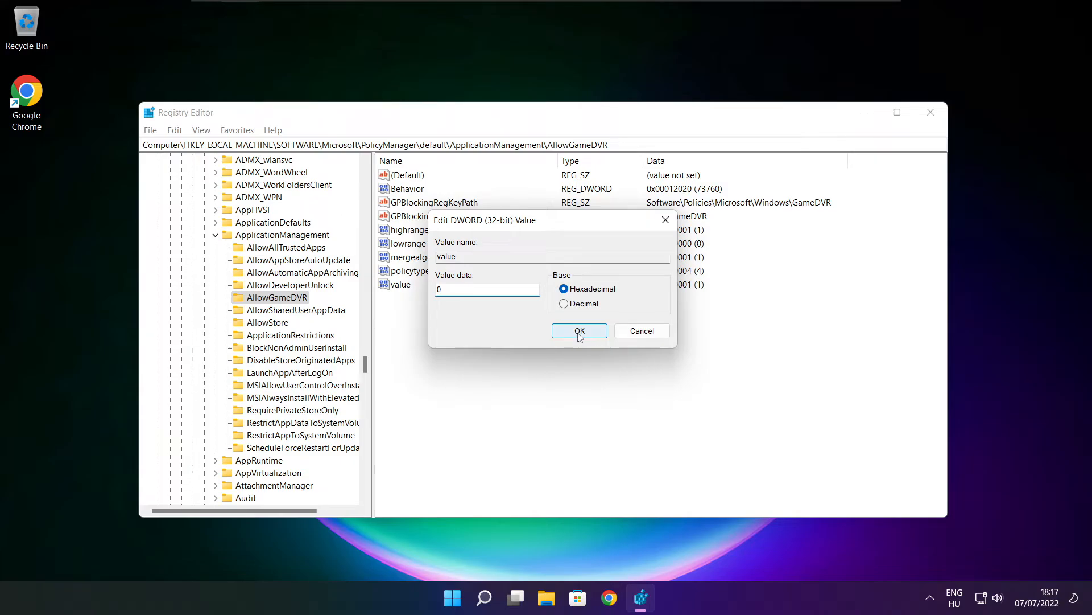
click(580, 330)
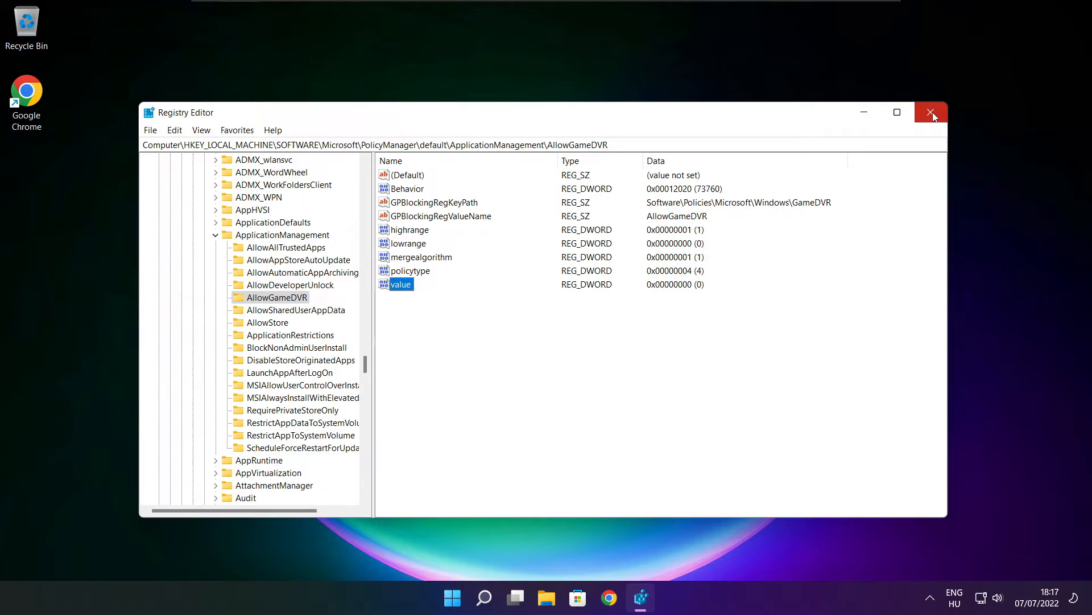
click(931, 112)
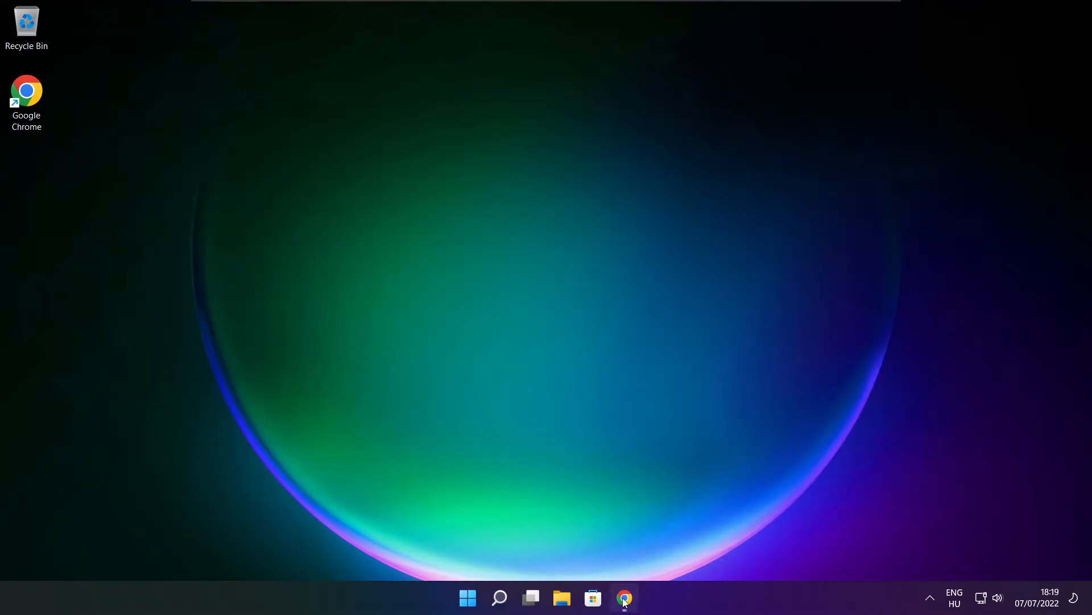
Download dxwebsetup.exe from the DirectX End-User Runtime page in Chrome and run it.
click(624, 599)
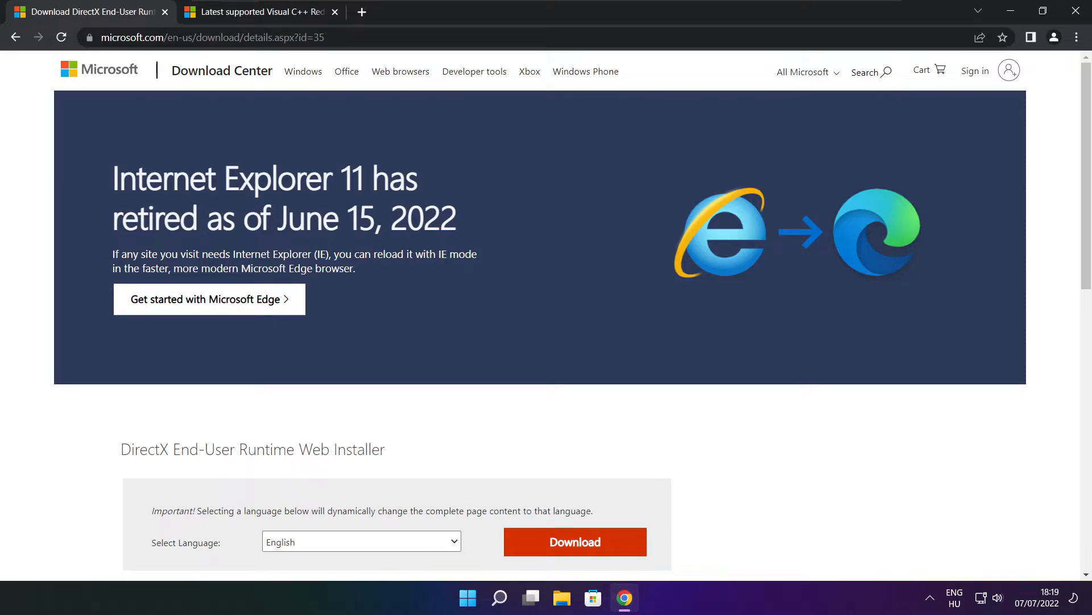
click(211, 37)
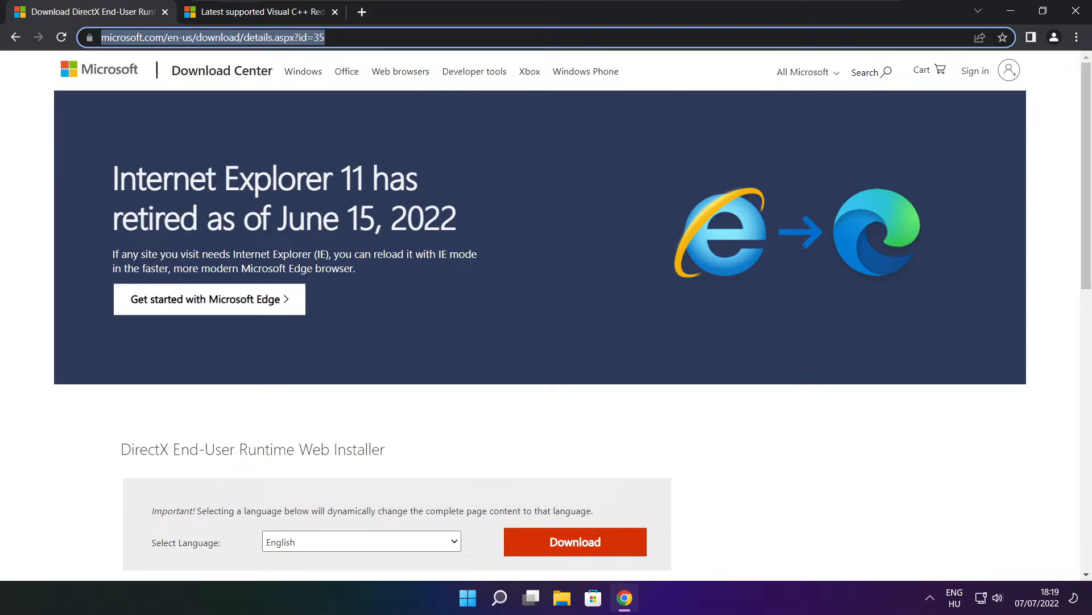
click(209, 37)
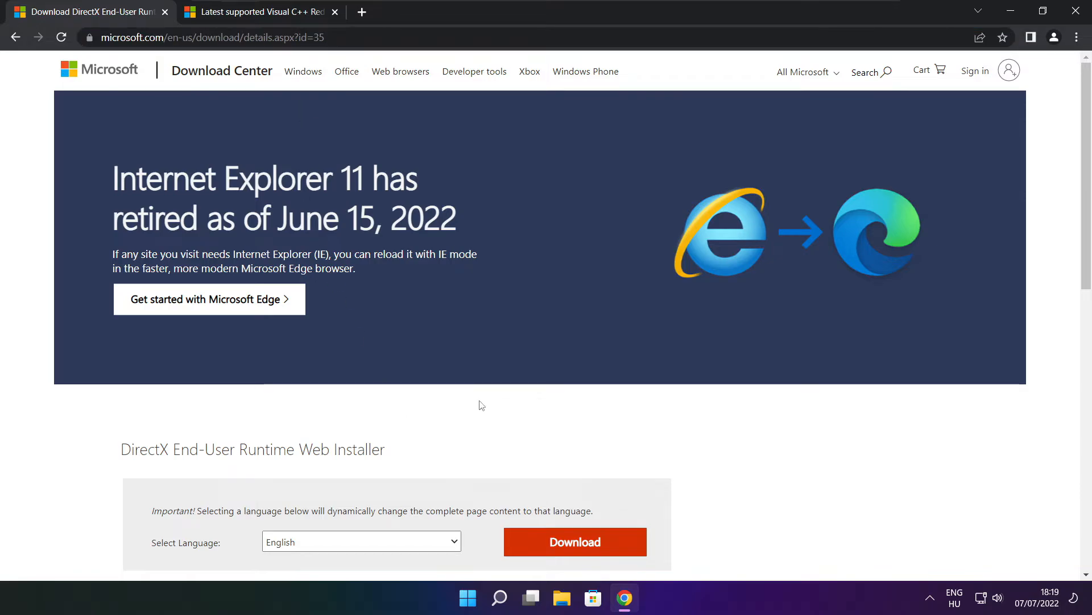
scroll(down, 3)
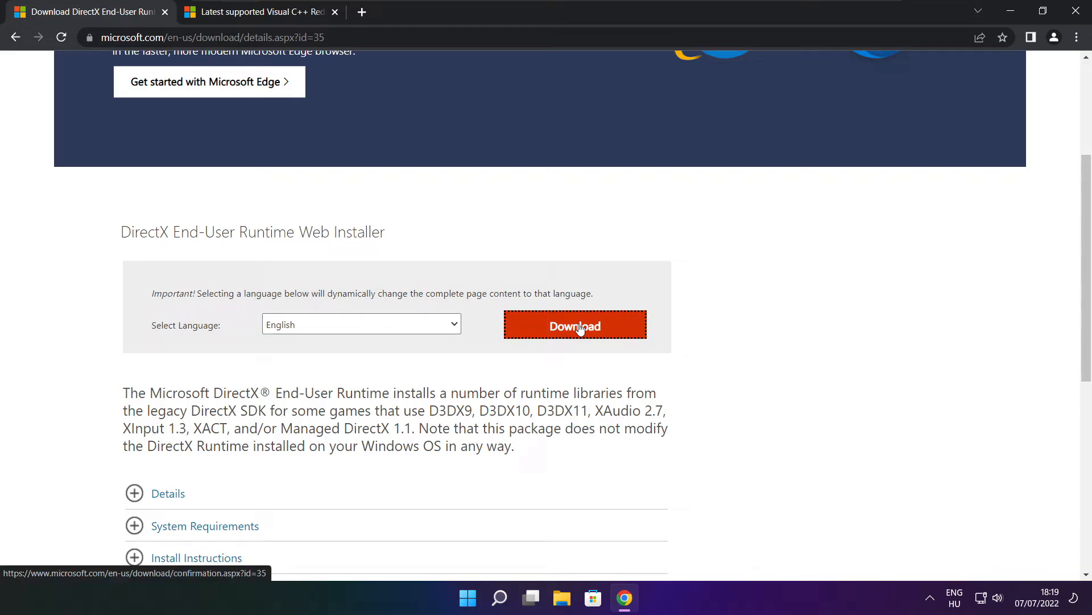
click(574, 325)
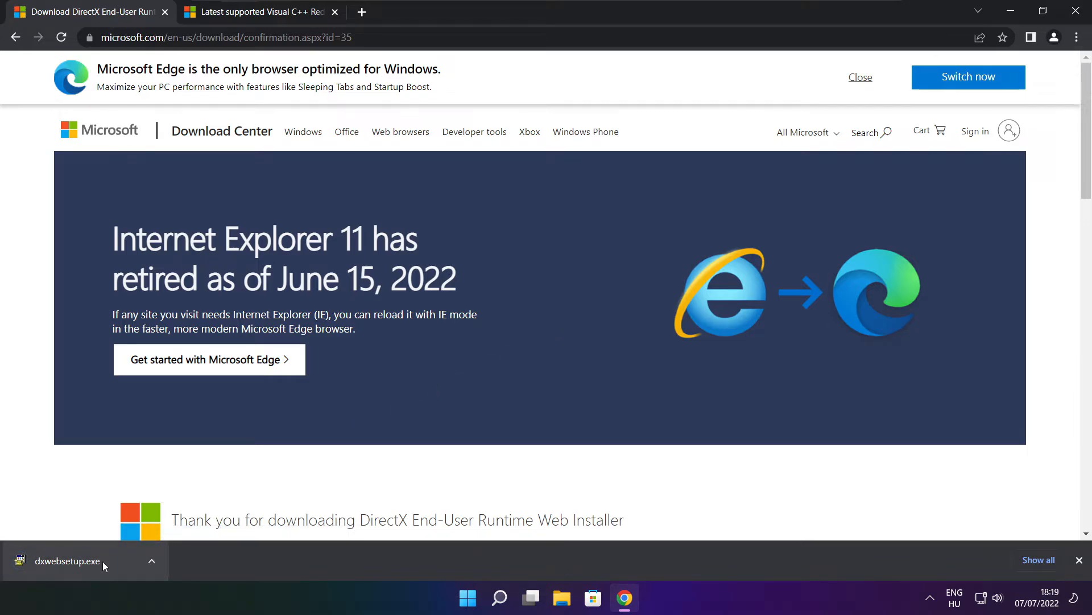
click(67, 561)
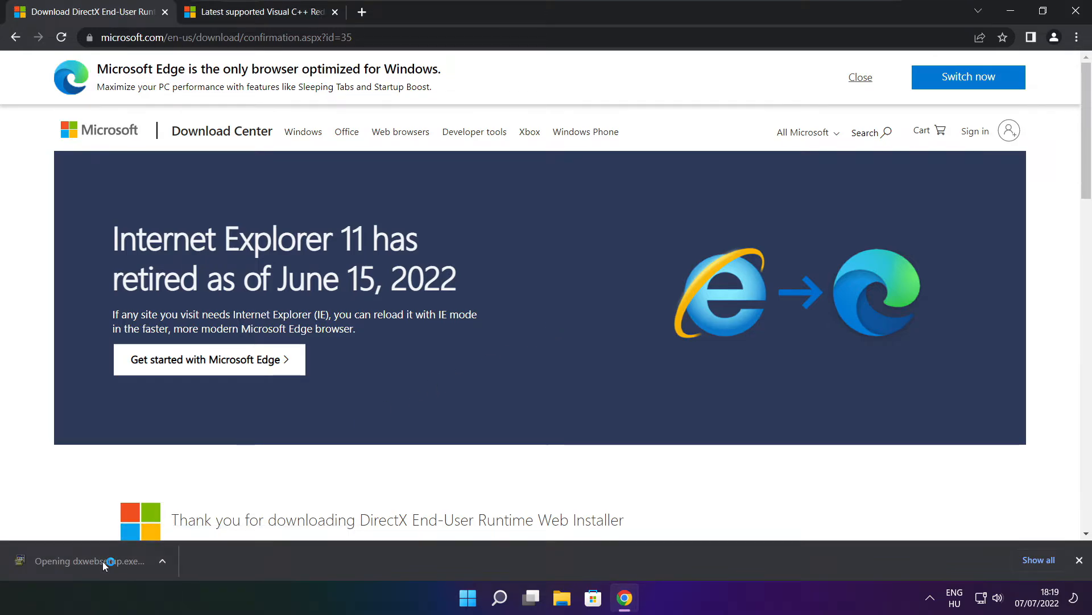
Install the DirectX runtime components, accepting the license and declining the Bing Bar.
click(93, 560)
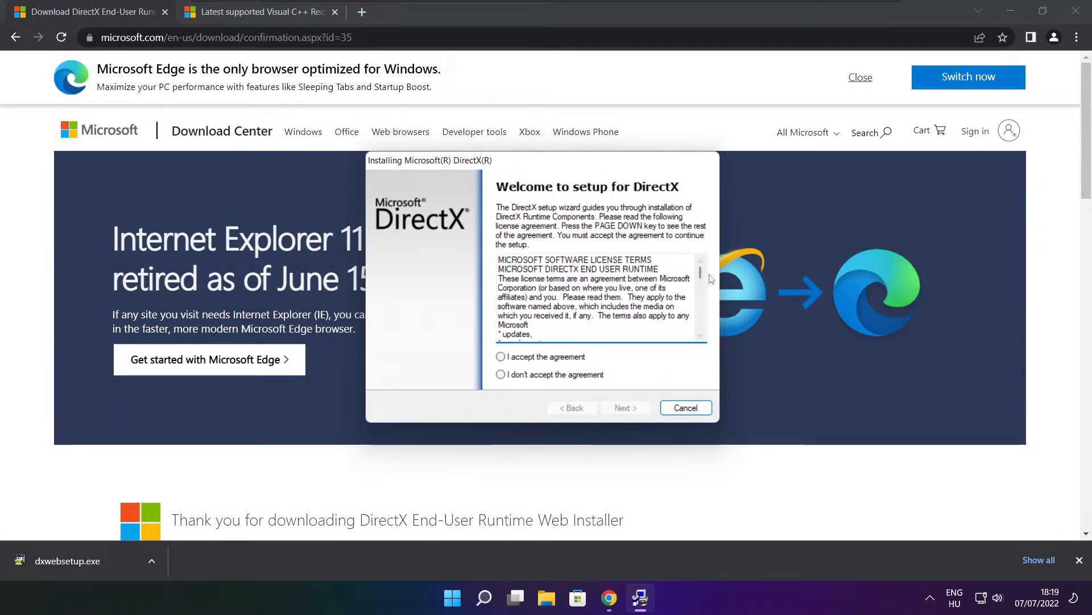
scroll(down, 3)
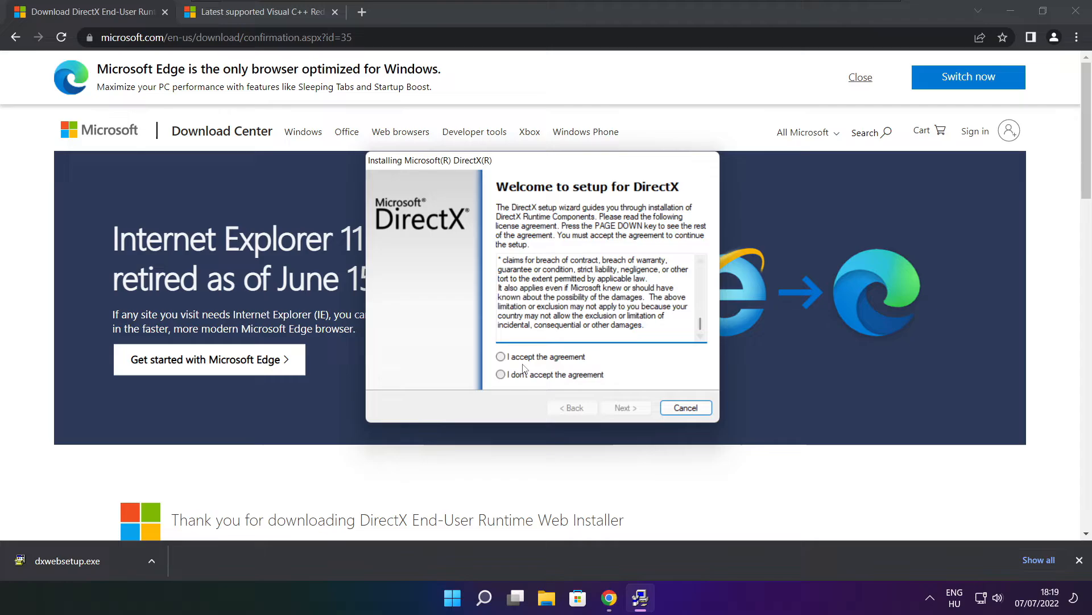
click(500, 356)
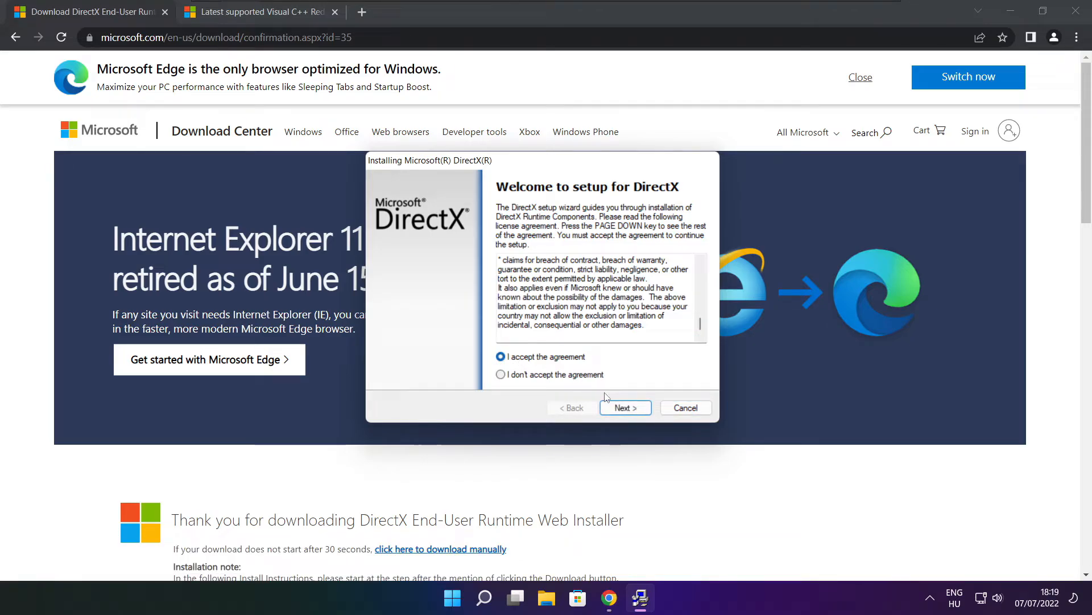
click(624, 407)
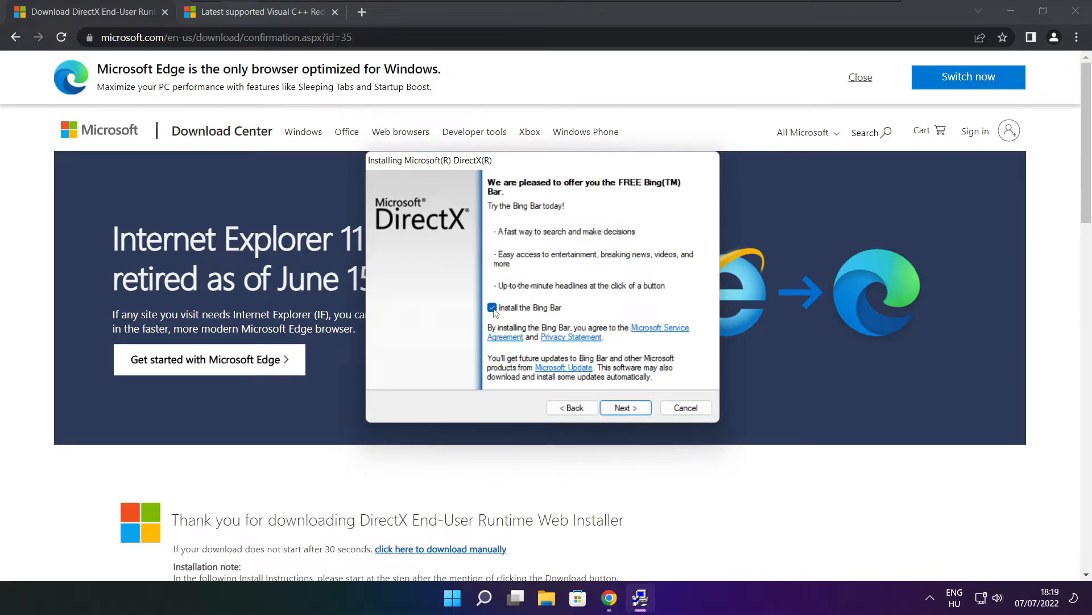
click(492, 308)
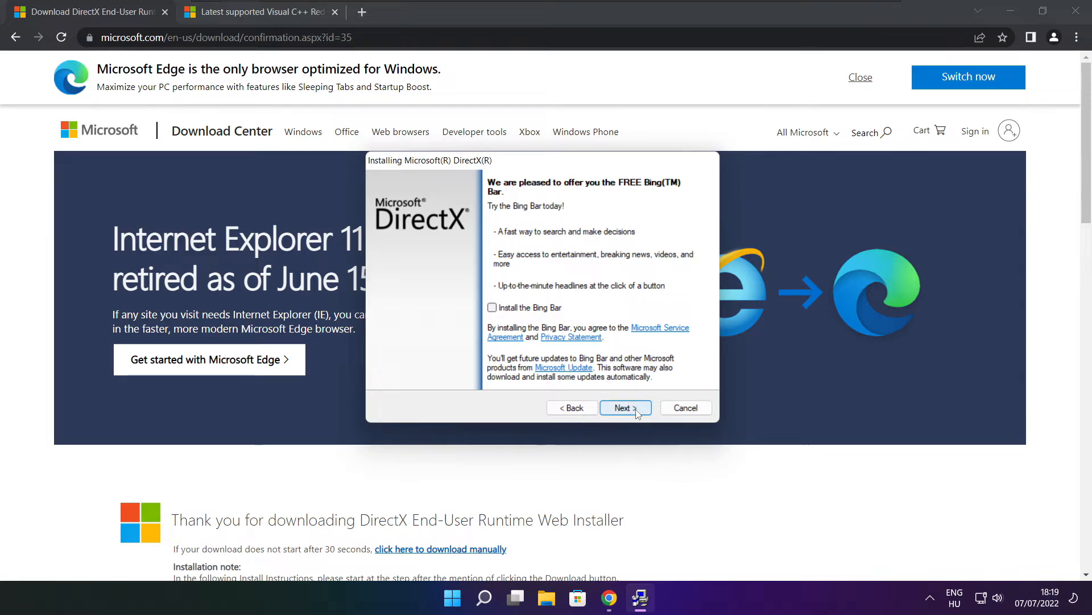
click(621, 408)
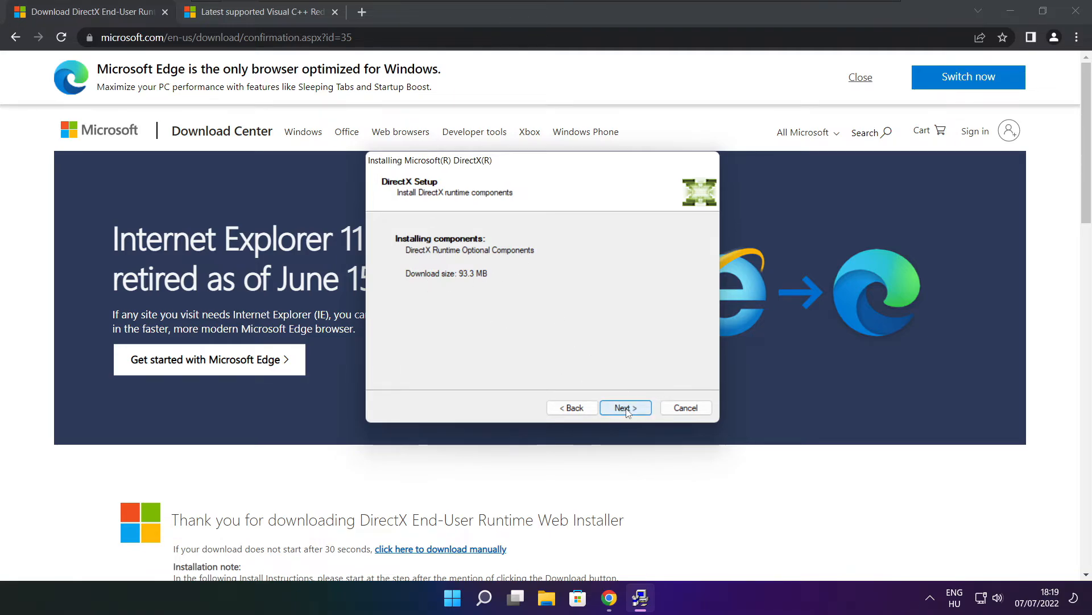
click(624, 407)
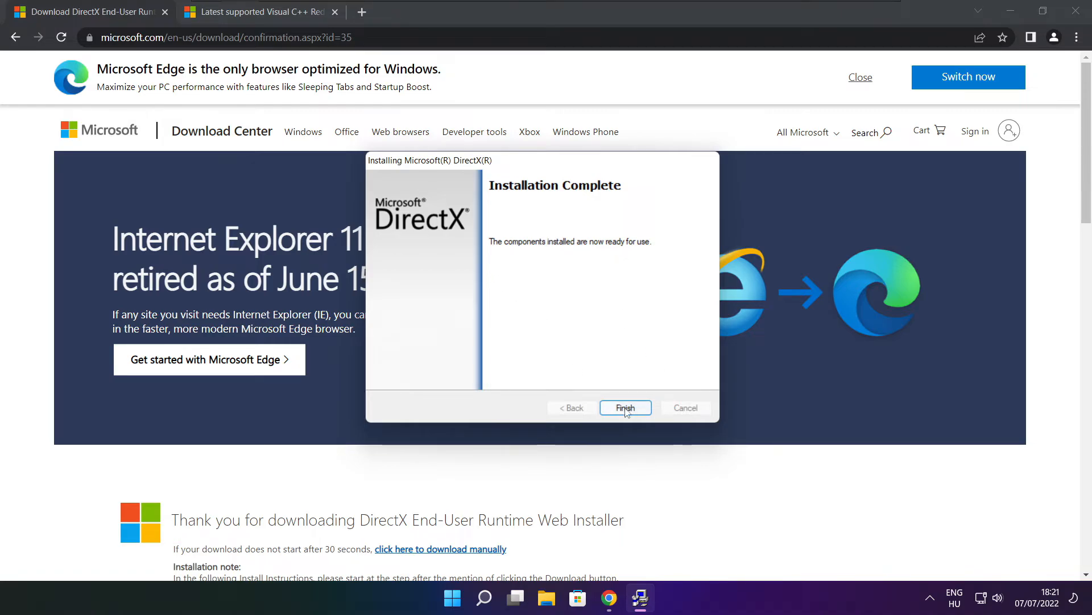
click(625, 407)
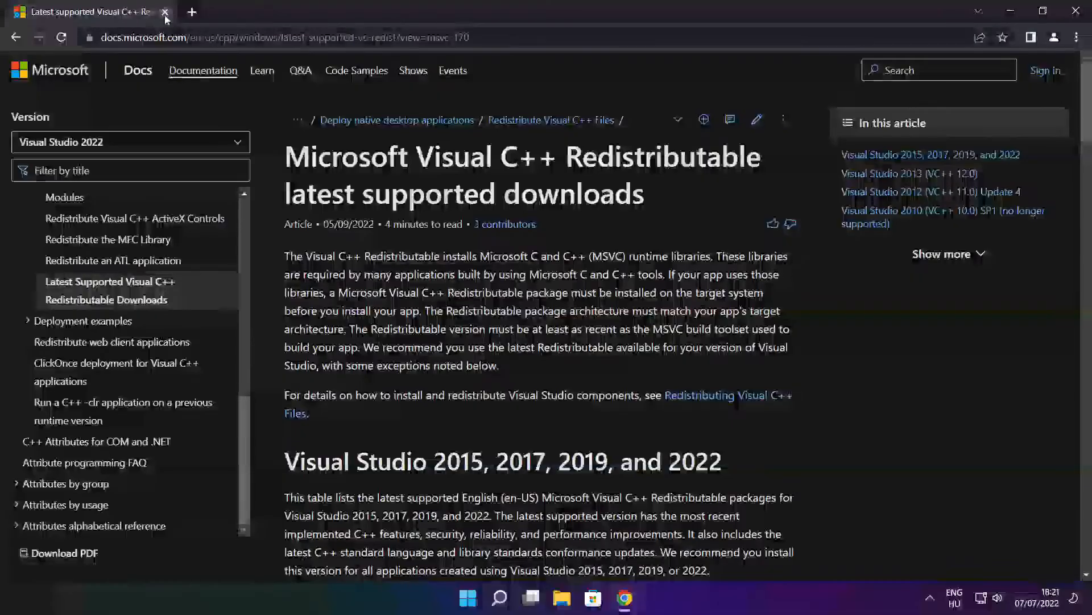
Close the DirectX tab and download the ARM64 redistributable from the Visual Studio 2015–2022 table.
click(279, 37)
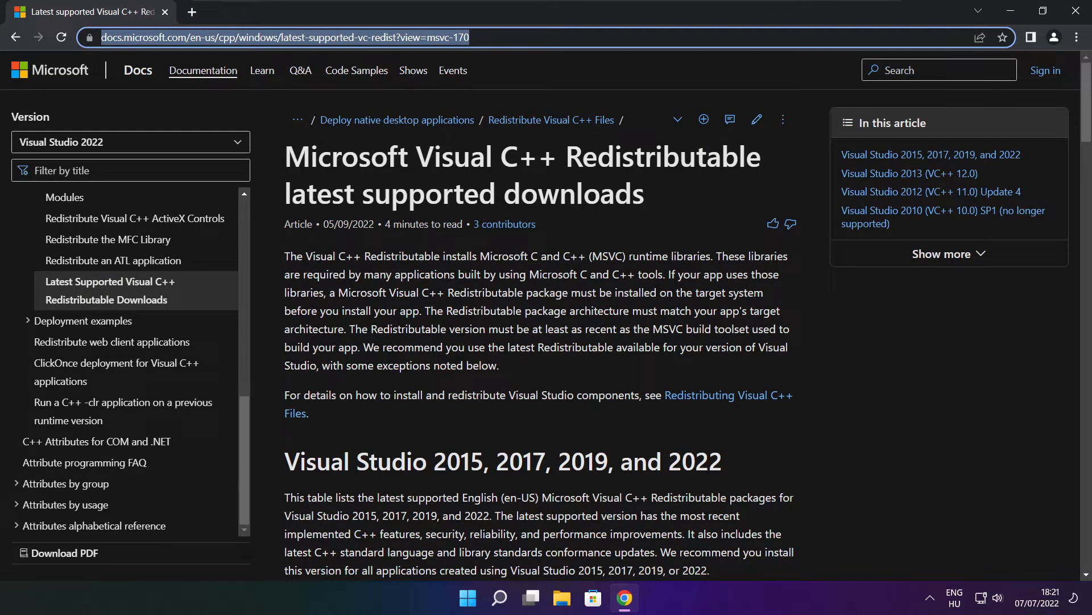
click(542, 74)
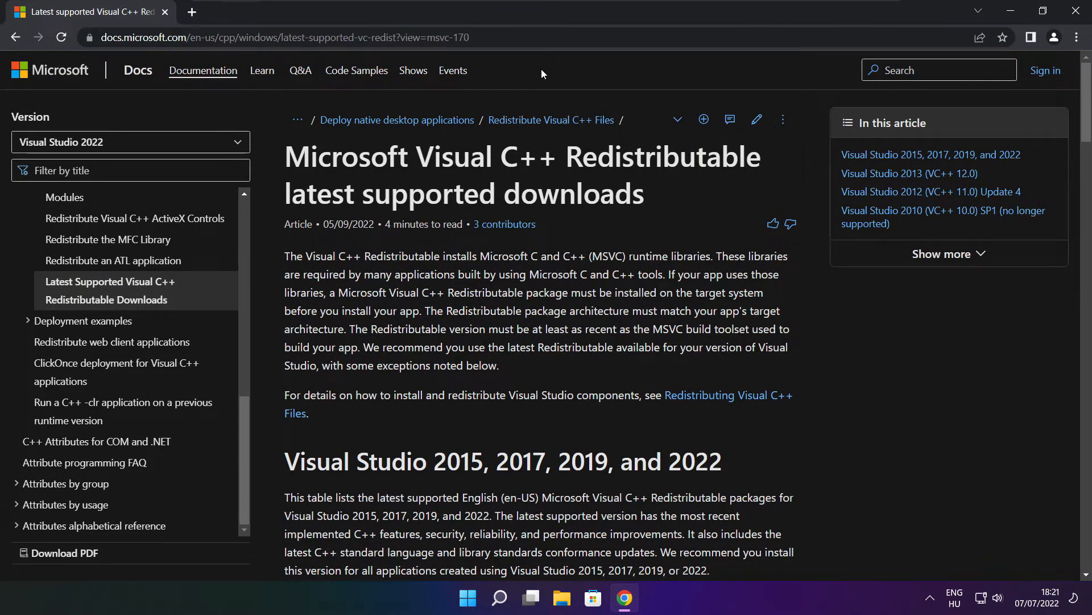
scroll(down, 3)
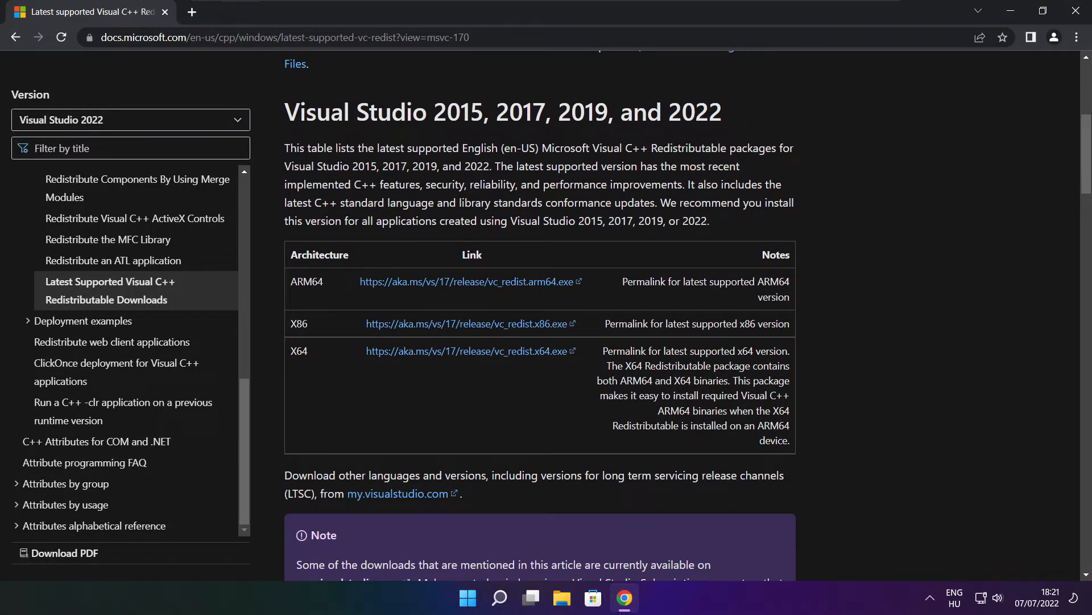
drag(300, 280, 730, 380)
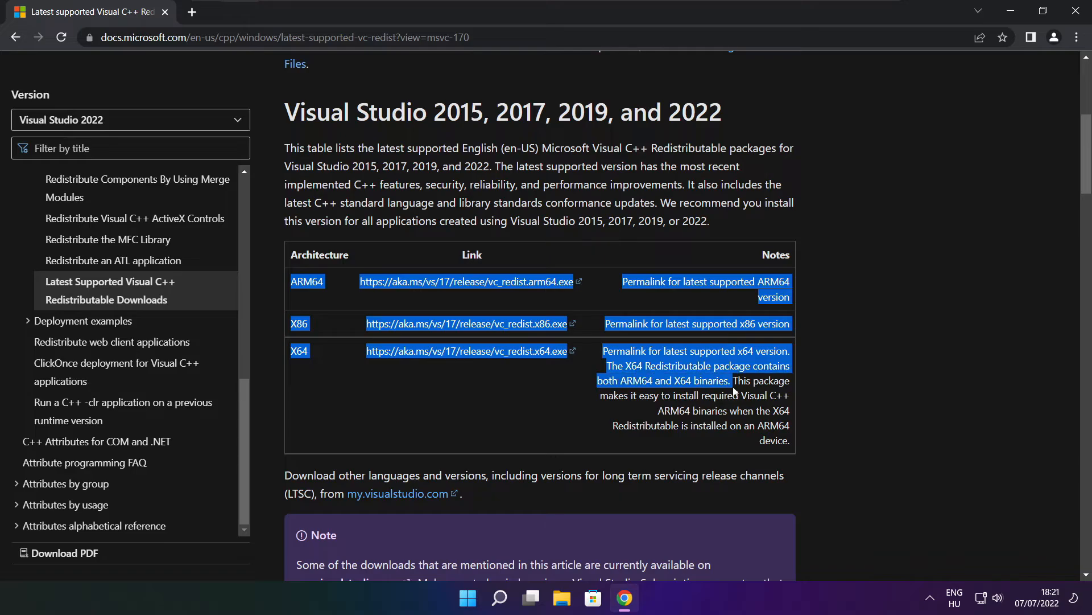
click(435, 282)
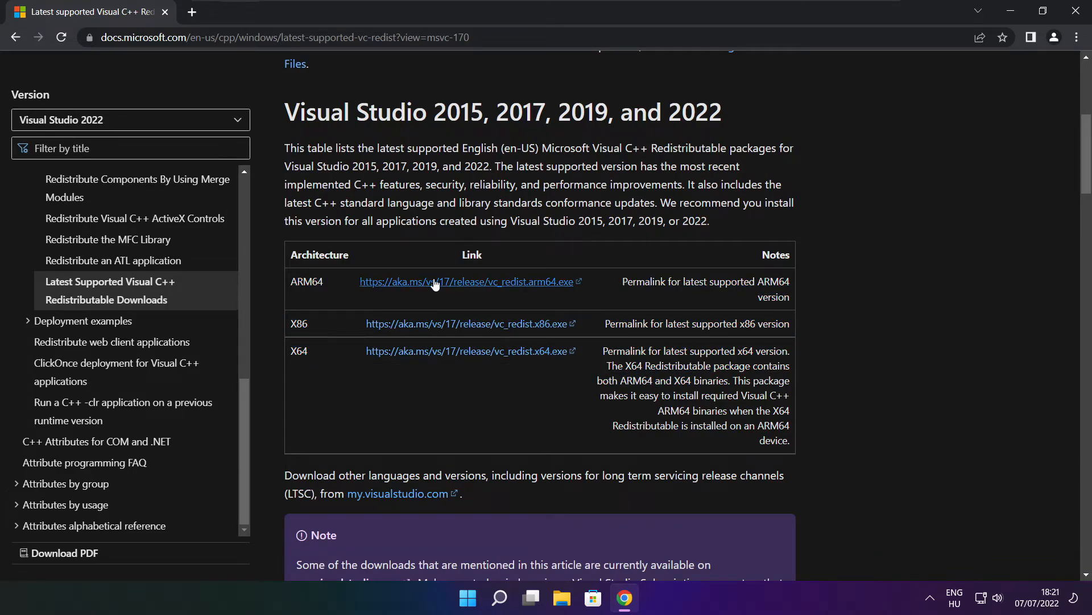
click(465, 281)
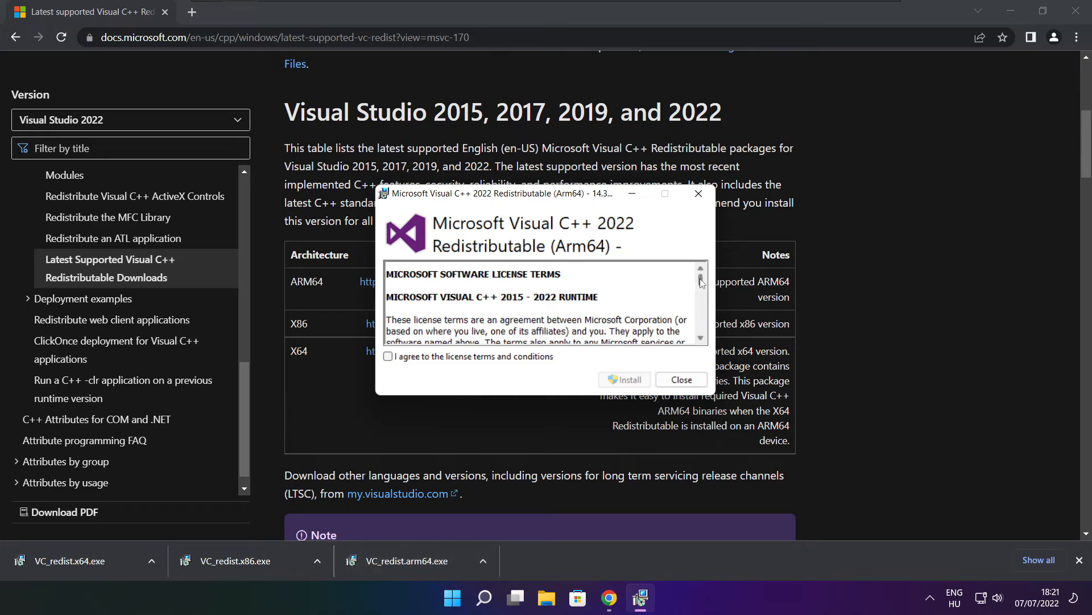
Accept the license terms and start installing the ARM64 redistributable.
scroll(down, 3)
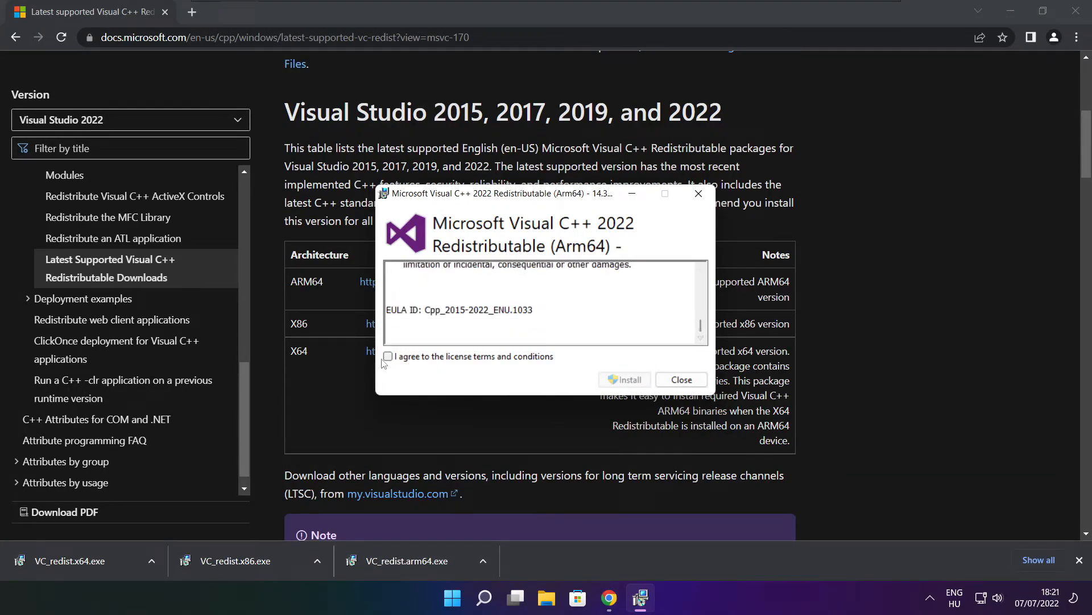
click(388, 356)
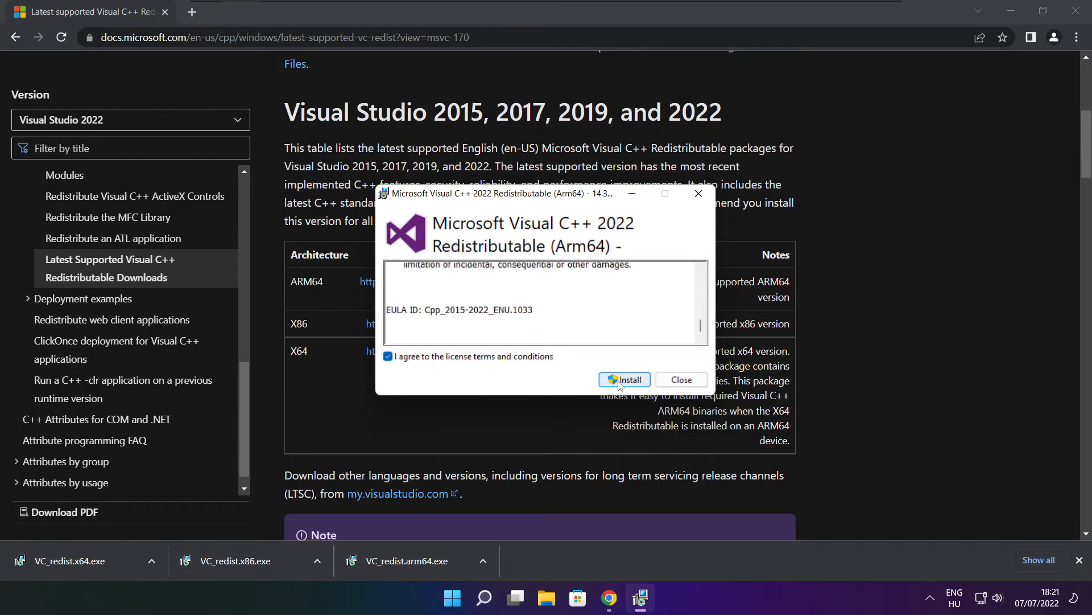
click(623, 379)
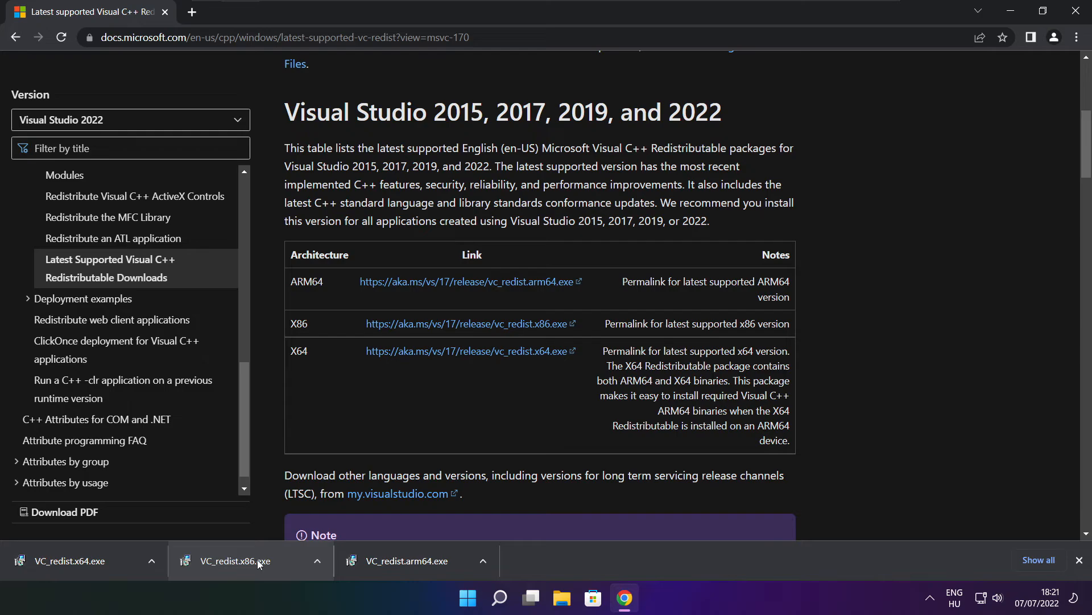
Install the x86 Visual C++ 2015-2022 redistributable (14.32.31332) and close its setup.
click(235, 560)
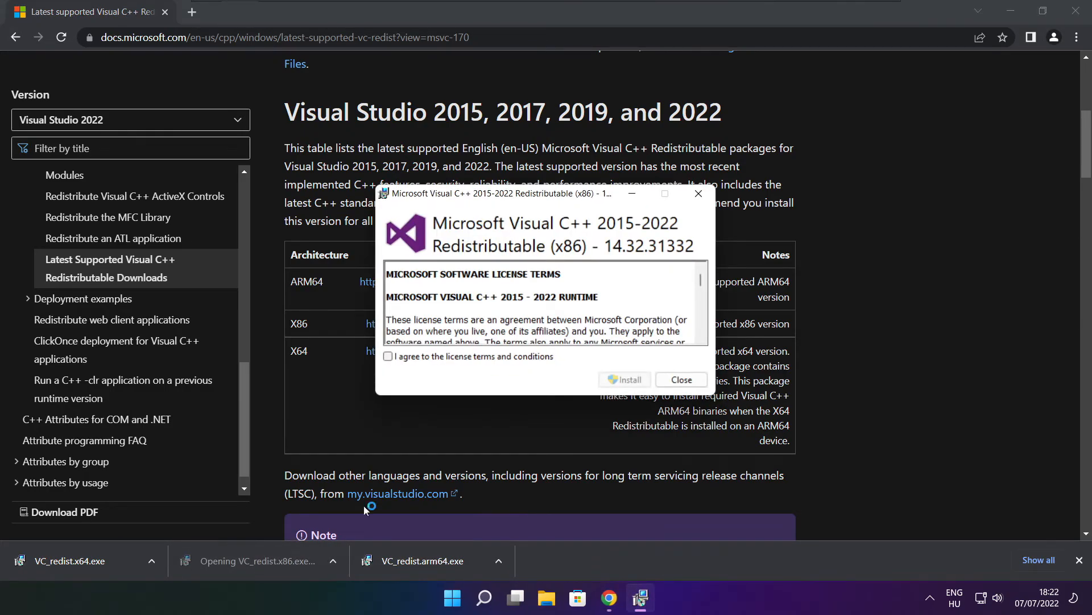
scroll(down, 3)
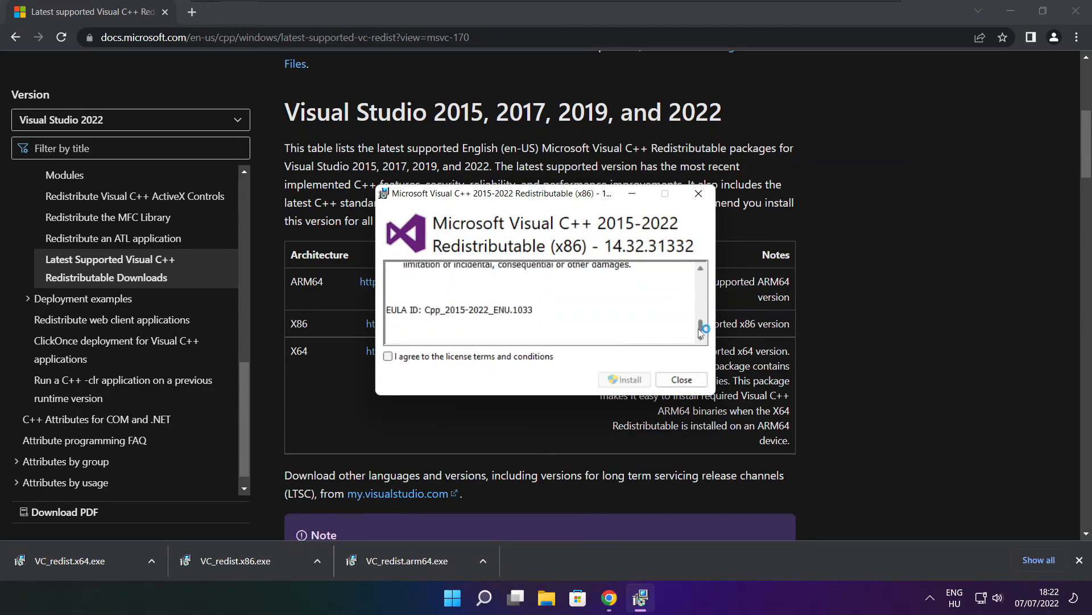
click(388, 356)
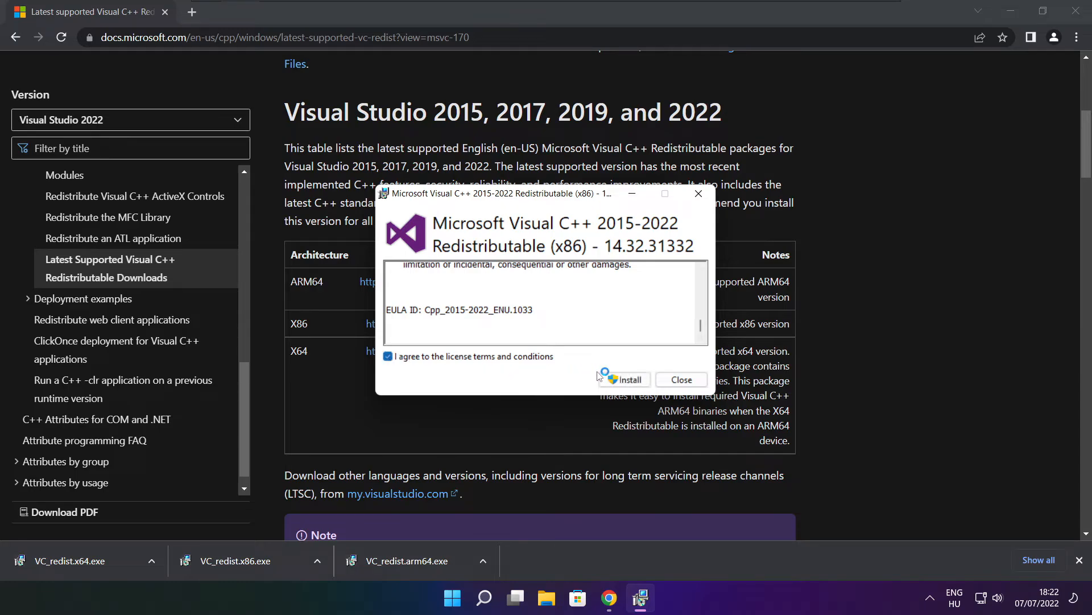
click(627, 379)
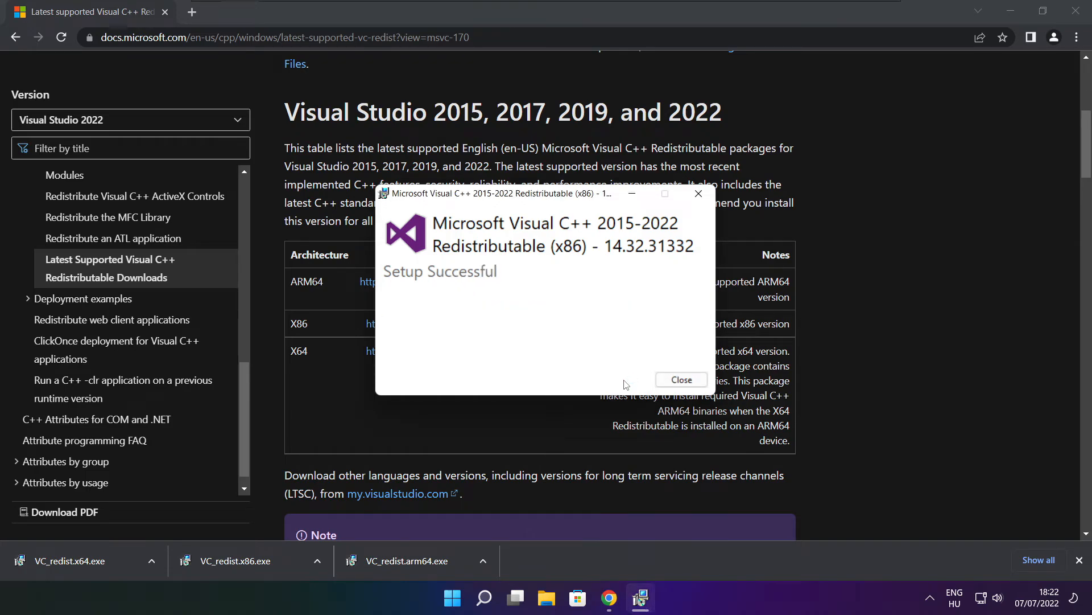
click(680, 379)
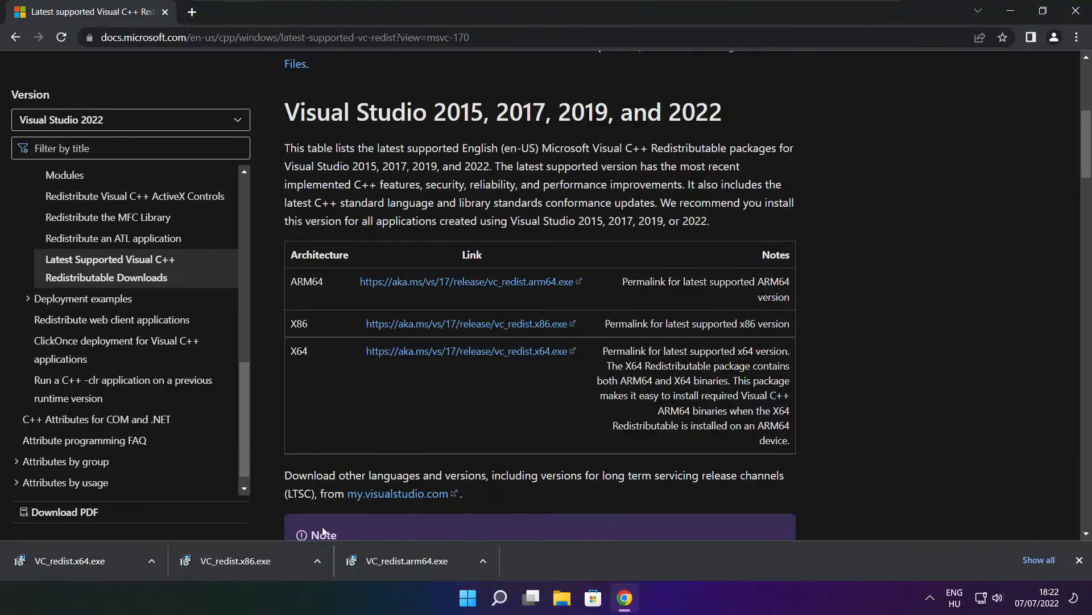
Install VC_redist.x64.exe (14.32.31332) after accepting the license, then close setup.
click(77, 560)
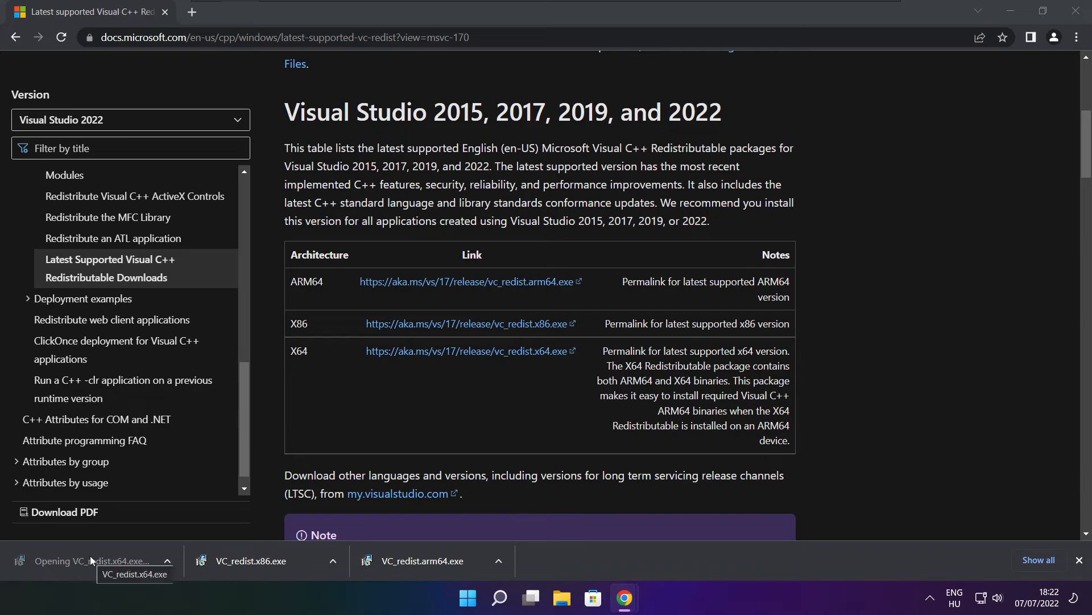
click(91, 560)
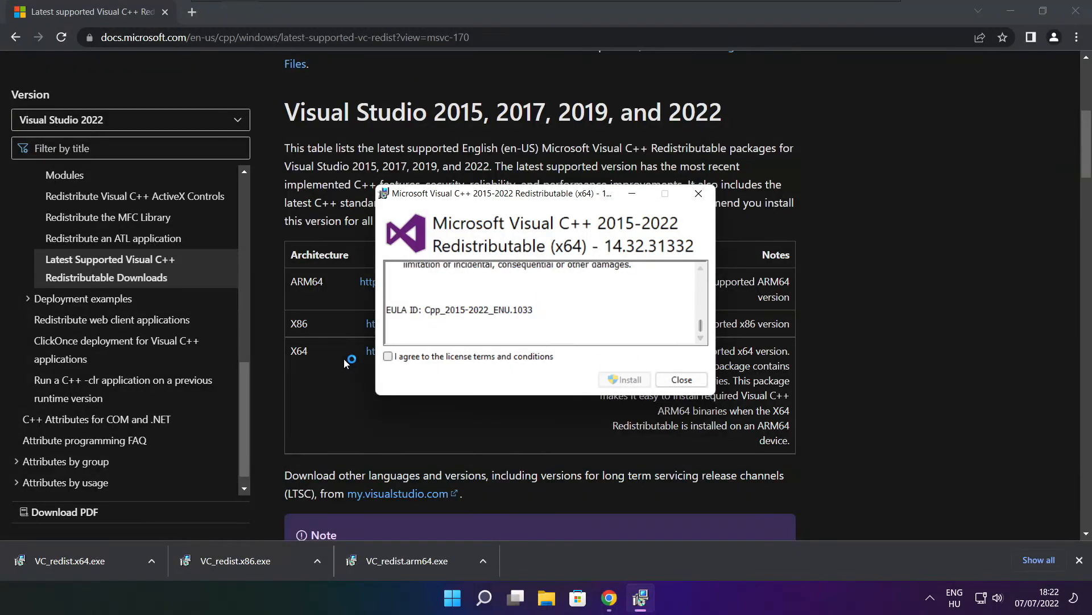
click(388, 356)
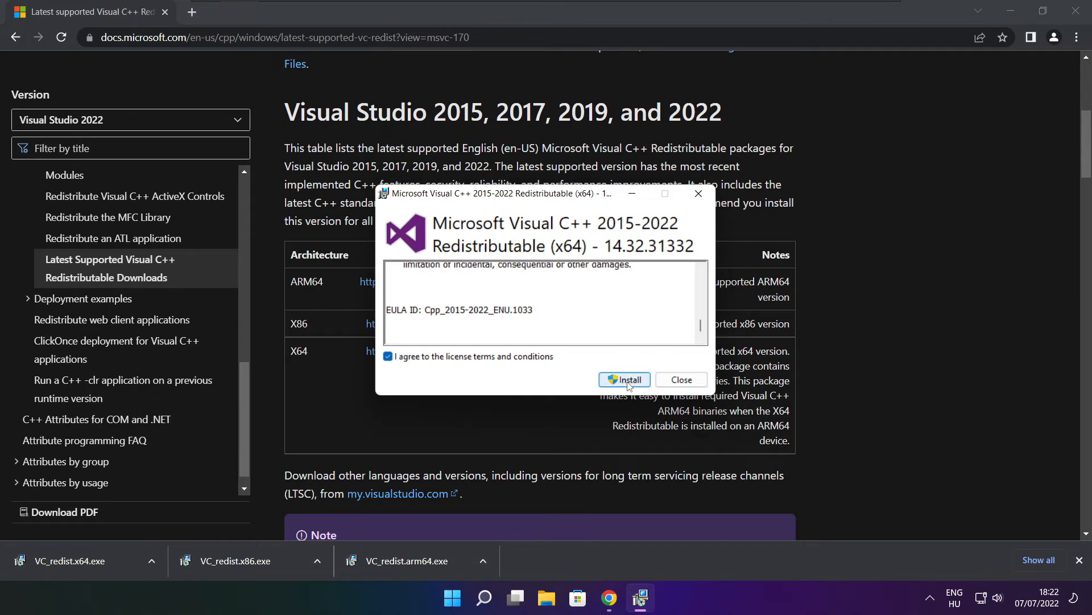
click(625, 378)
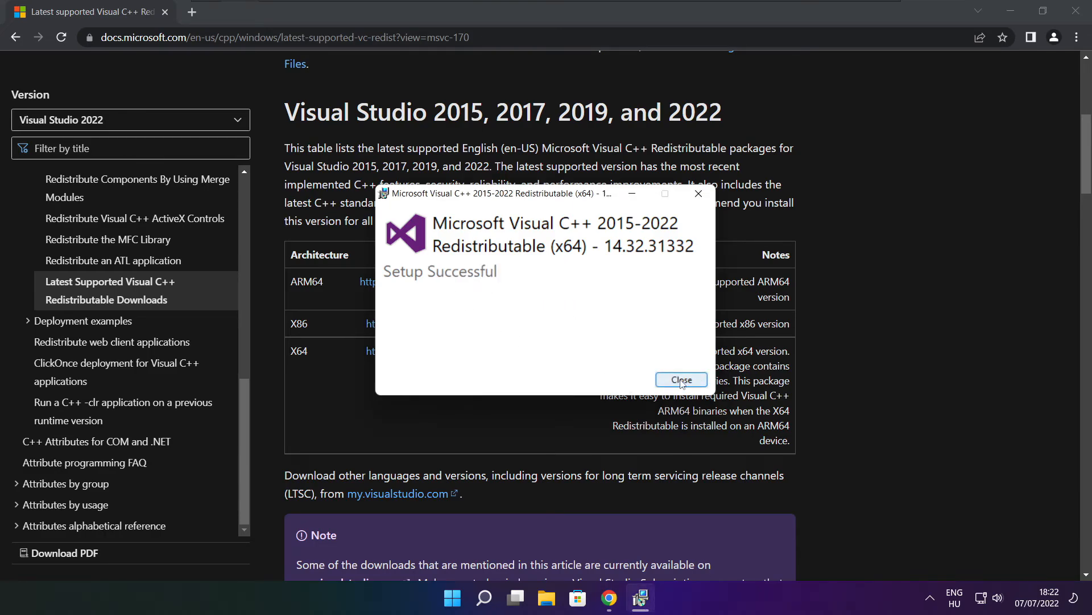
click(680, 381)
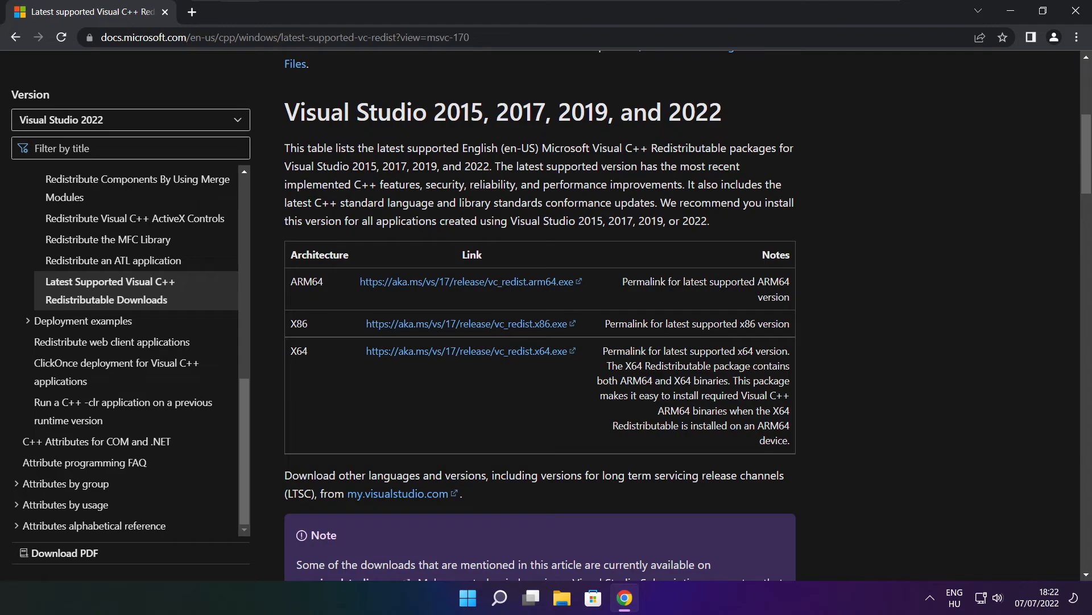
mouse_move(1054, 62)
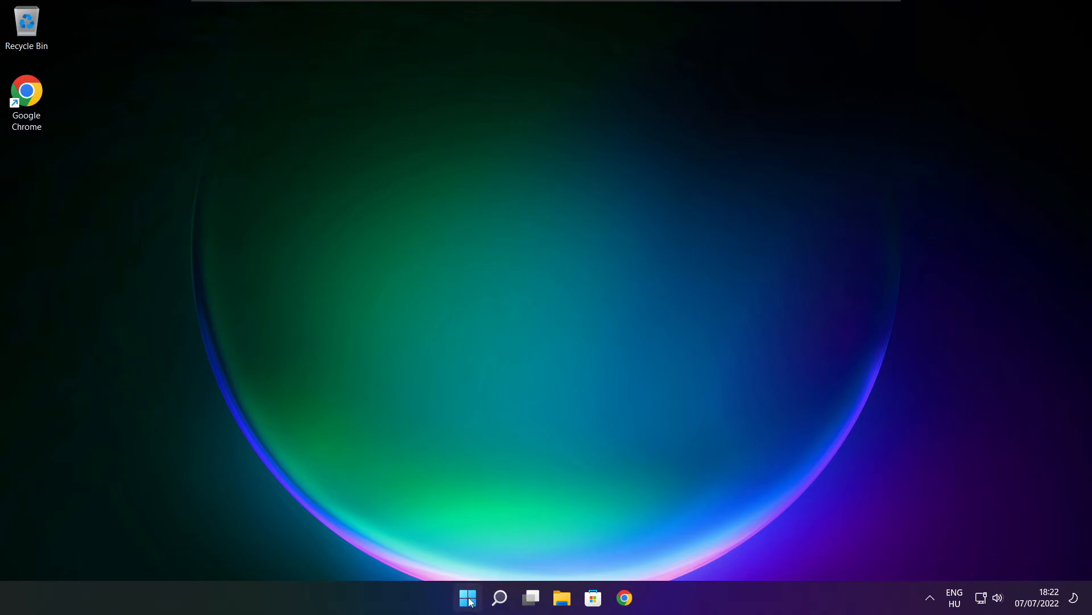
Restart the PC from the Start menu's Power button.
click(468, 598)
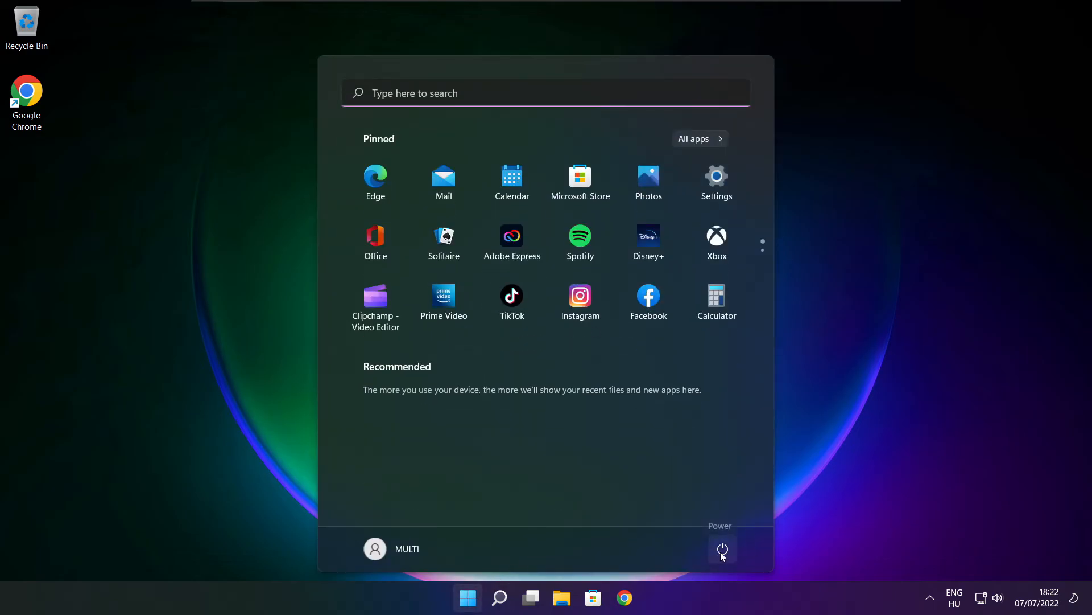
click(723, 549)
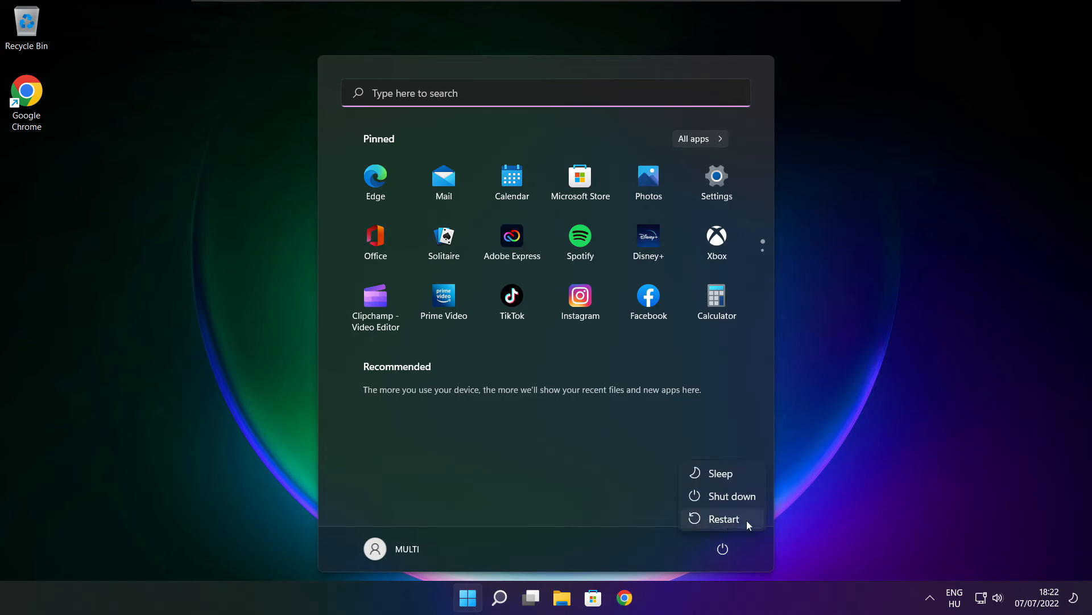
click(723, 548)
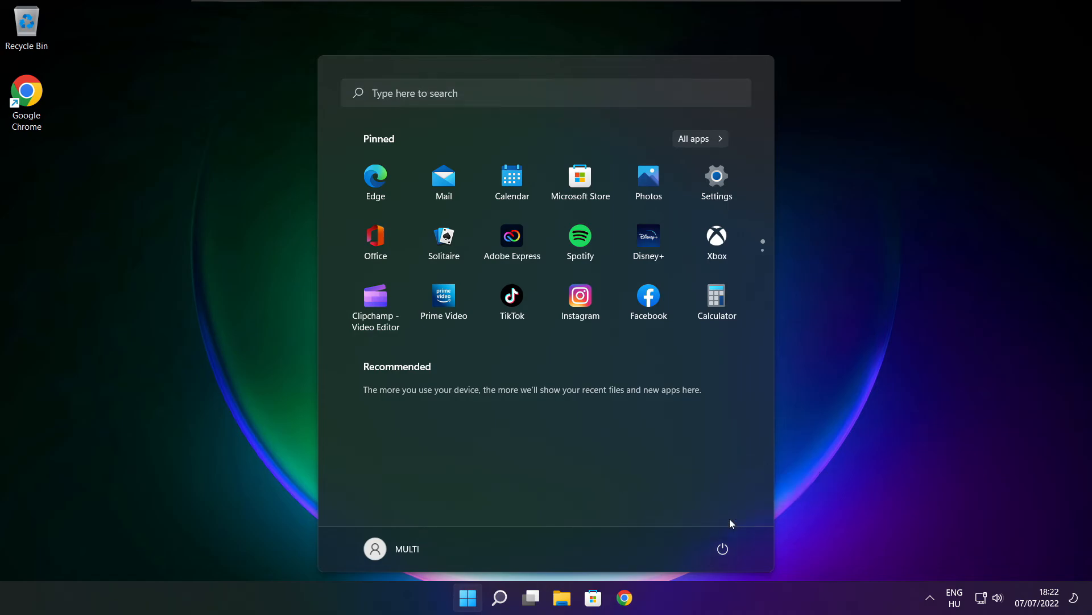